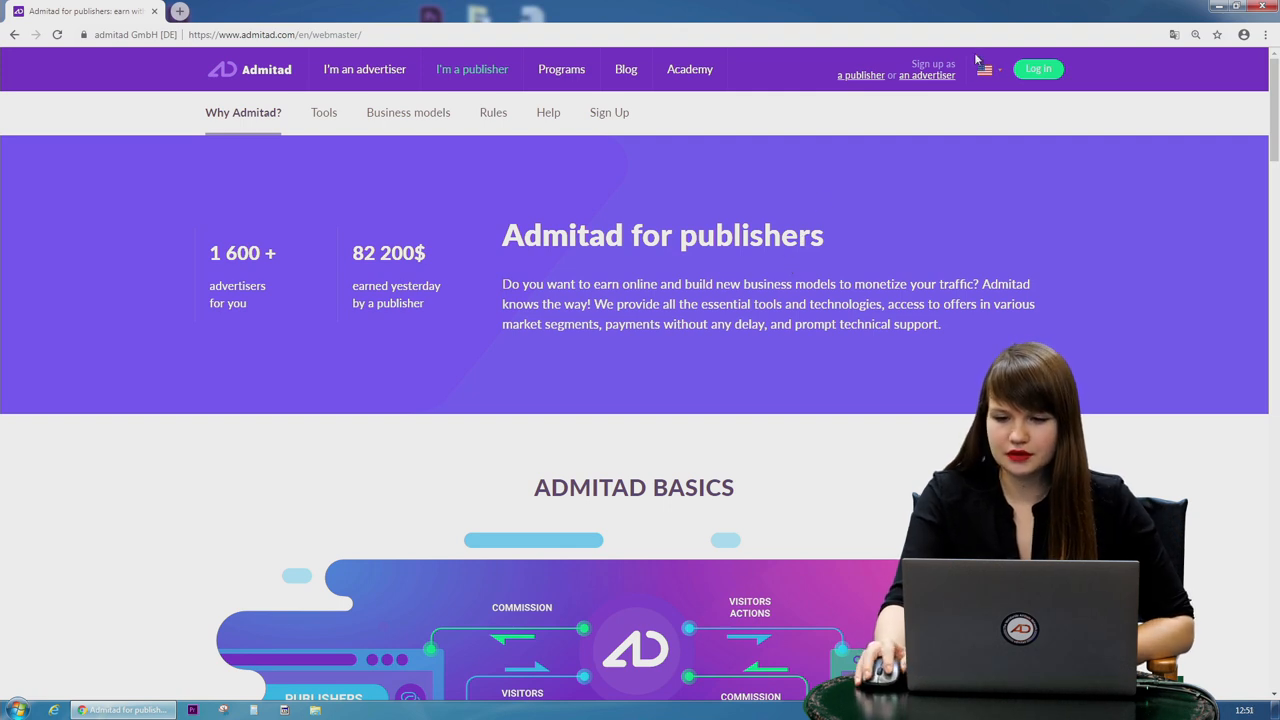
Fill the sign-in form with login 'webinars' and its password
click(1038, 68)
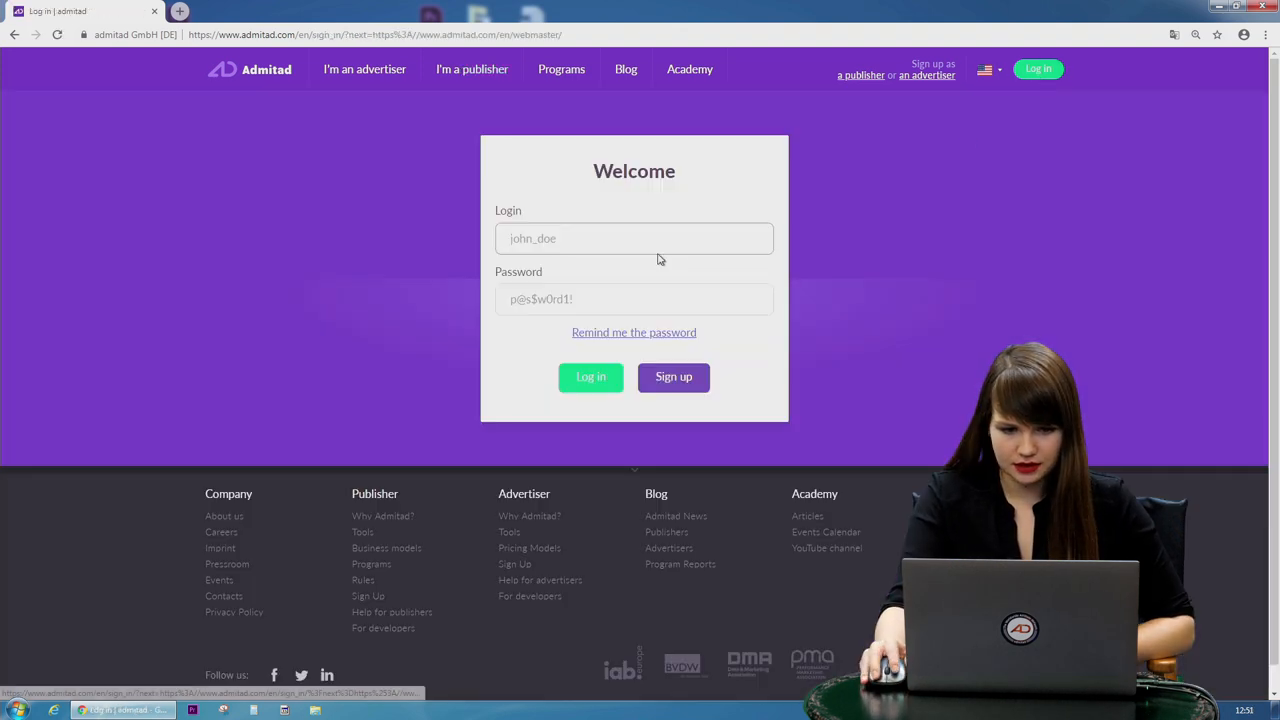
text(webinars)
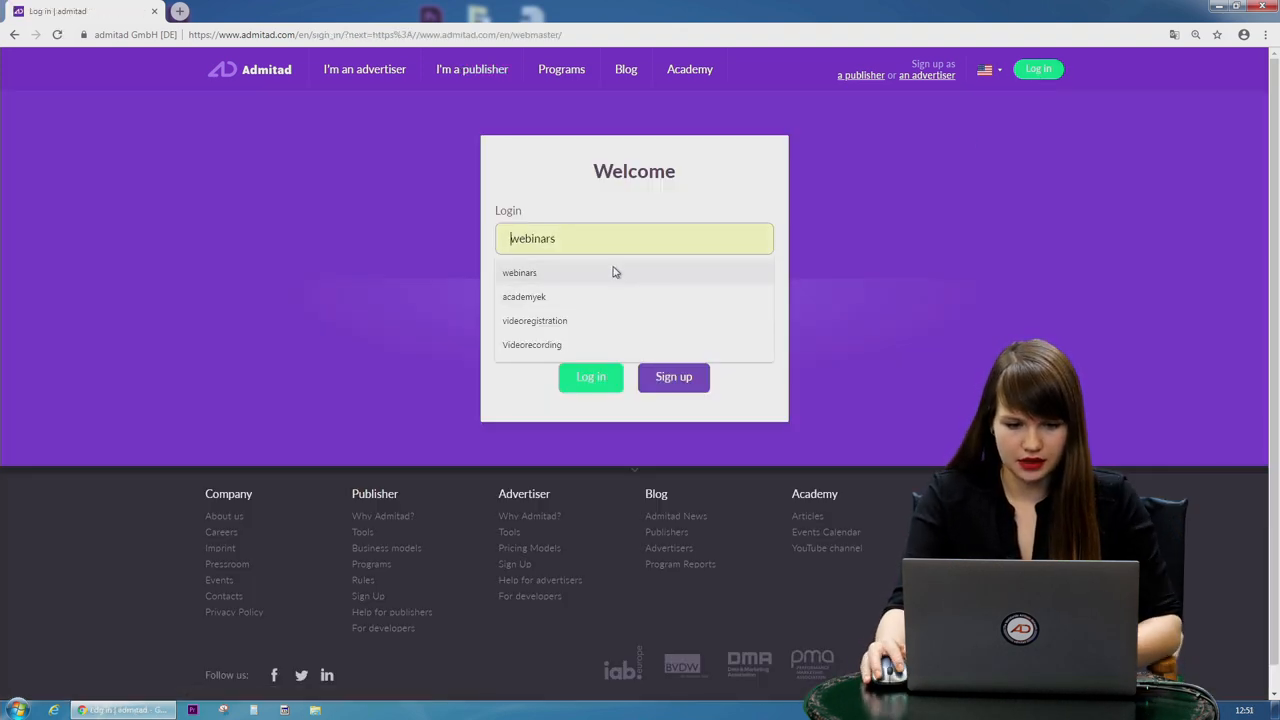
click(520, 272)
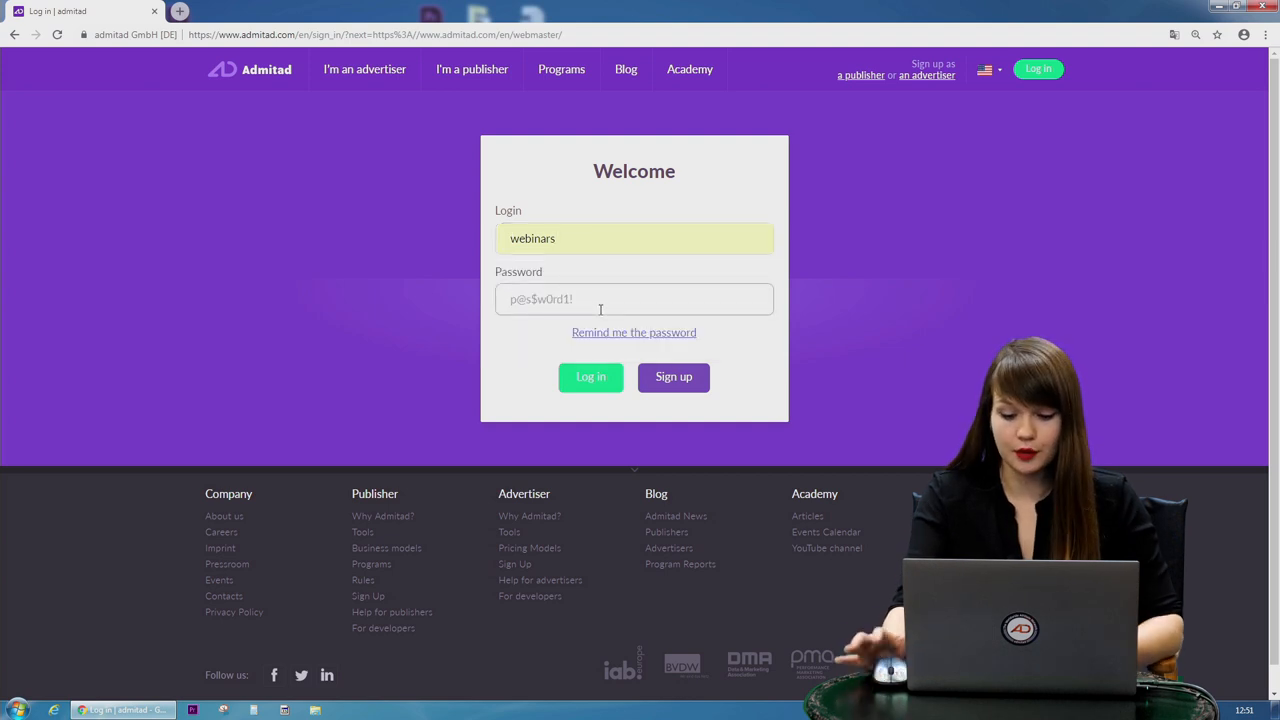
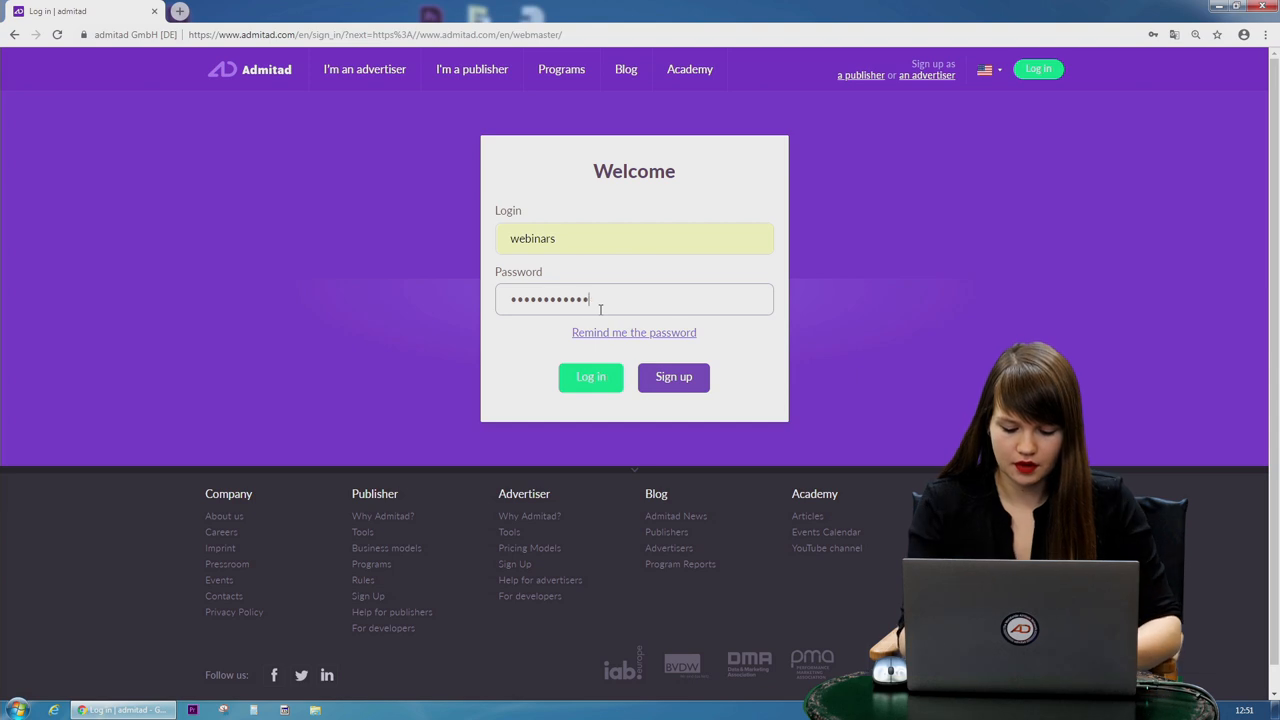
click(590, 376)
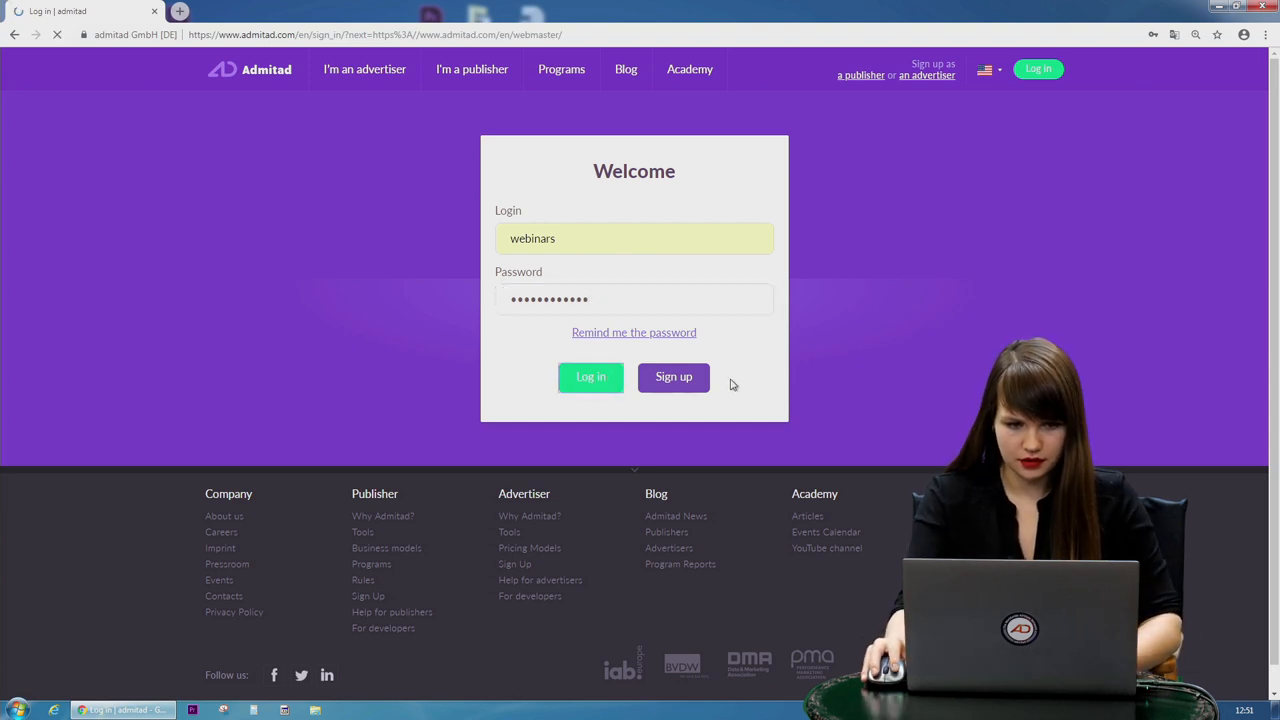
Sign in and look over the publisher dashboard's 30-day report
click(590, 376)
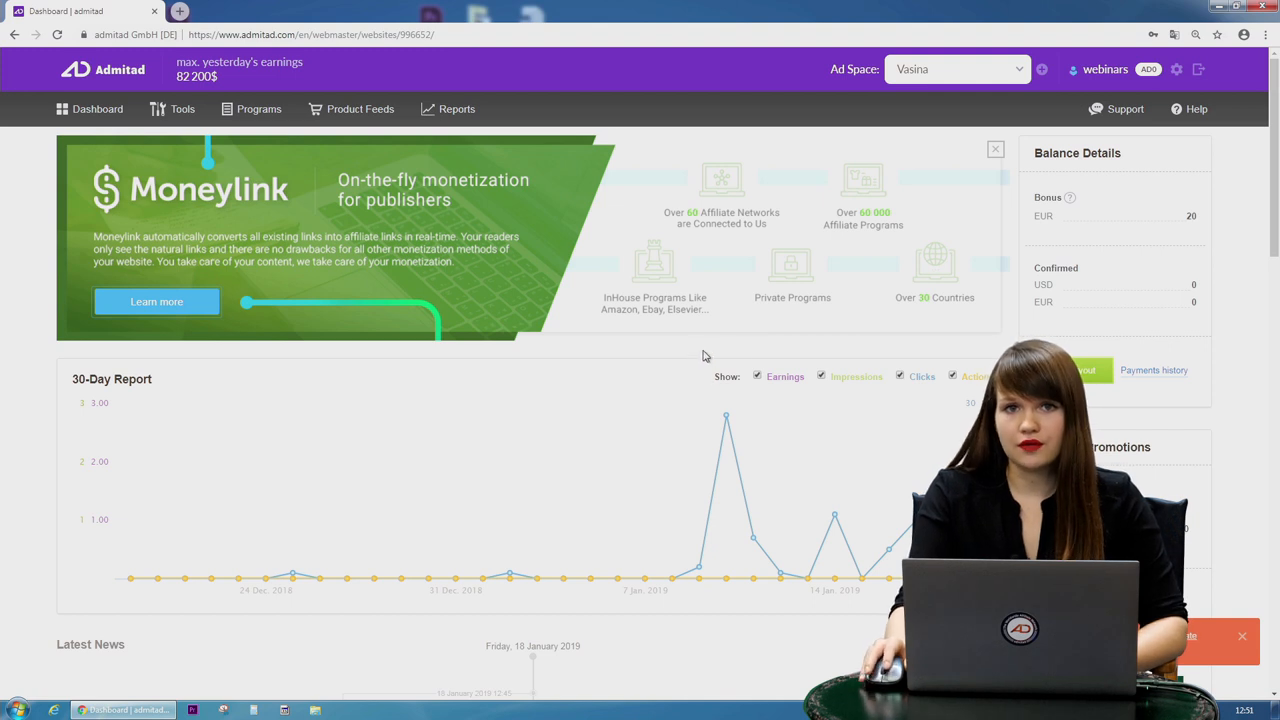
mouse_move(718, 400)
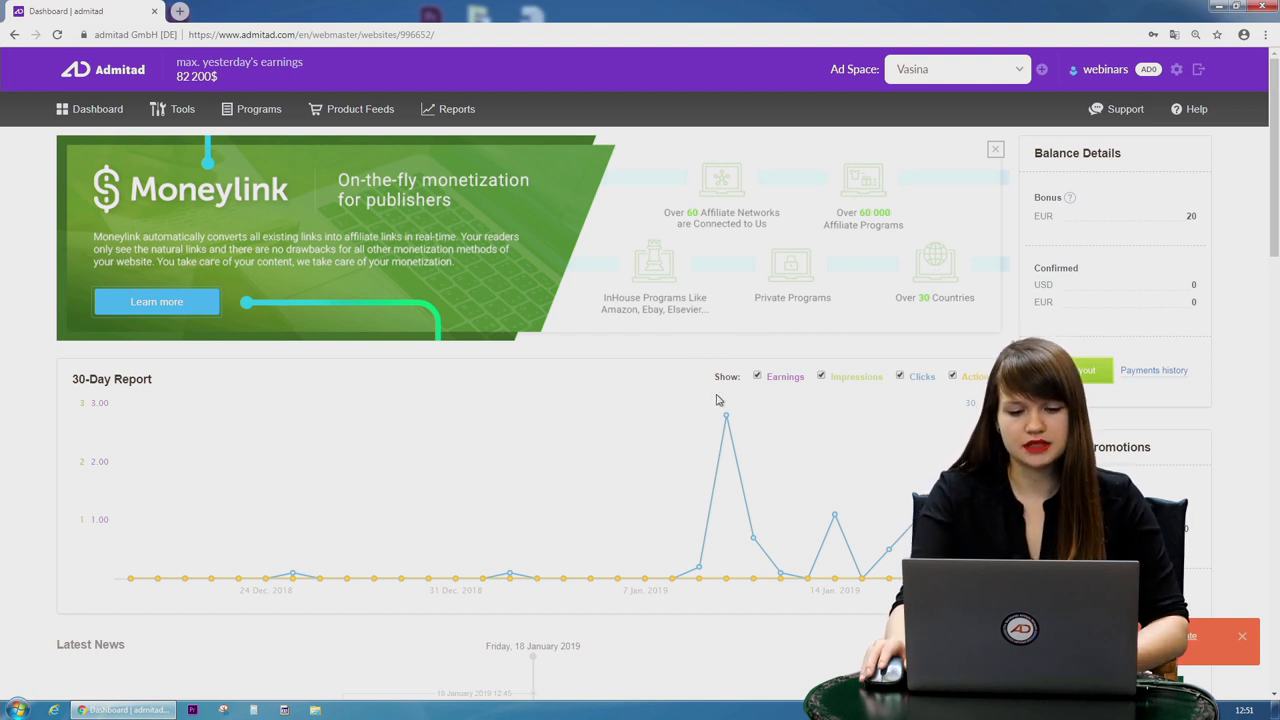
scroll(down, 3)
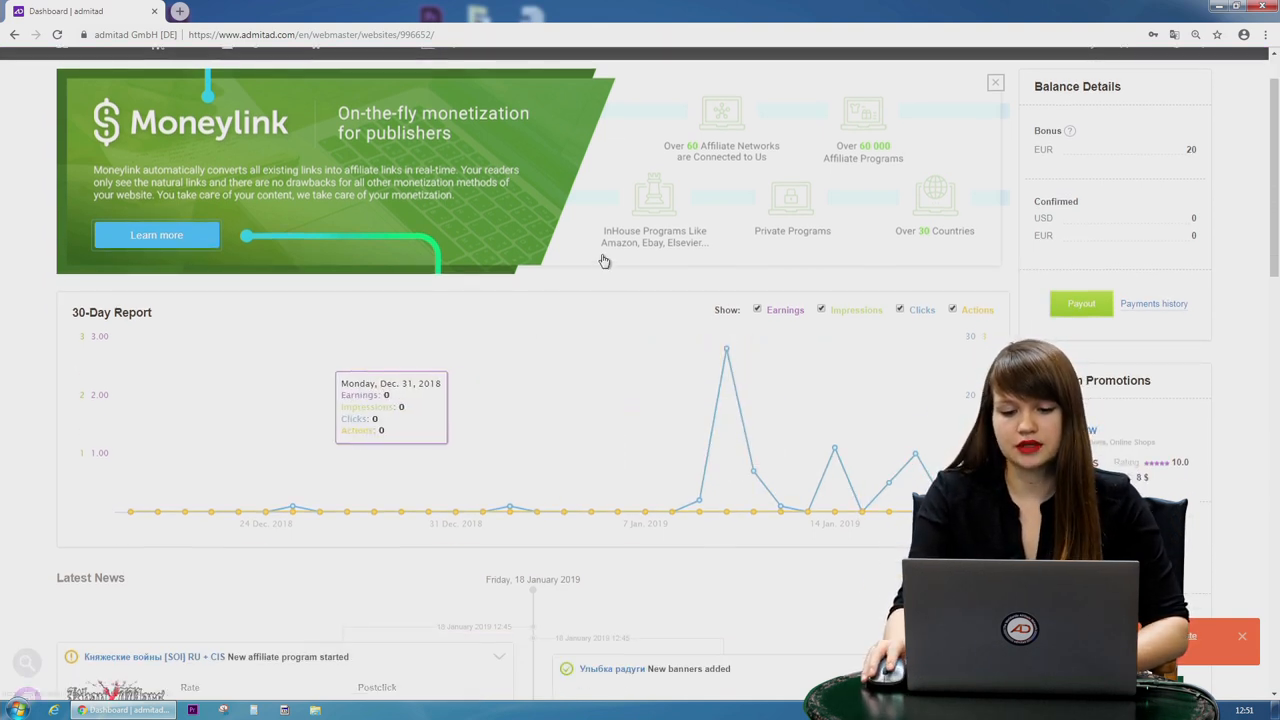
scroll(up, 3)
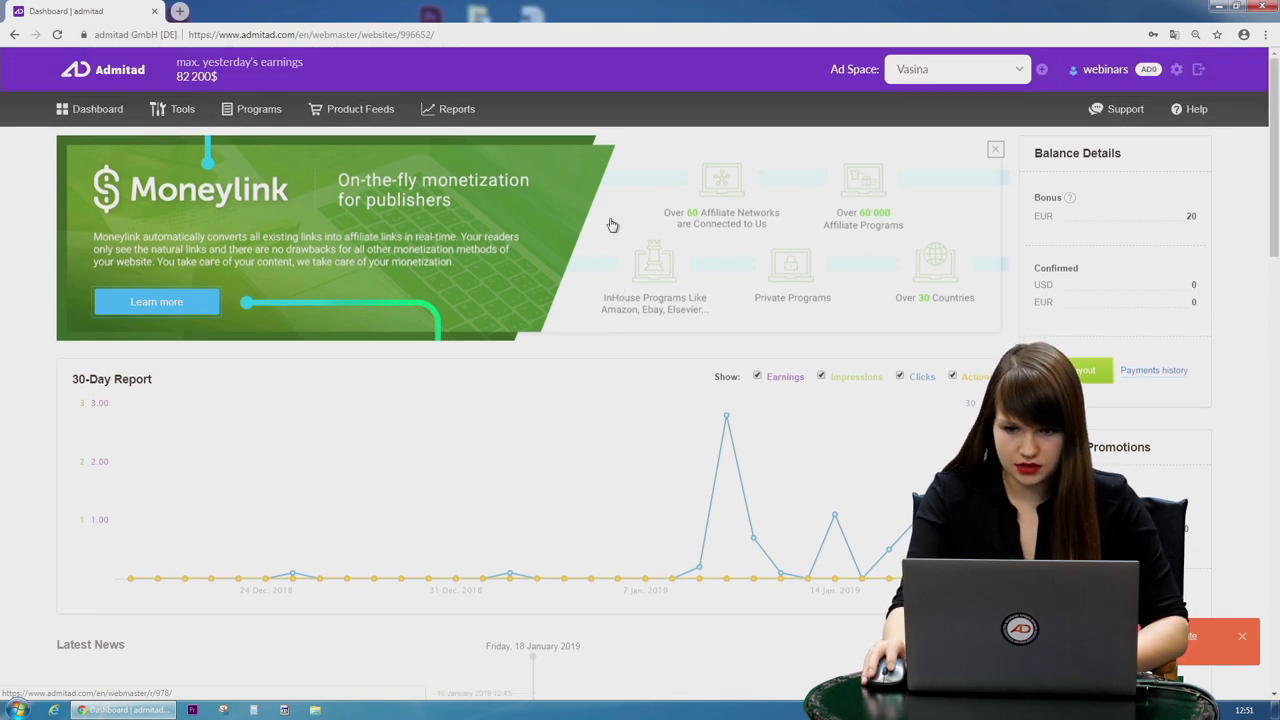
mouse_move(592, 236)
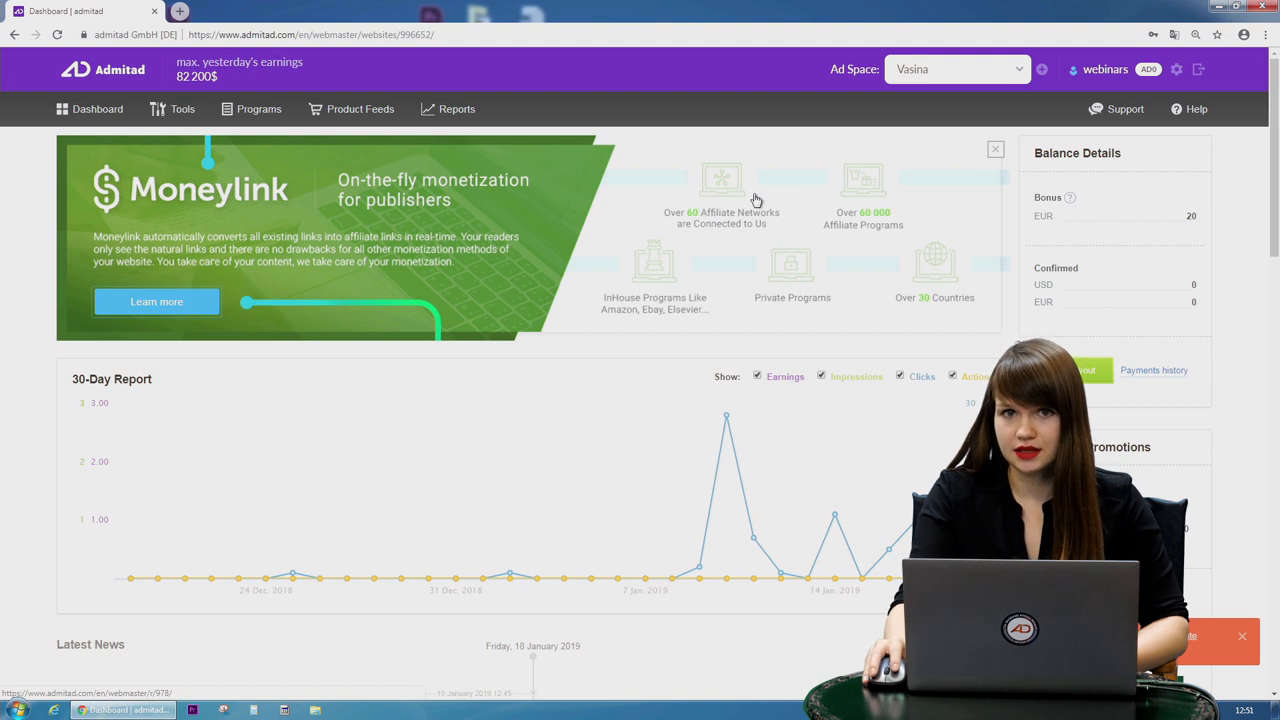
mouse_move(1176, 68)
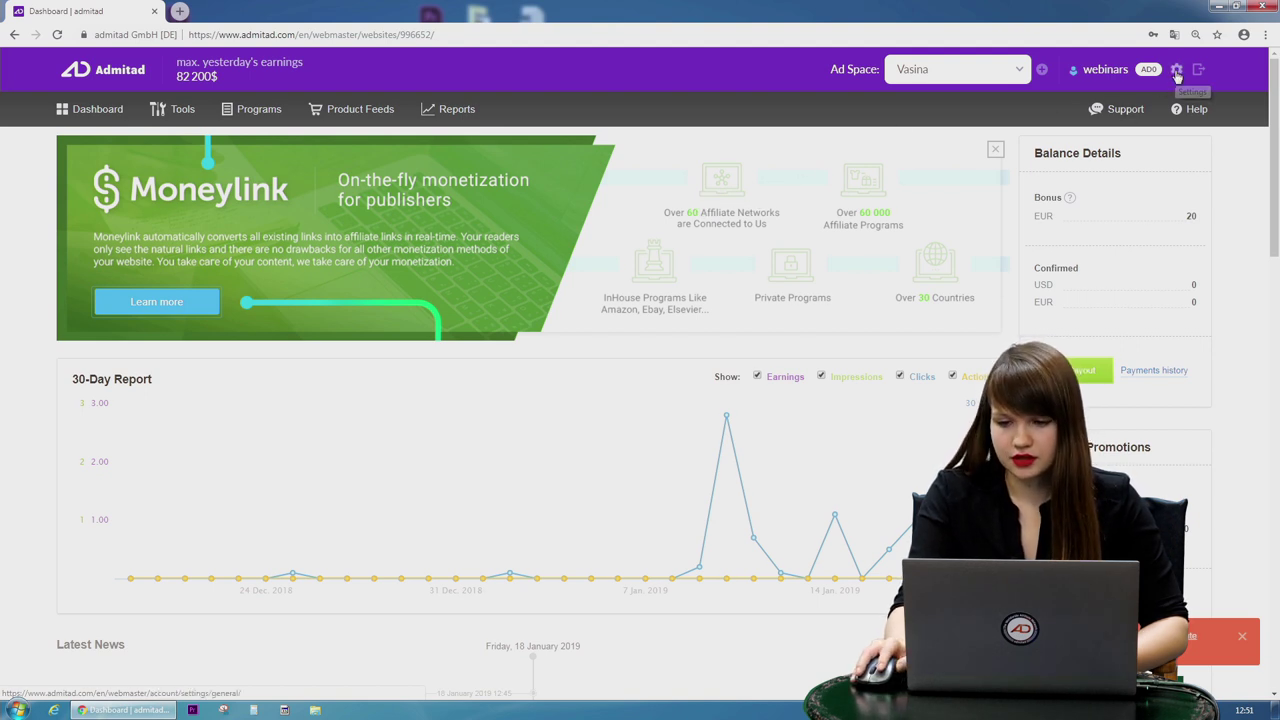
Go to the account settings' Common tab with the publisher's user details
click(1176, 68)
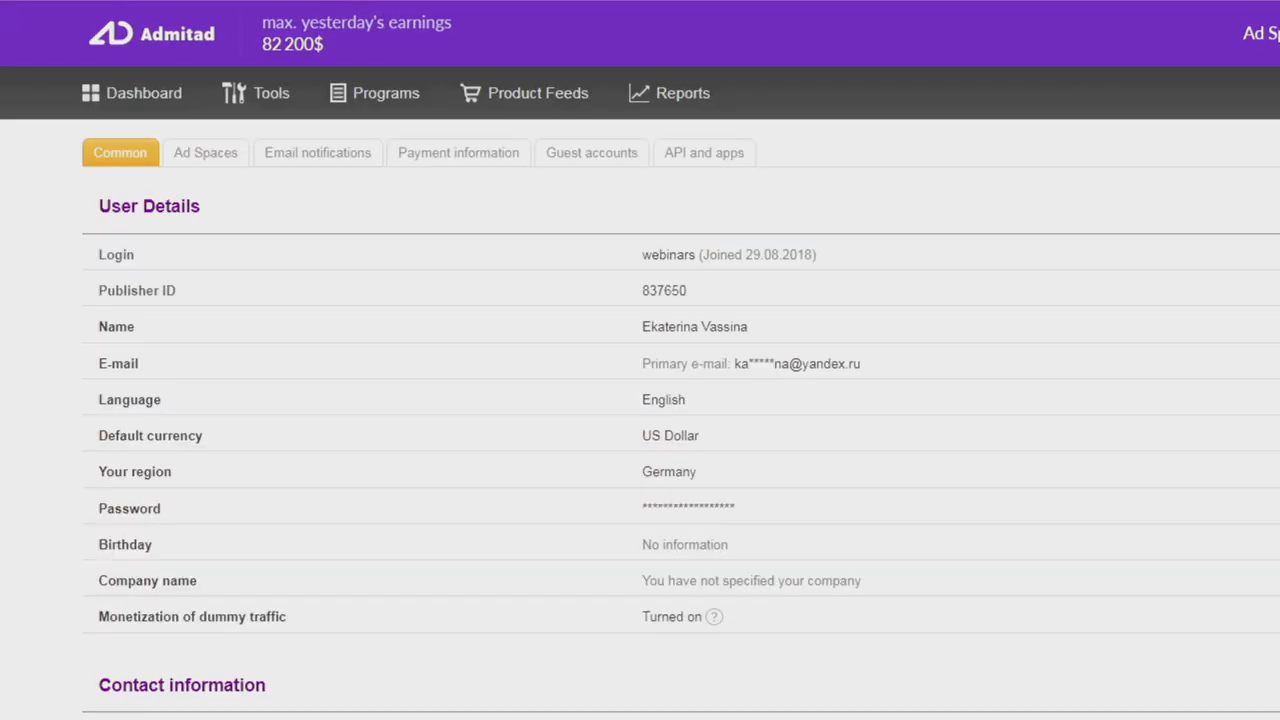
mouse_move(920, 206)
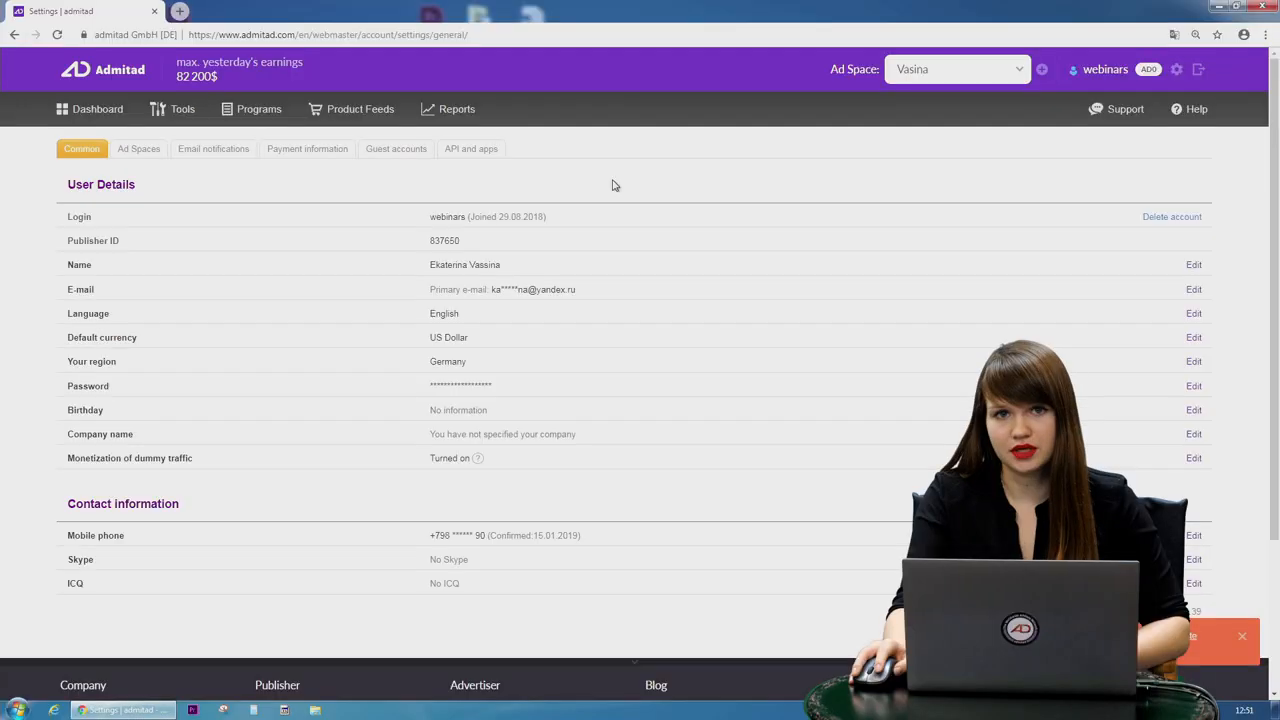
mouse_move(634, 290)
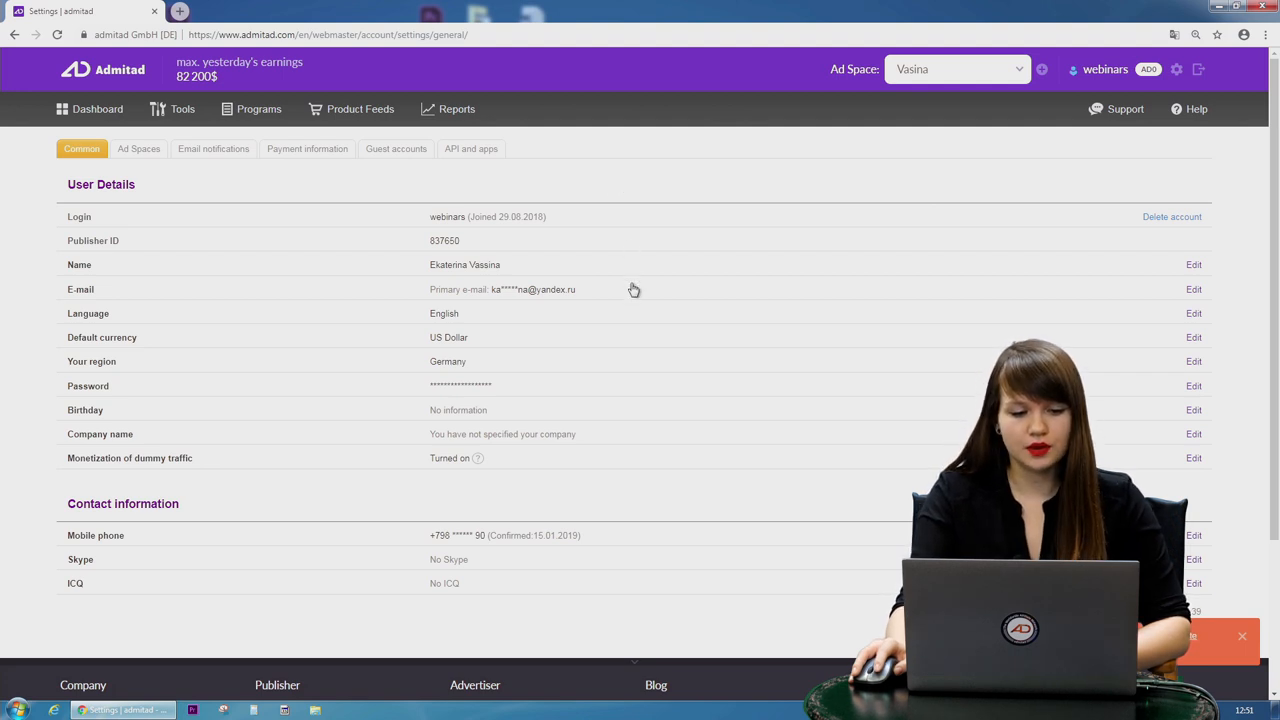
mouse_move(692, 320)
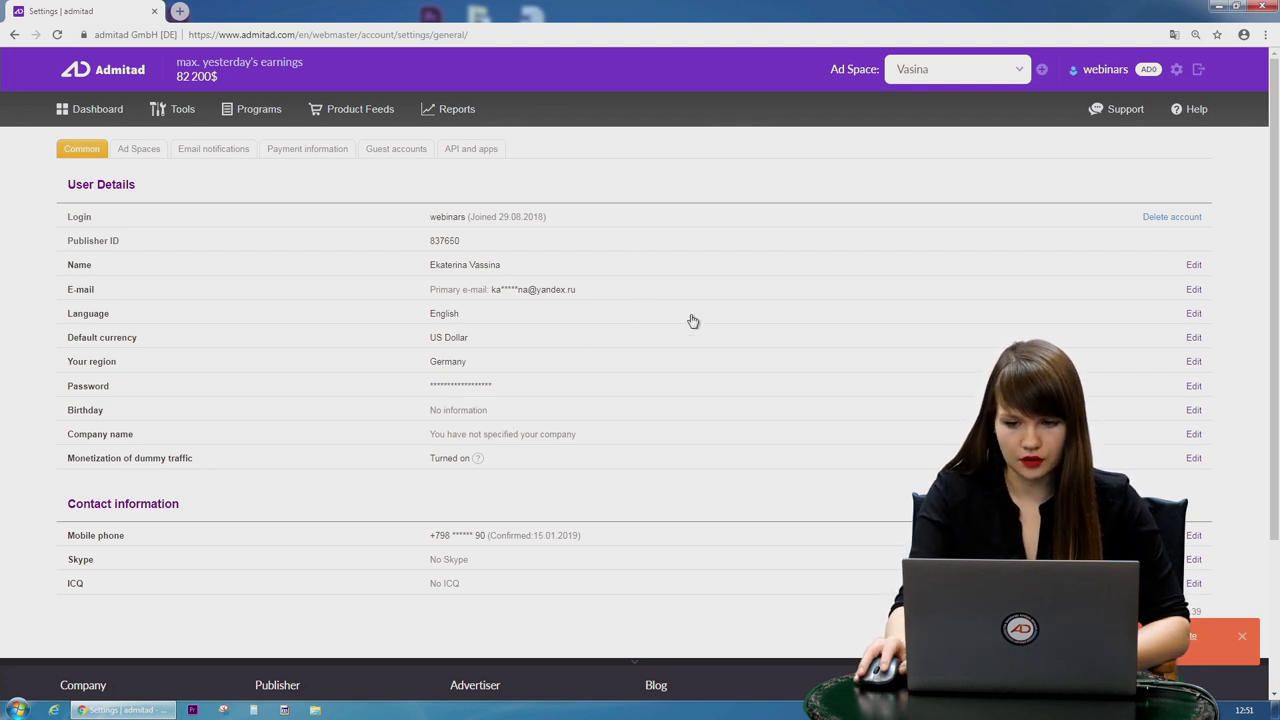
click(1192, 264)
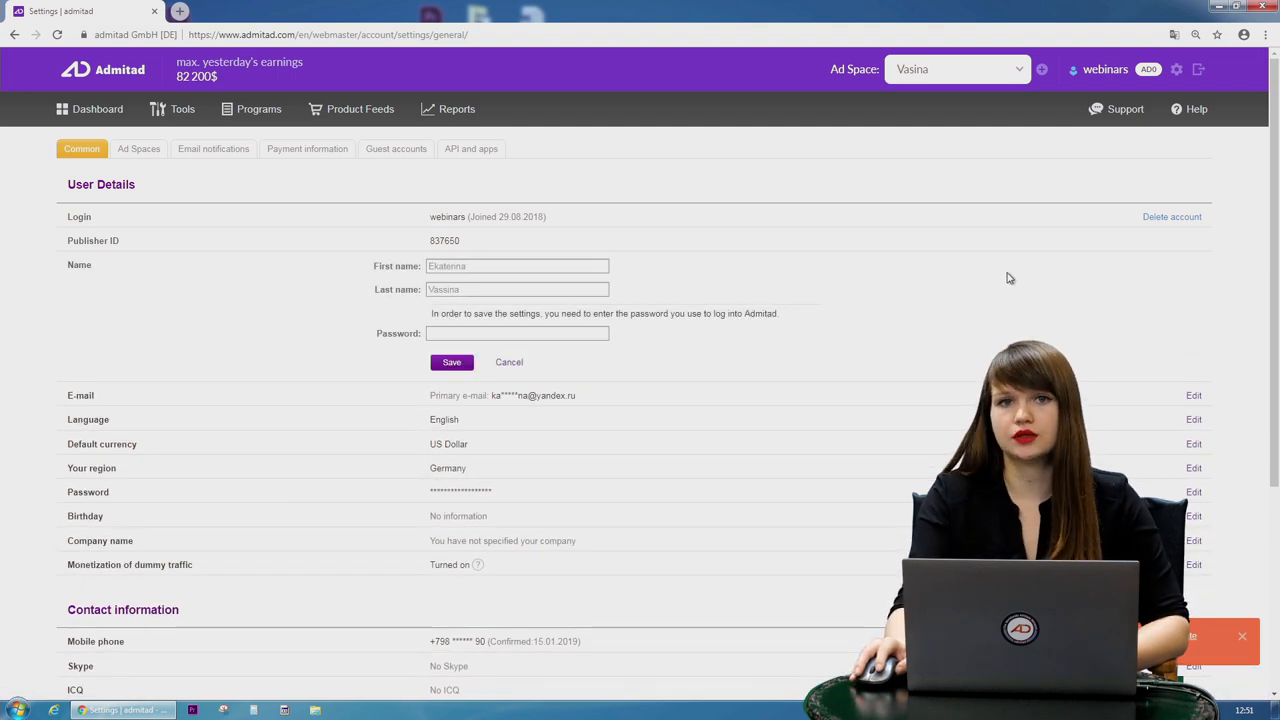
mouse_move(990, 262)
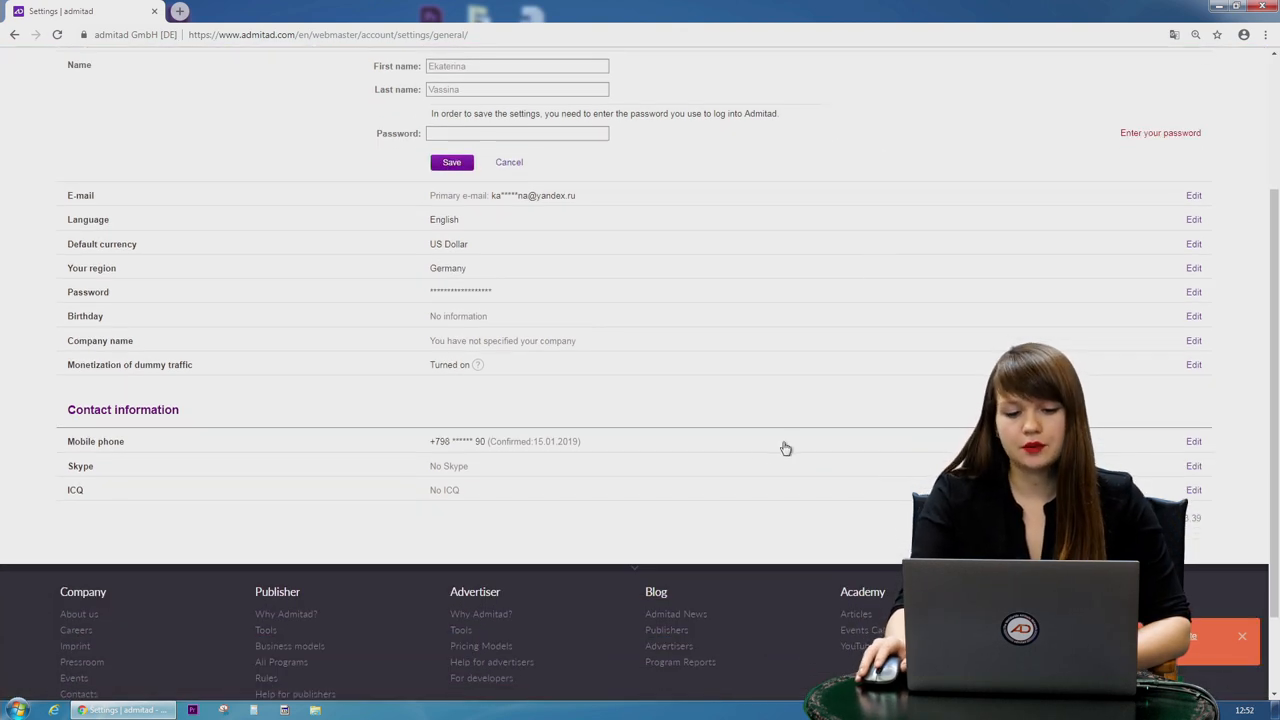
mouse_move(740, 460)
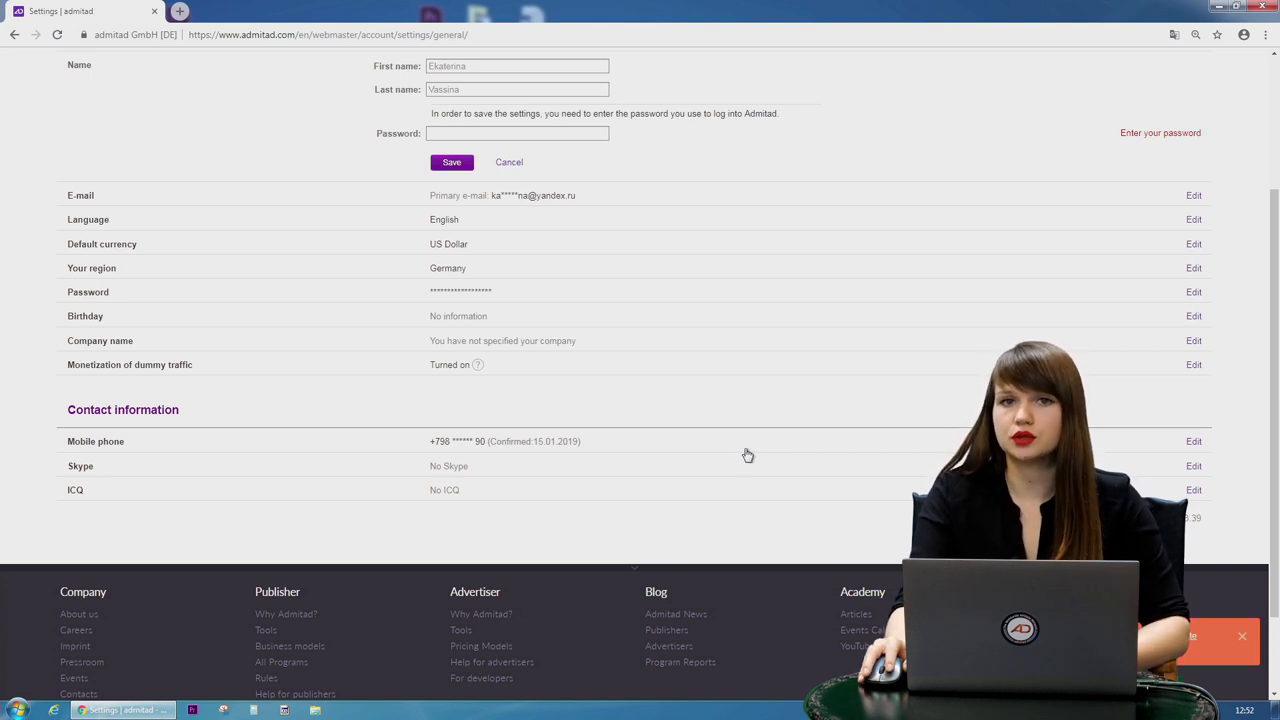
mouse_move(744, 448)
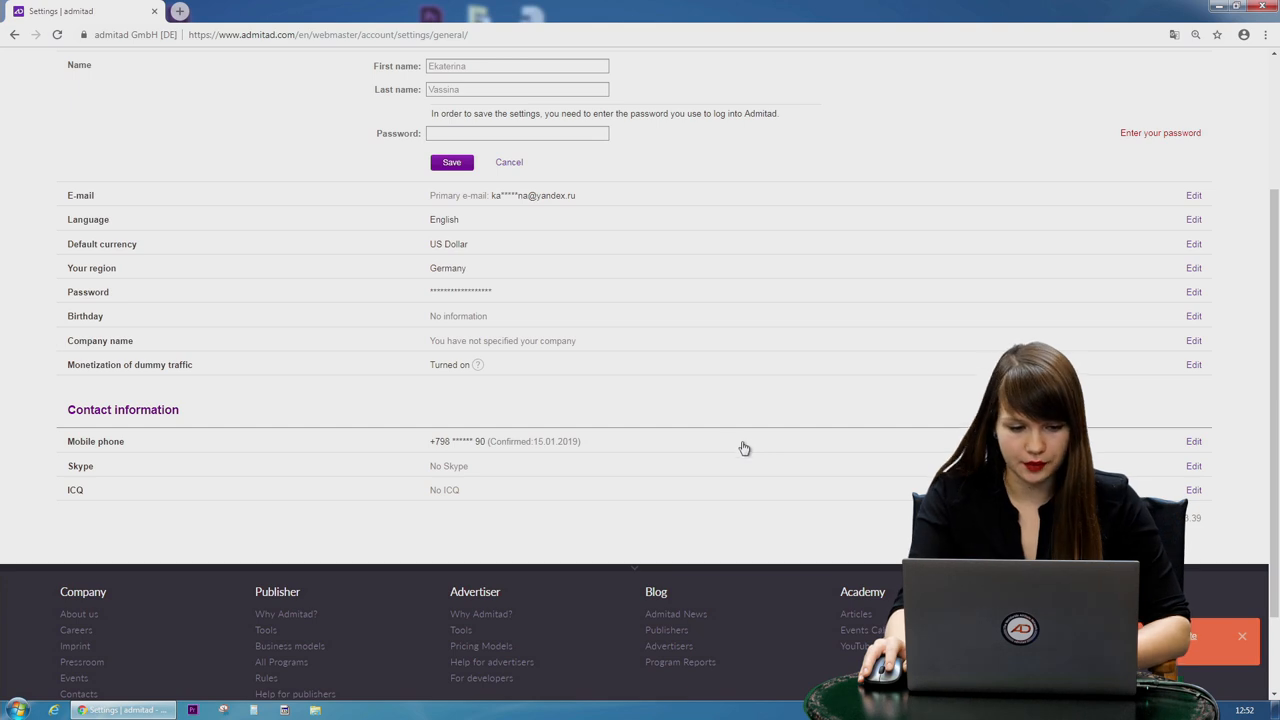
click(508, 162)
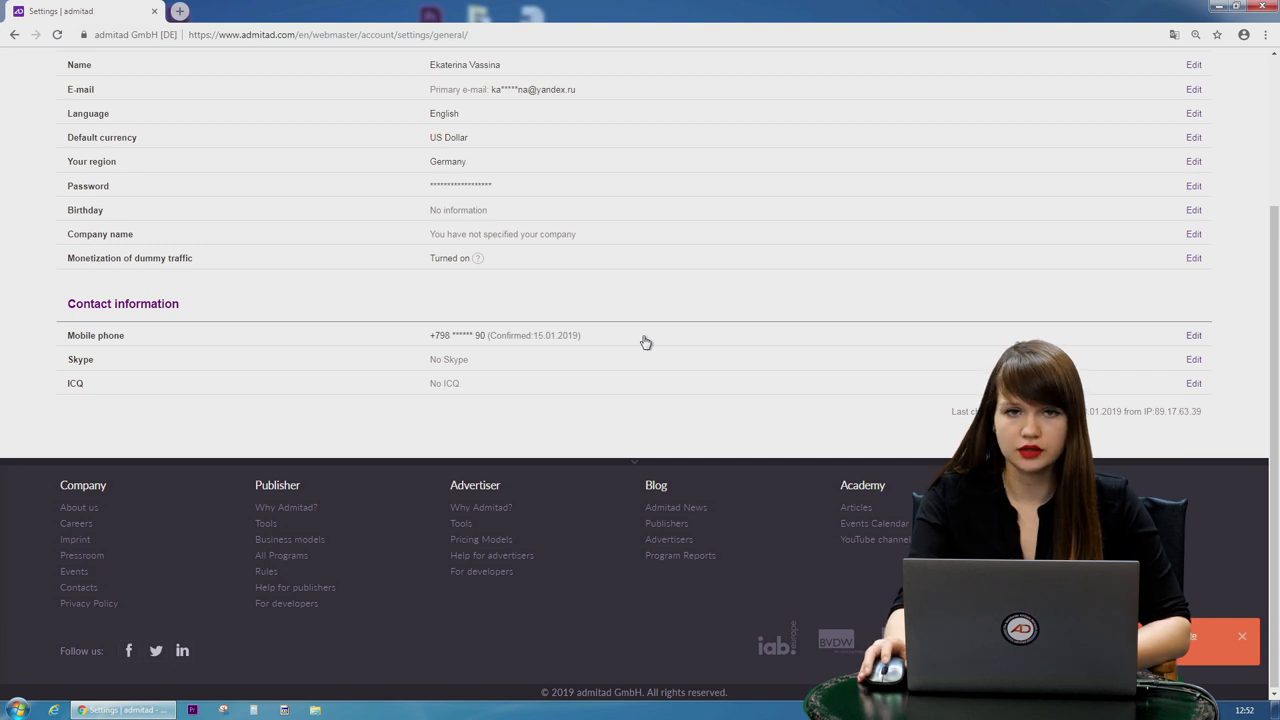
scroll(up, 3)
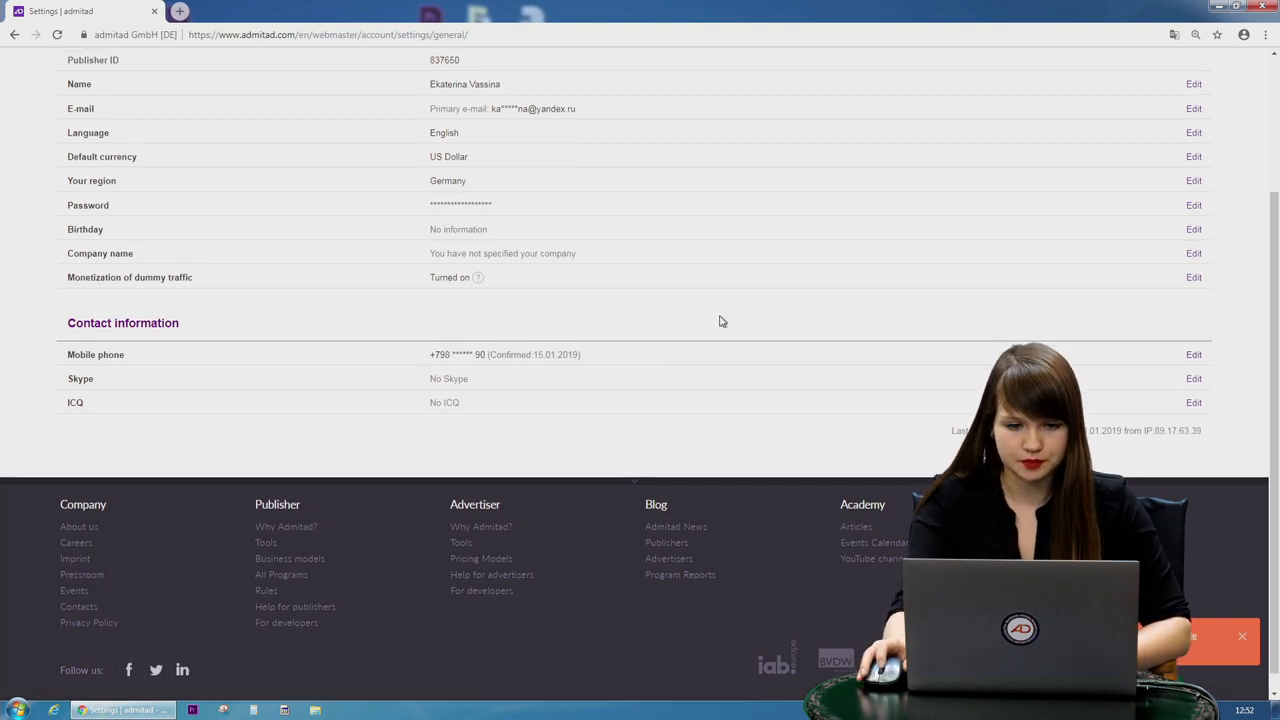
scroll(up, 3)
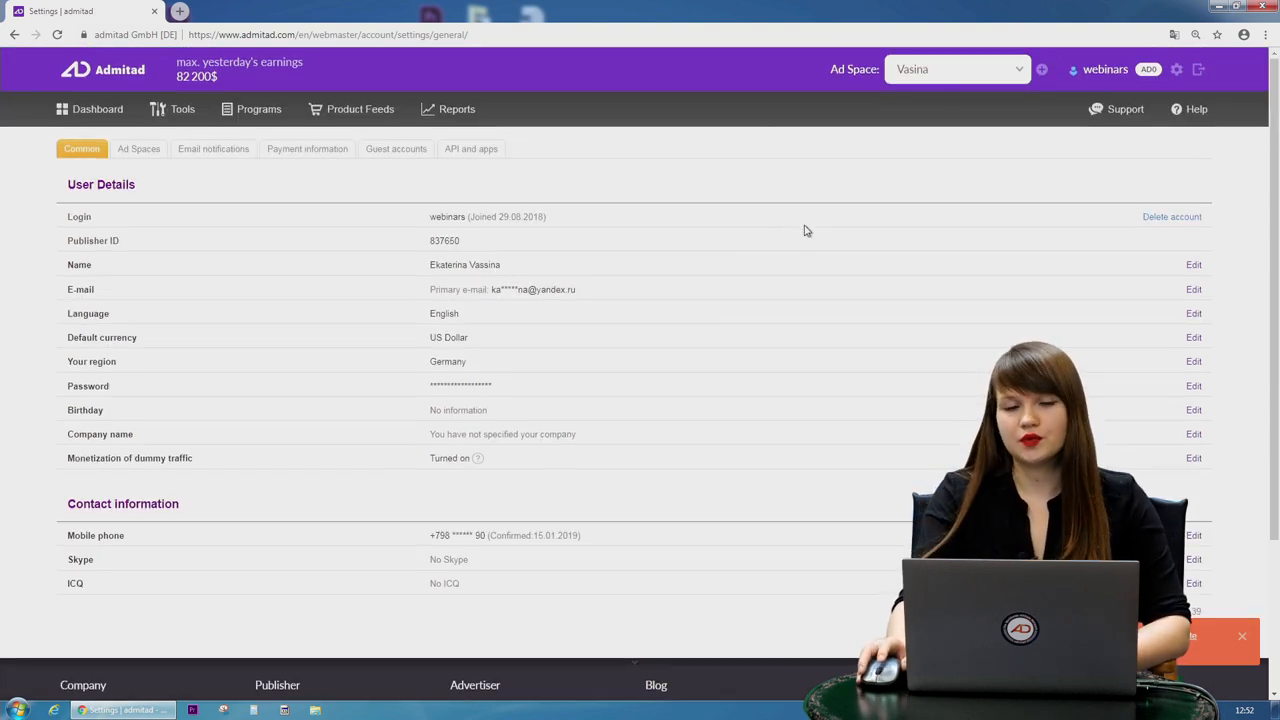
mouse_move(284, 198)
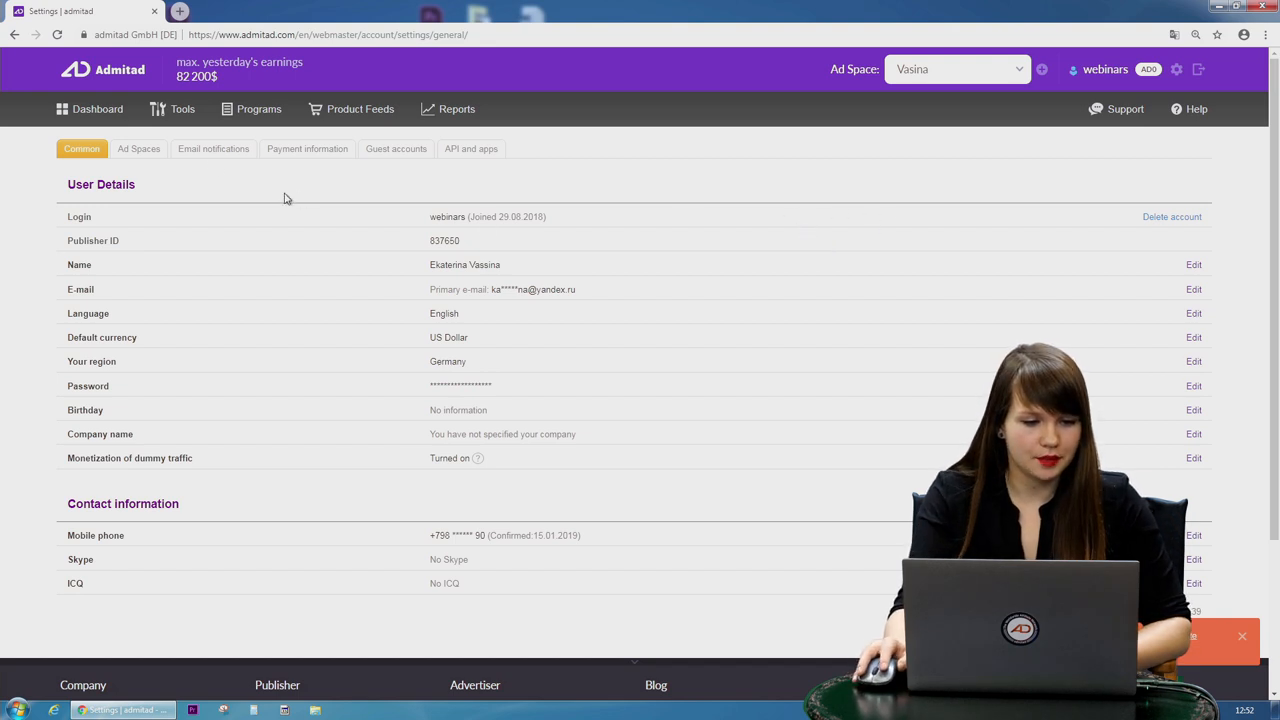
click(138, 148)
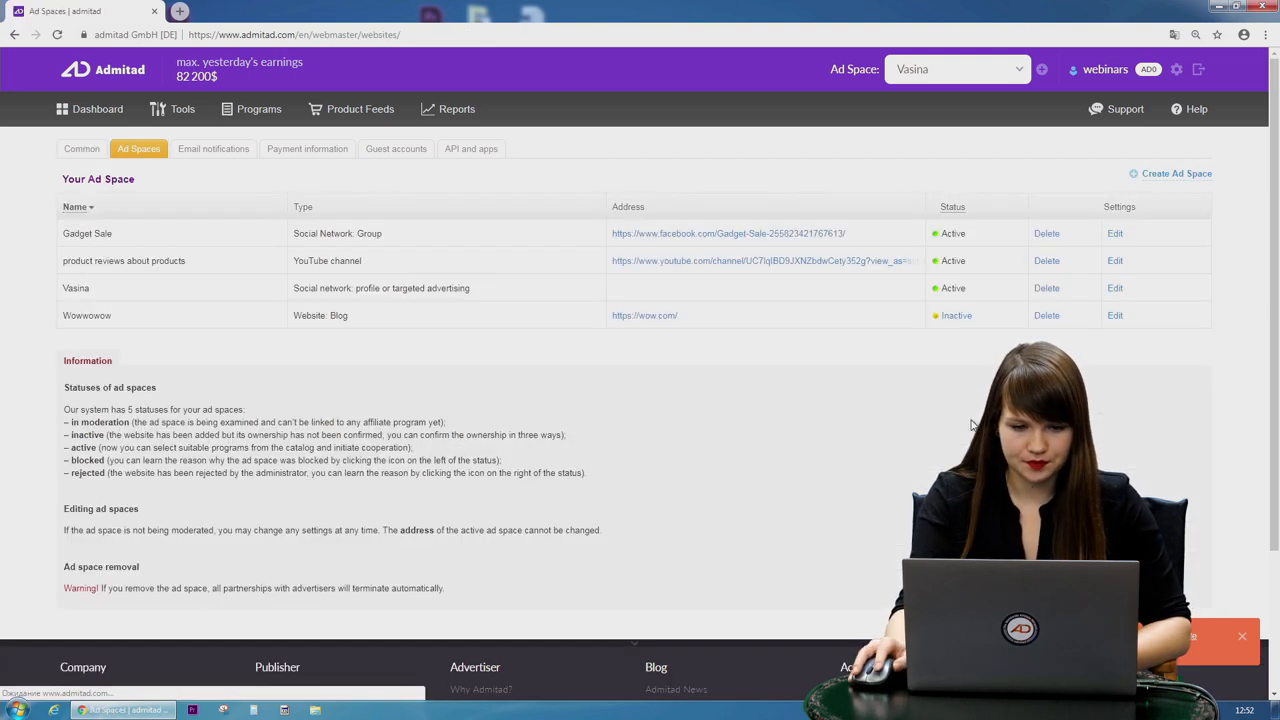
mouse_move(968, 410)
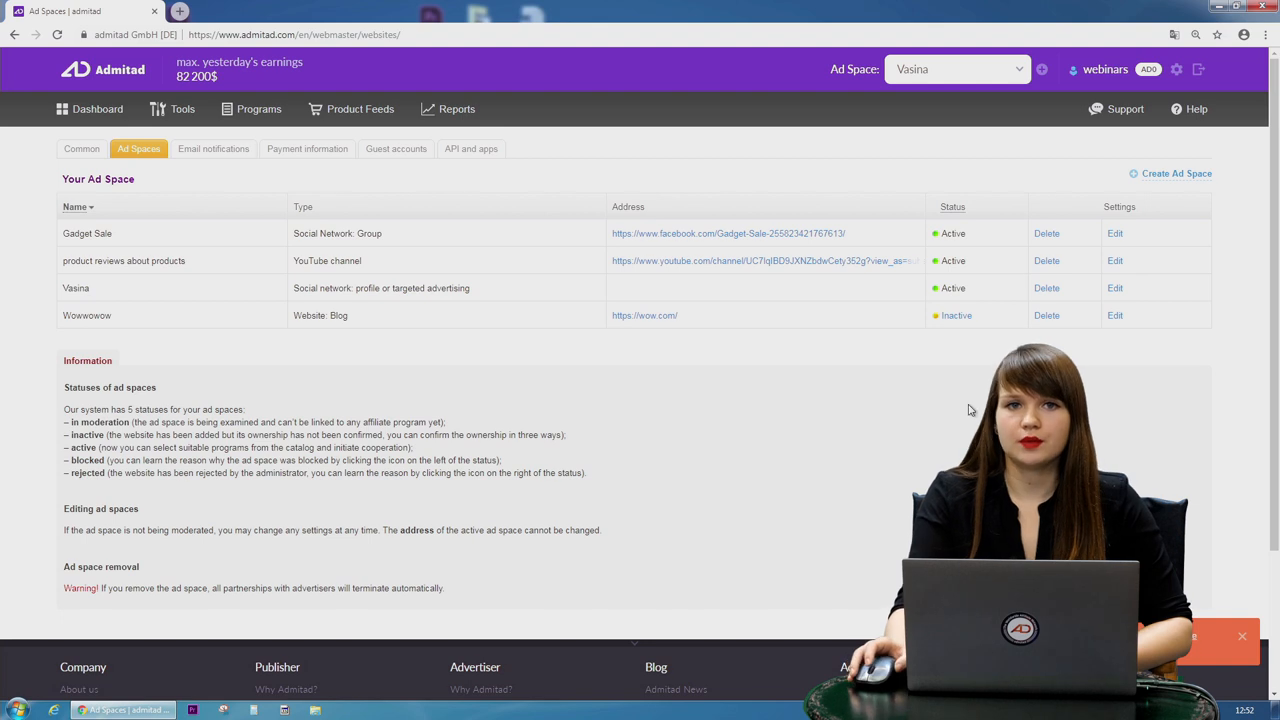
mouse_move(958, 444)
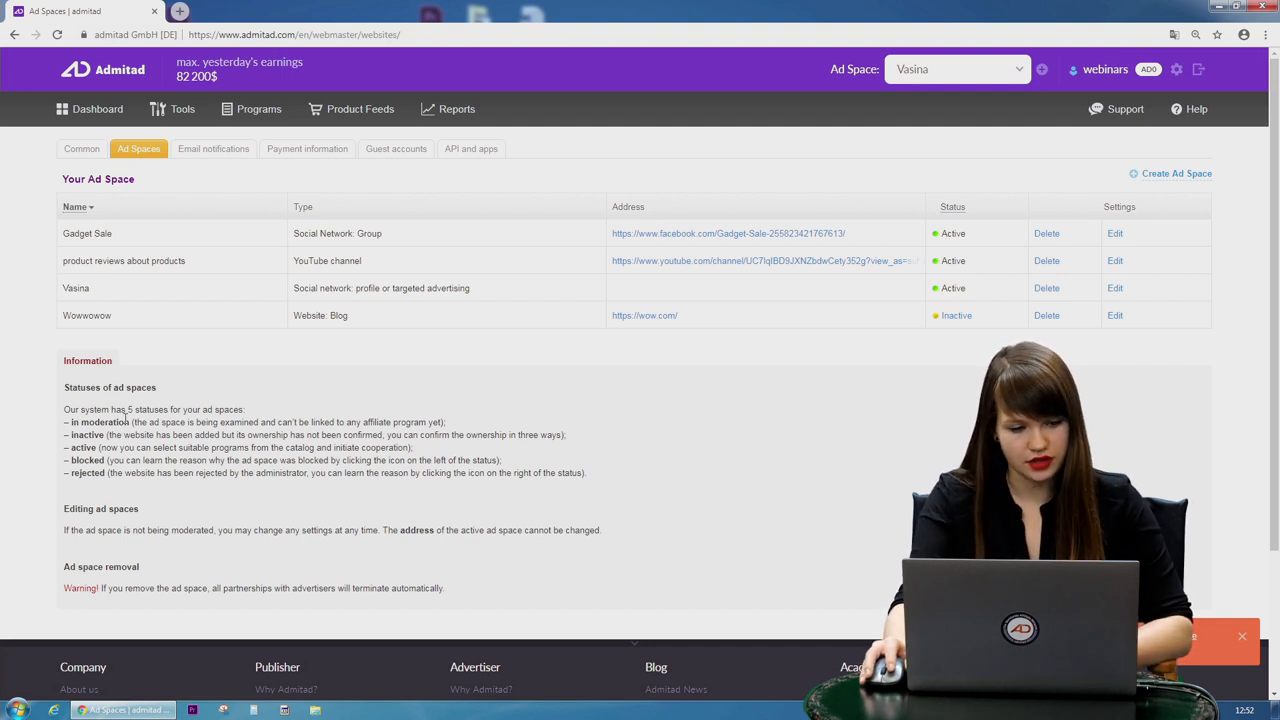
mouse_move(704, 478)
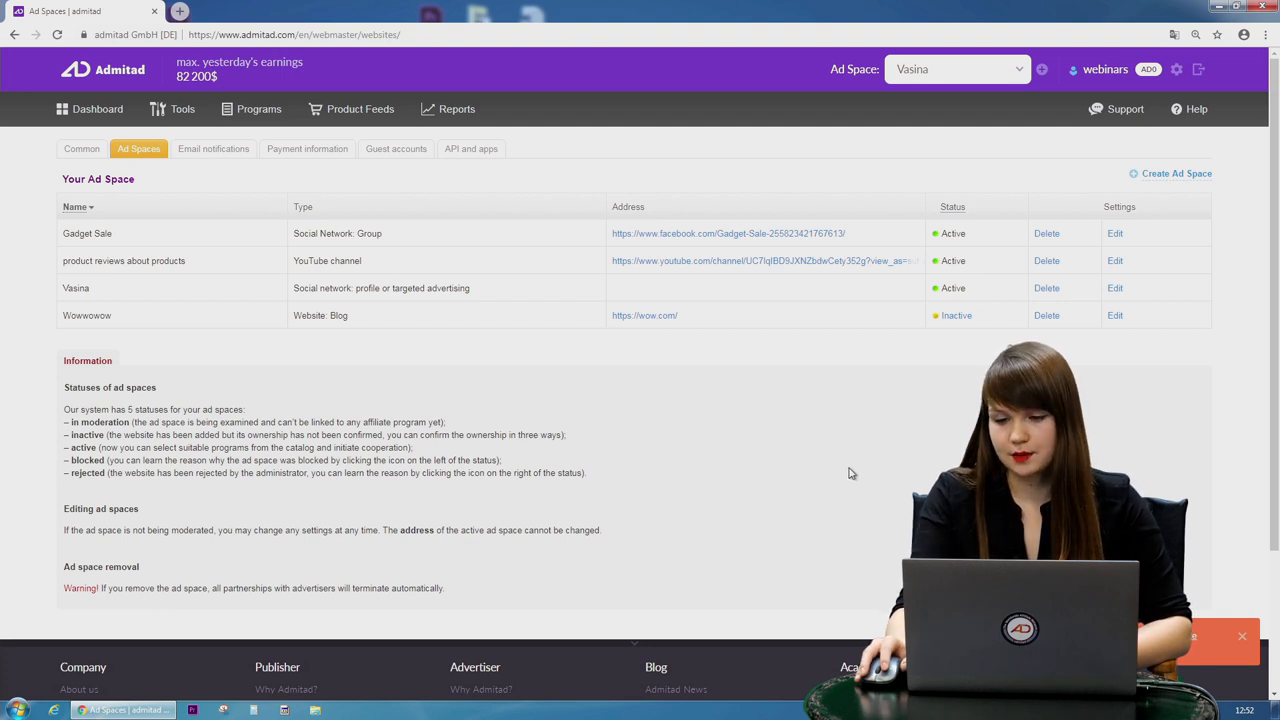
mouse_move(1096, 284)
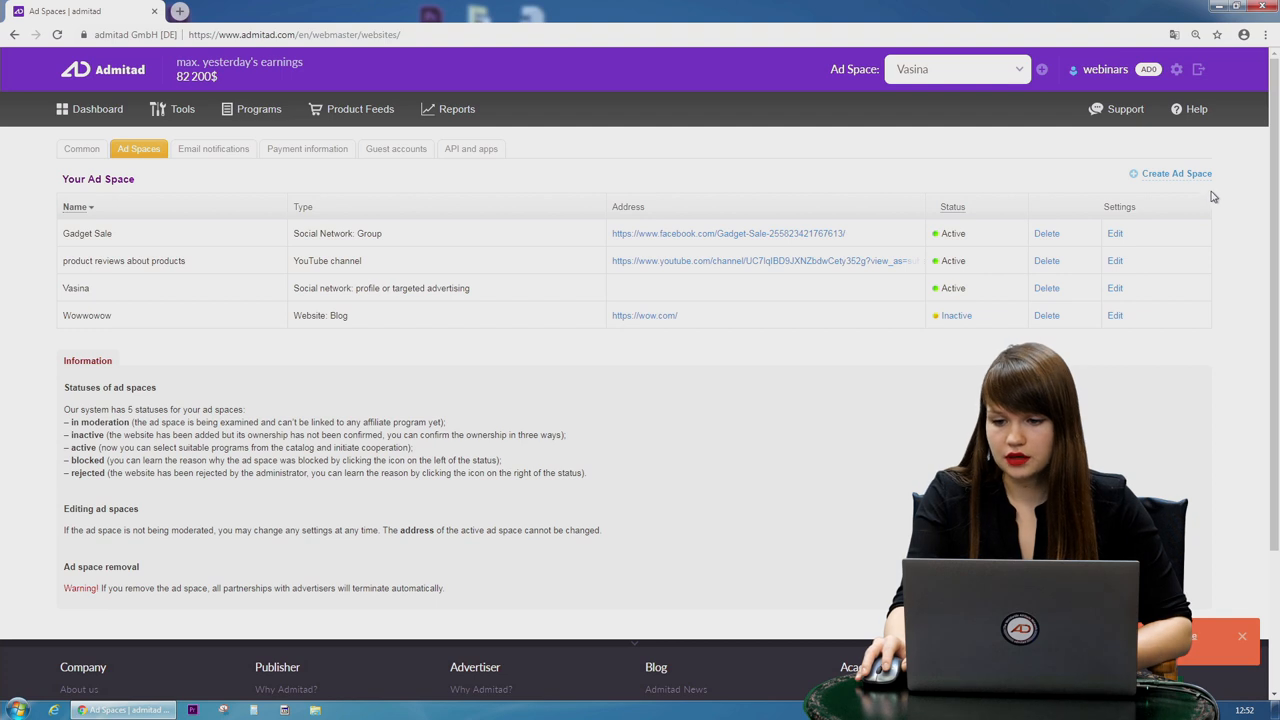
Start a new ad space and look through the Adding ad space form's fields
click(1176, 172)
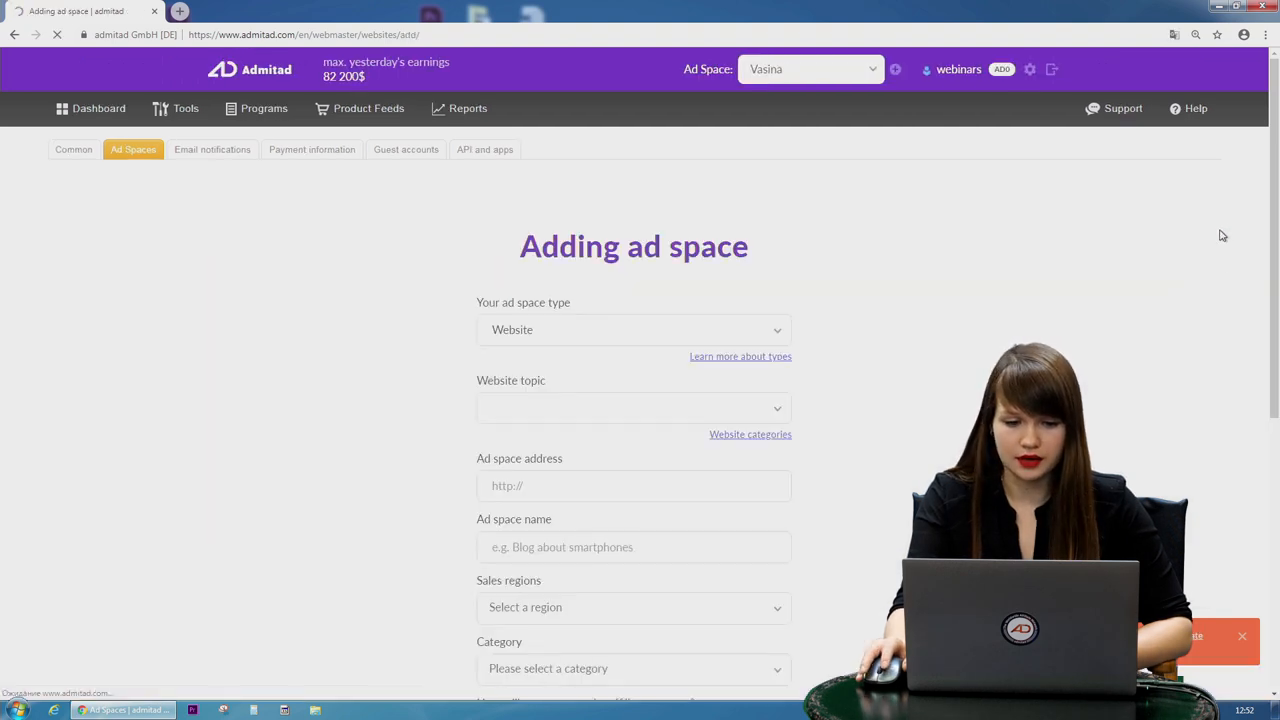
scroll(down, 3)
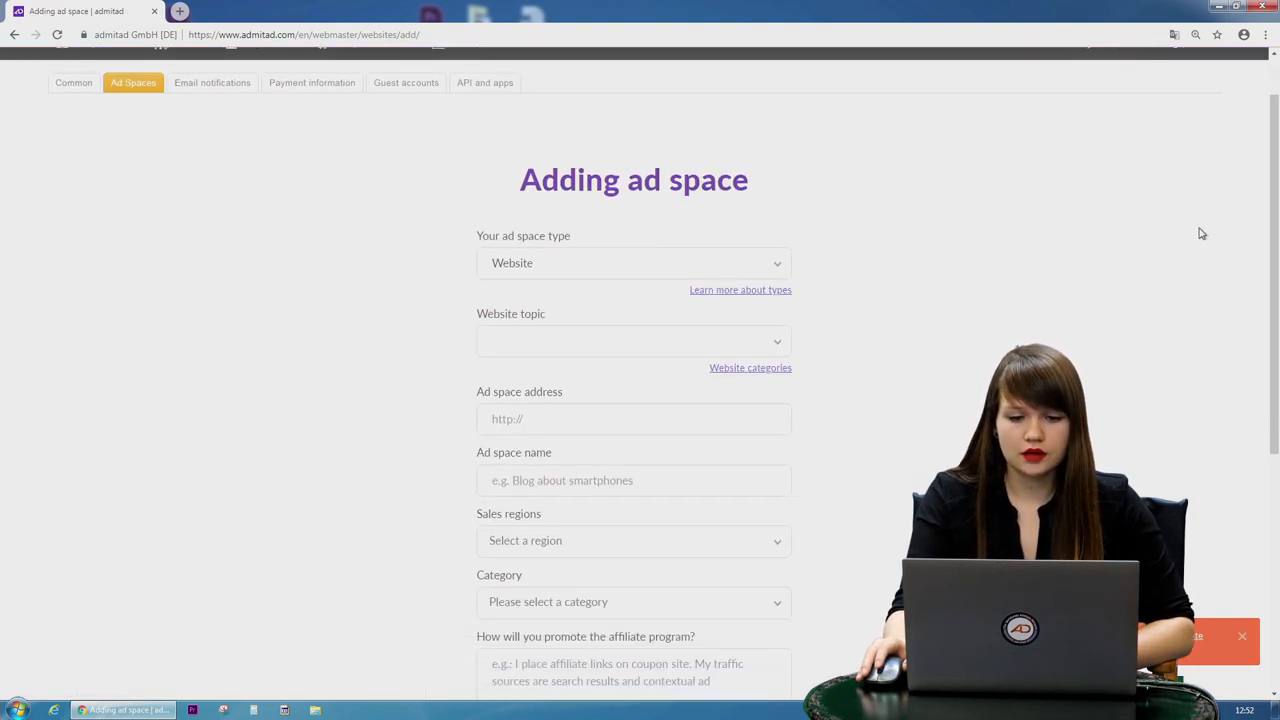
mouse_move(1184, 198)
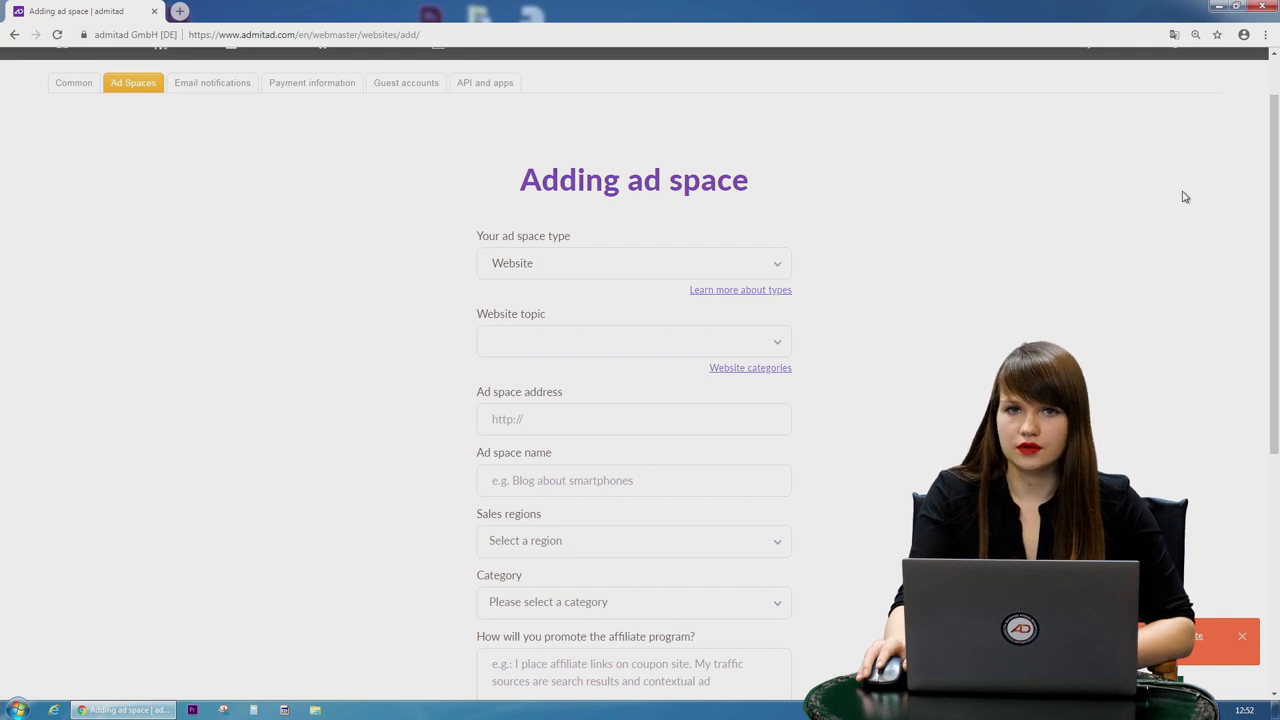
scroll(down, 3)
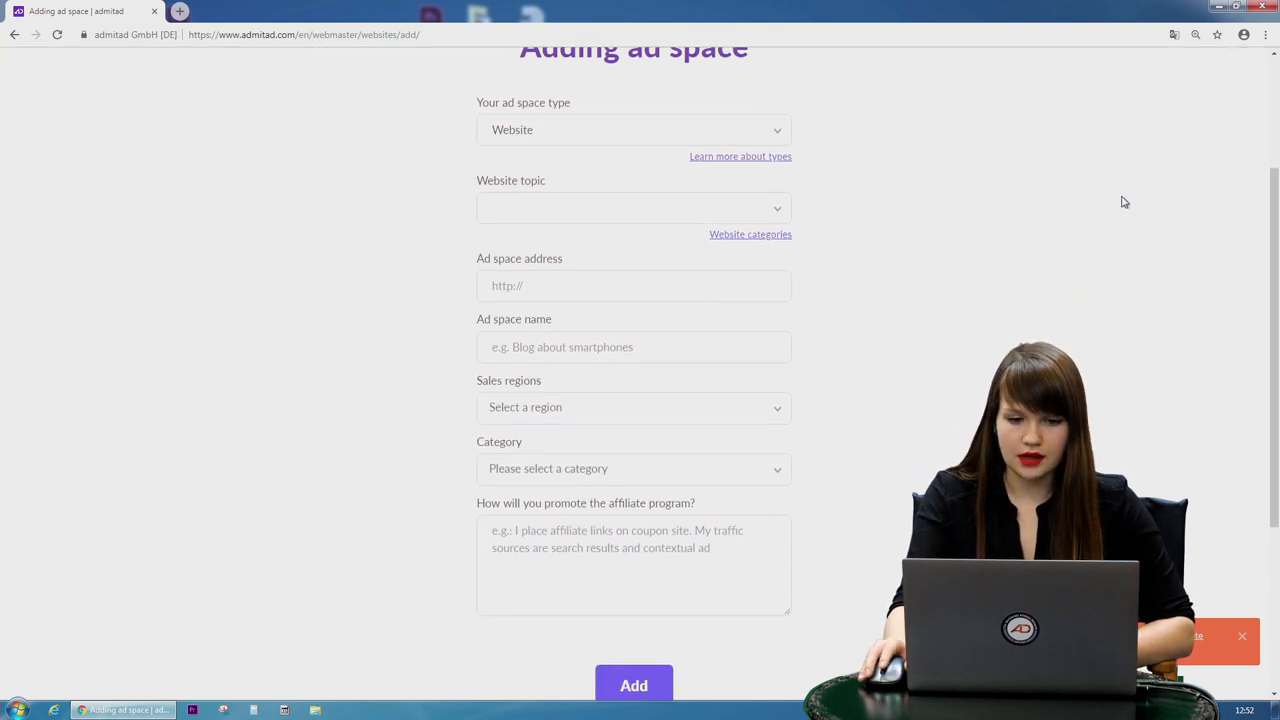
scroll(down, 3)
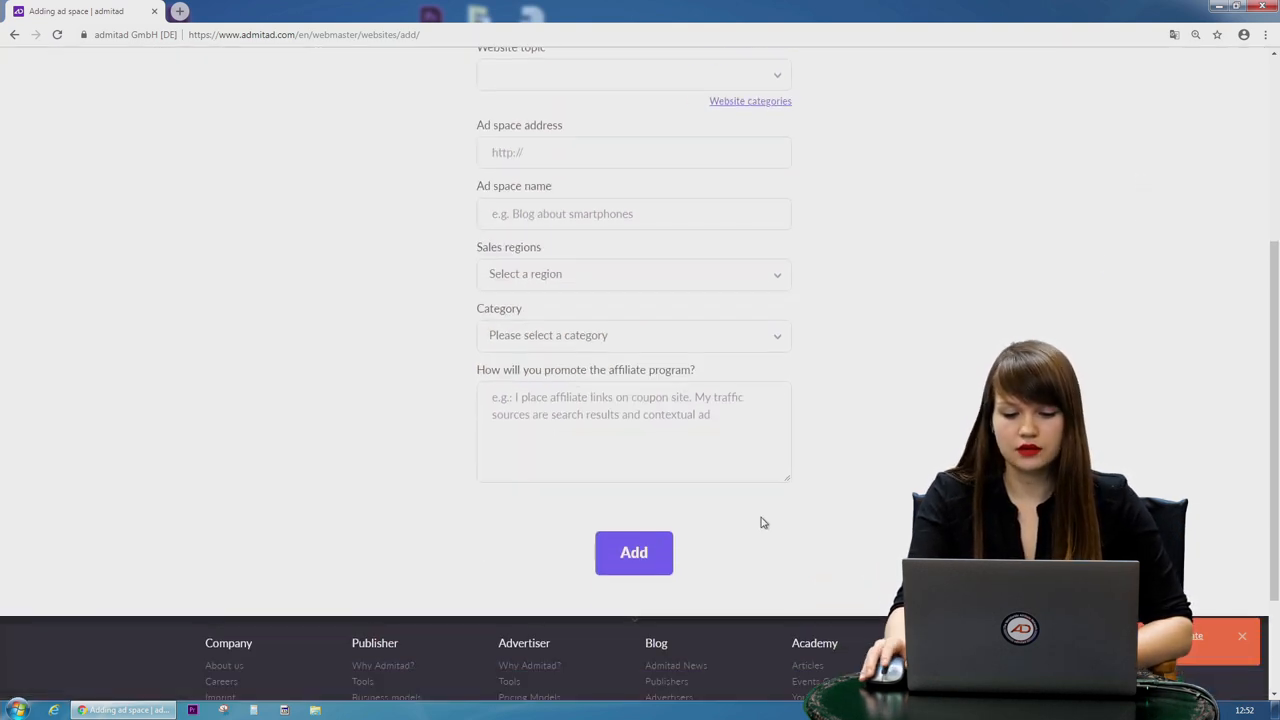
mouse_move(634, 552)
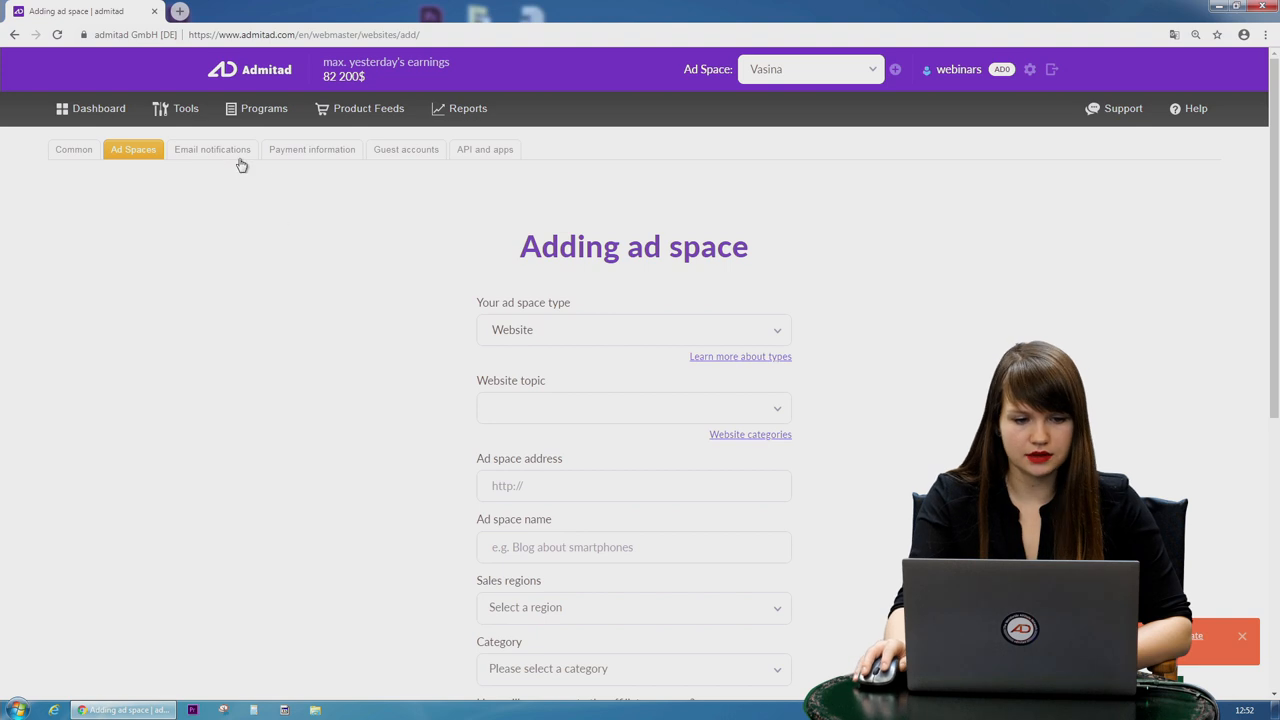
Review email notifications and leave Basic system messages switched off
click(212, 148)
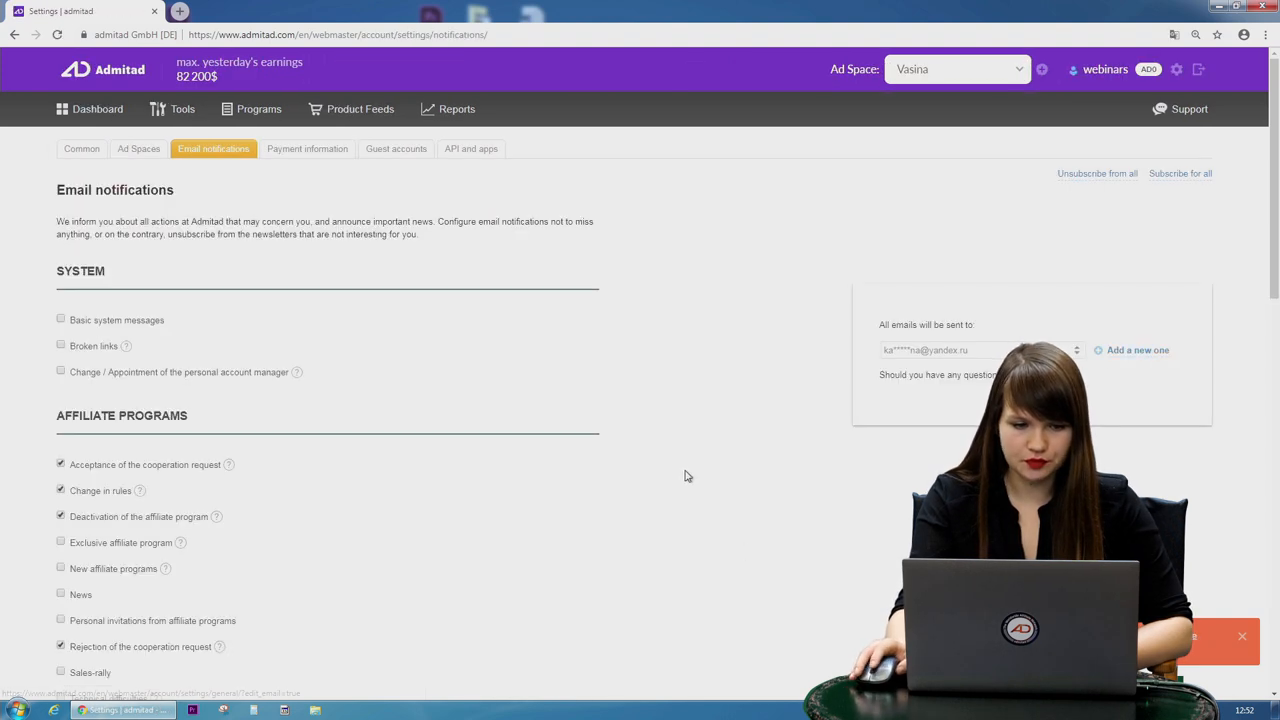
scroll(down, 3)
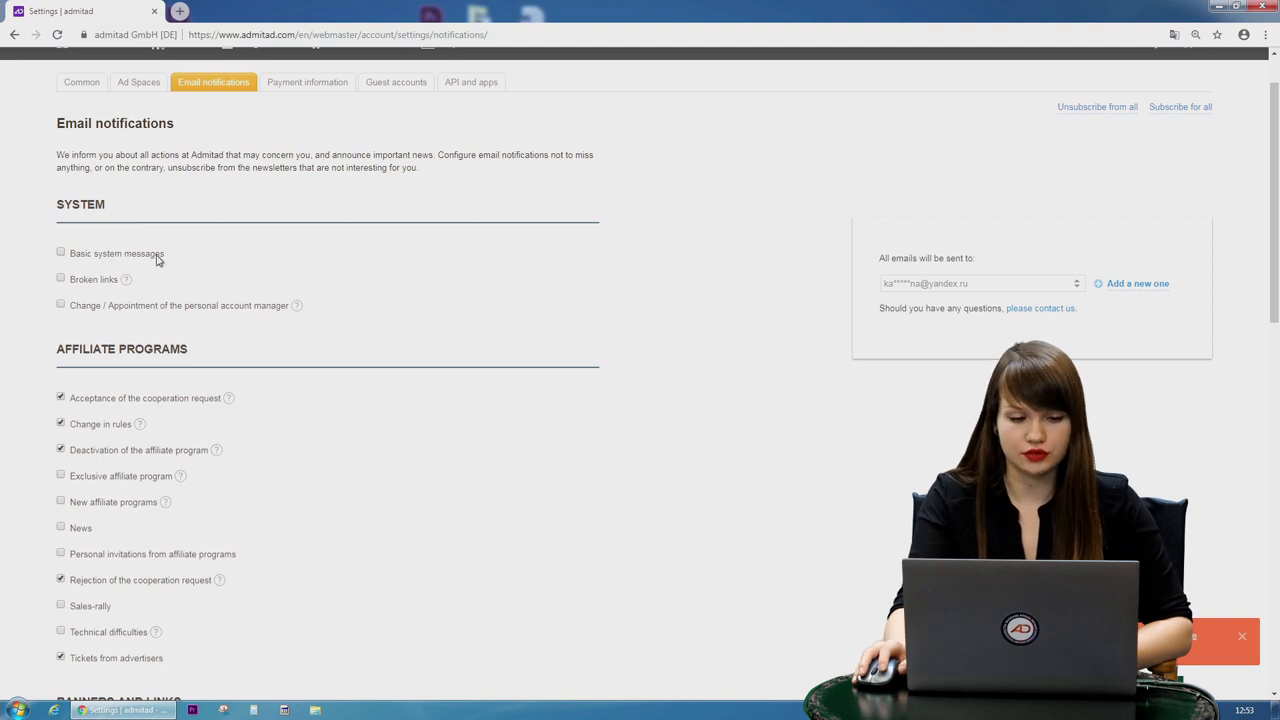
mouse_move(78, 268)
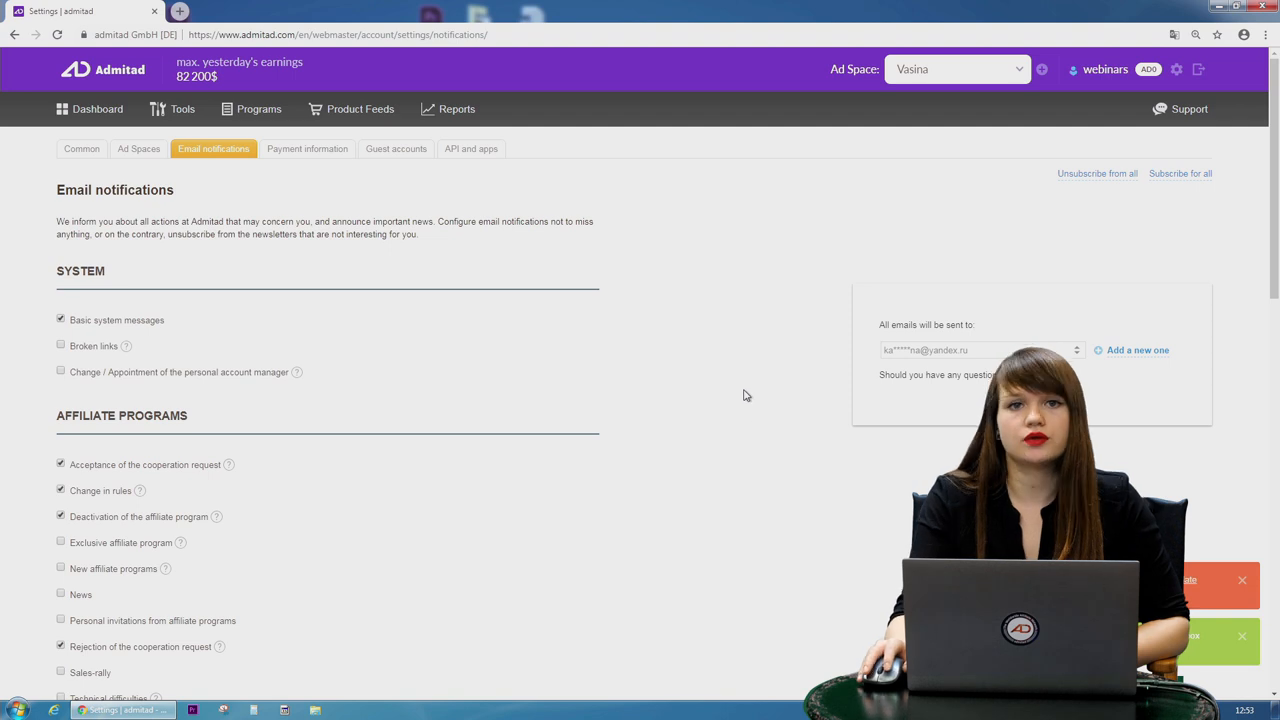
mouse_move(720, 370)
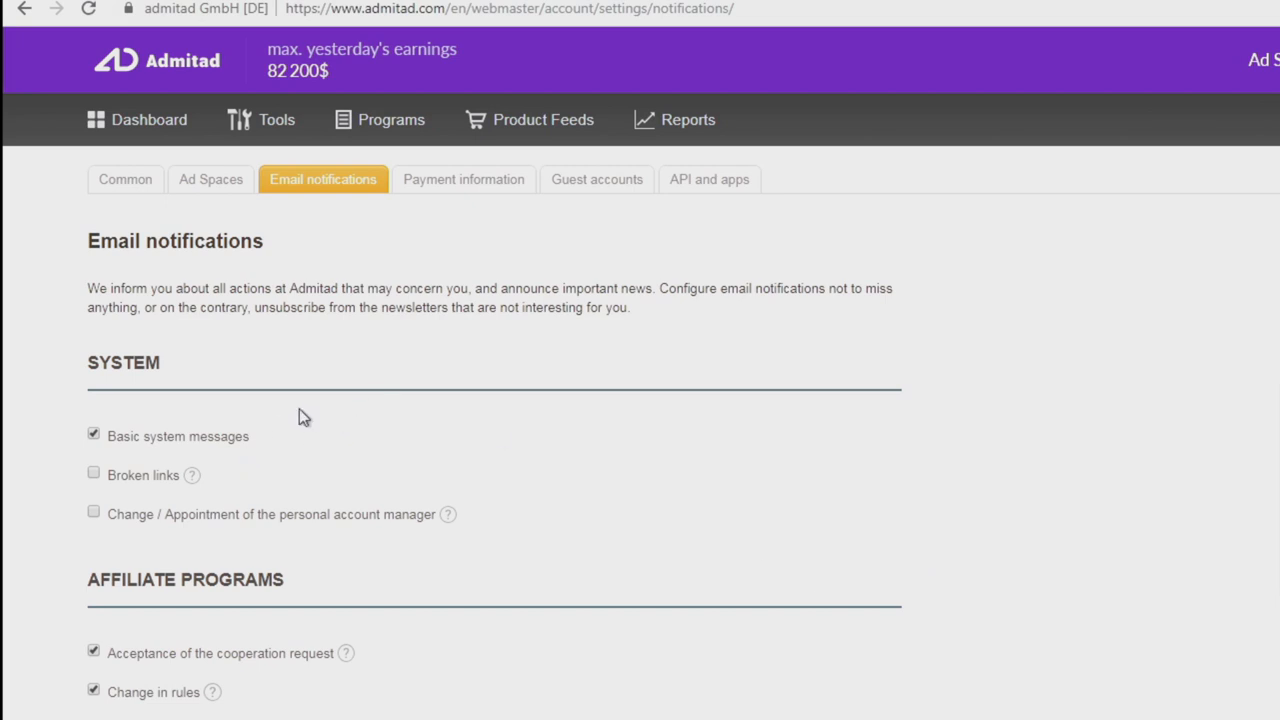
click(92, 434)
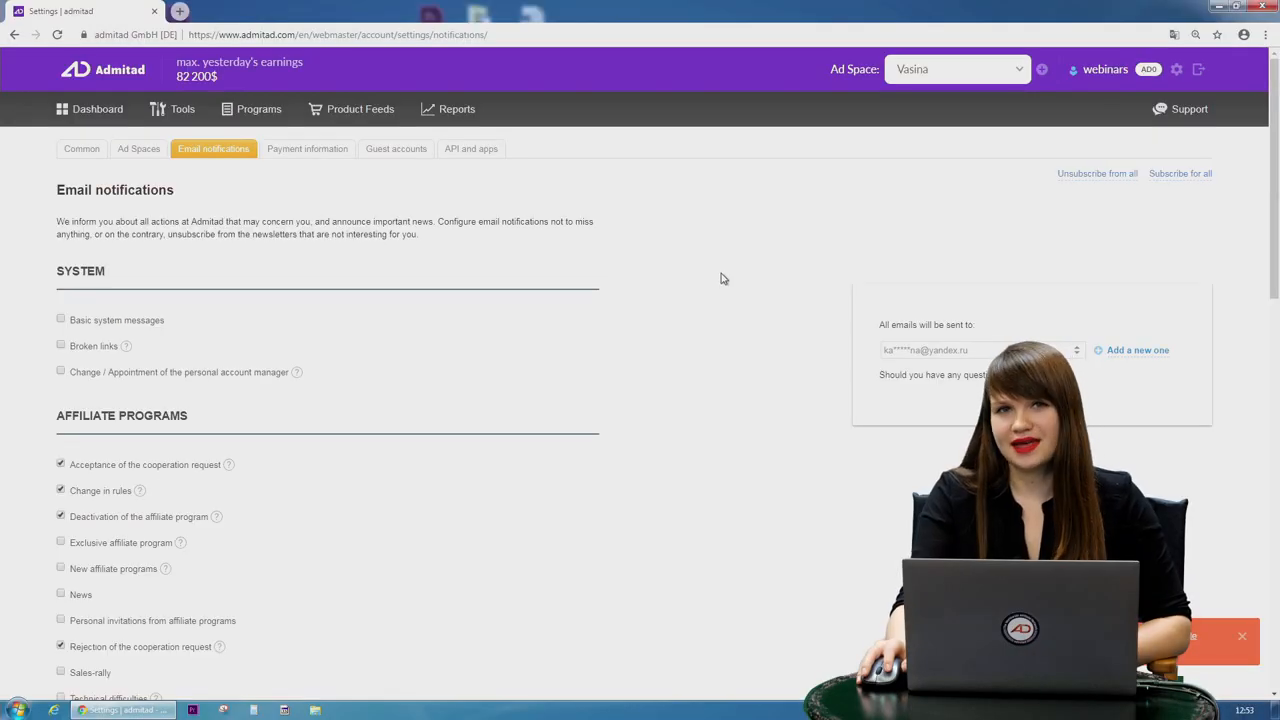
mouse_move(704, 248)
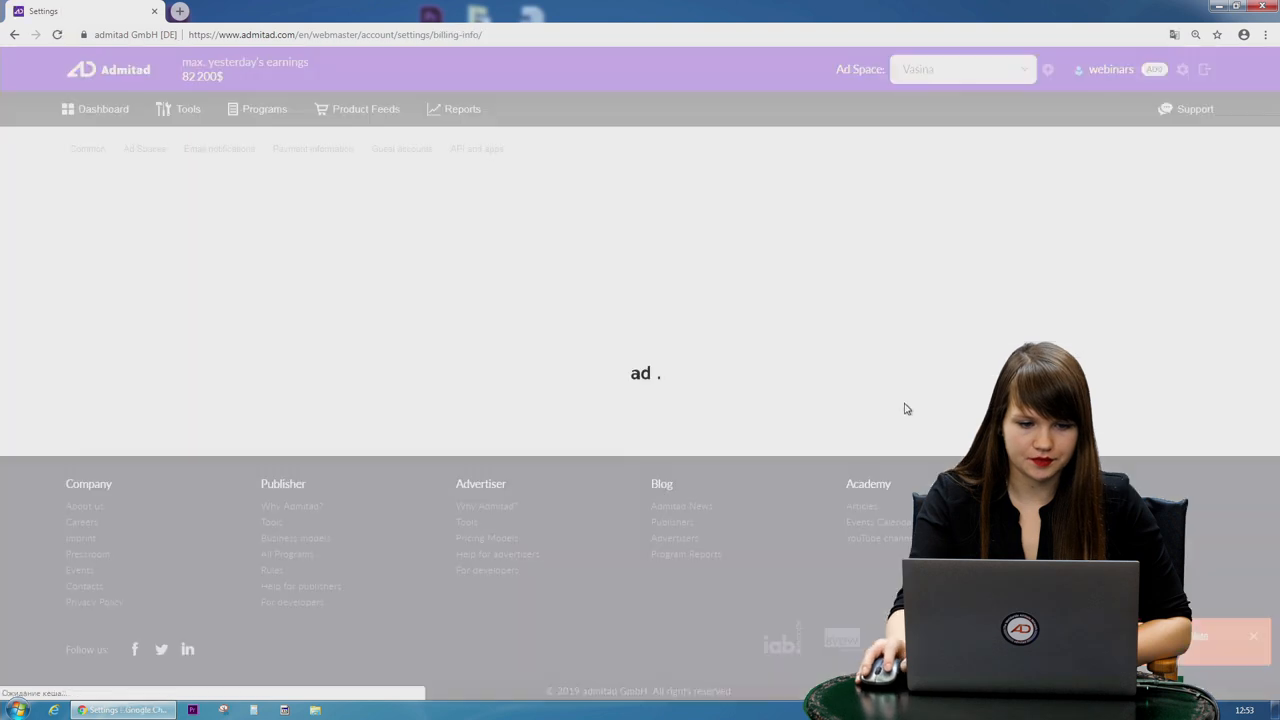
From Payment information, start adding a new payment method
click(308, 148)
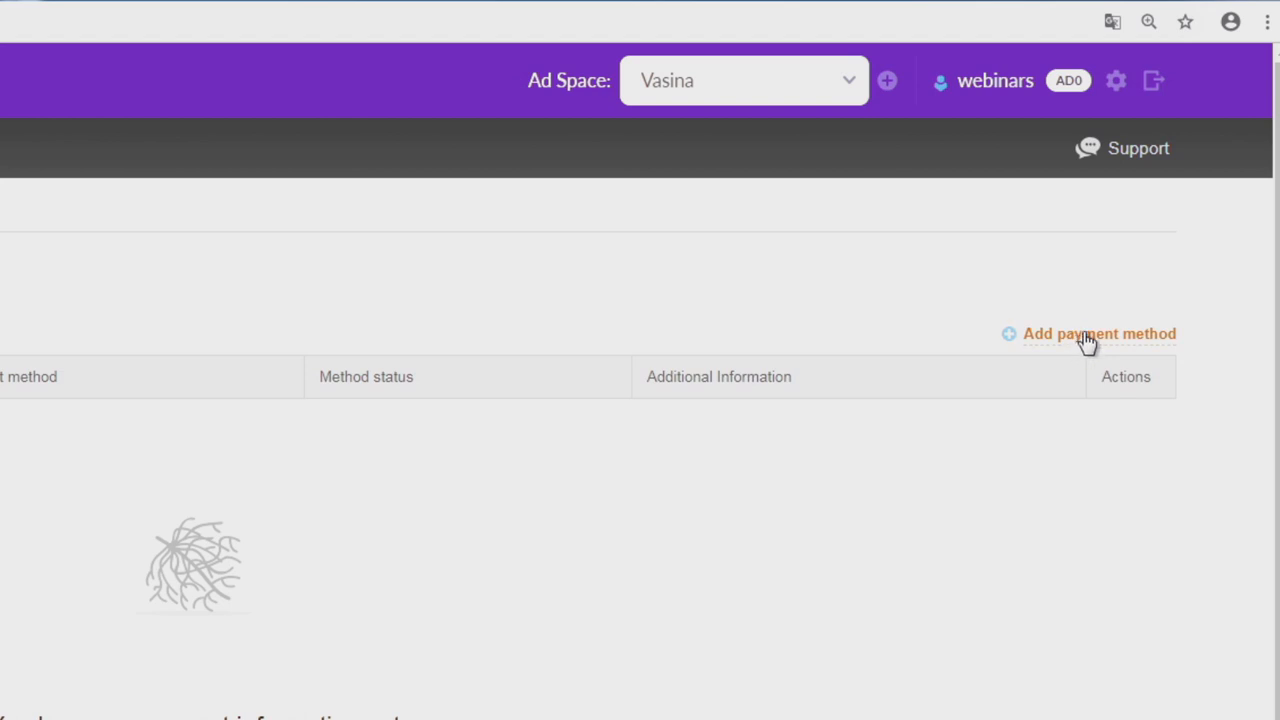
click(1098, 332)
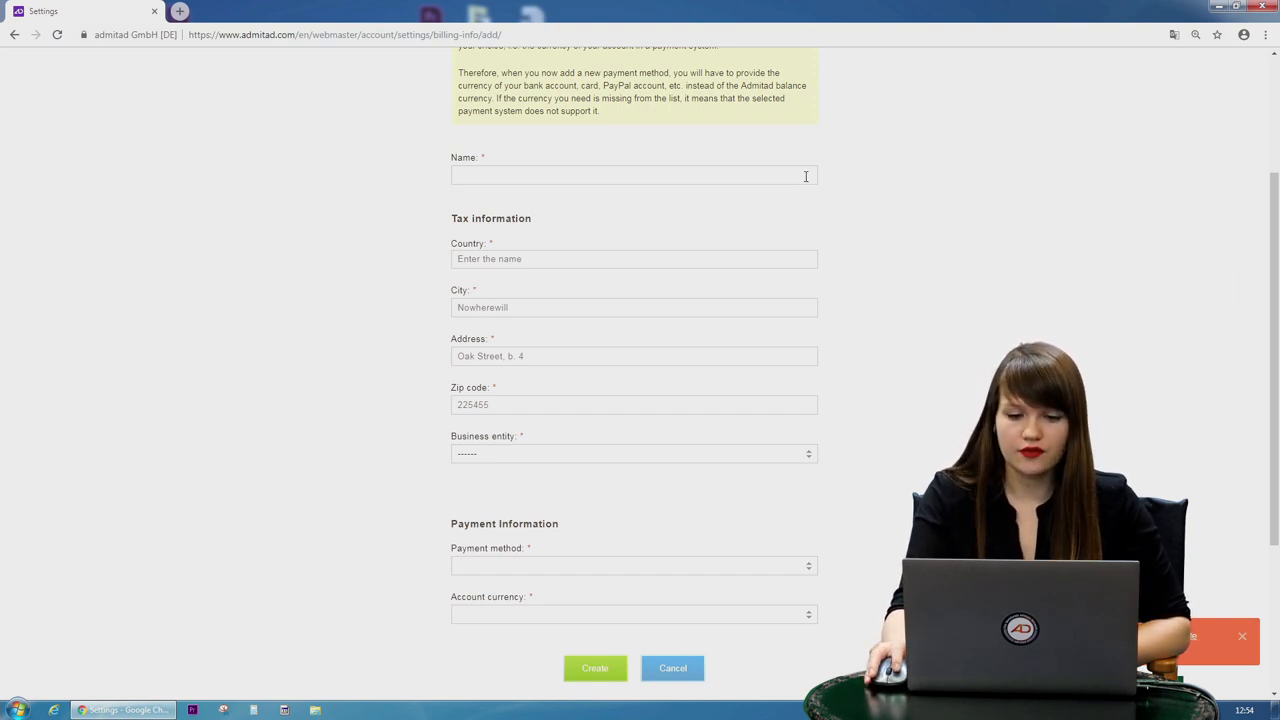
Name the payment method Webmoney with country Canada and city Toronto
click(632, 176)
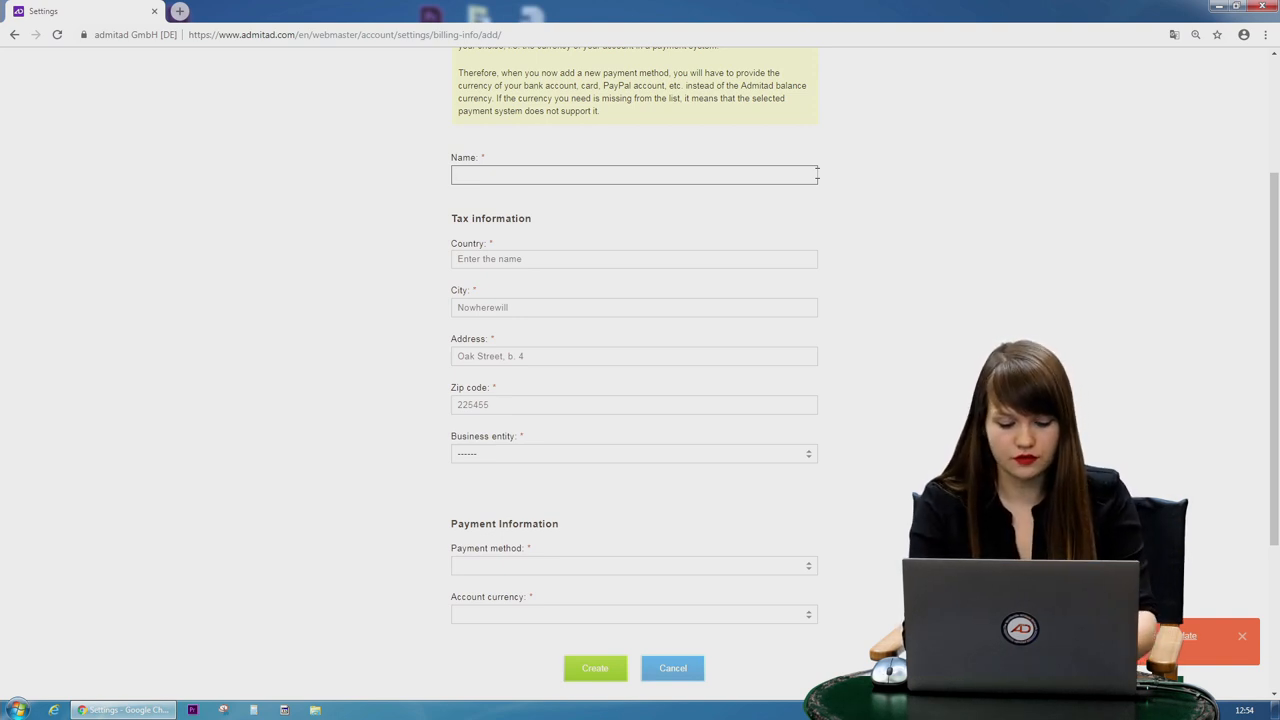
text(W)
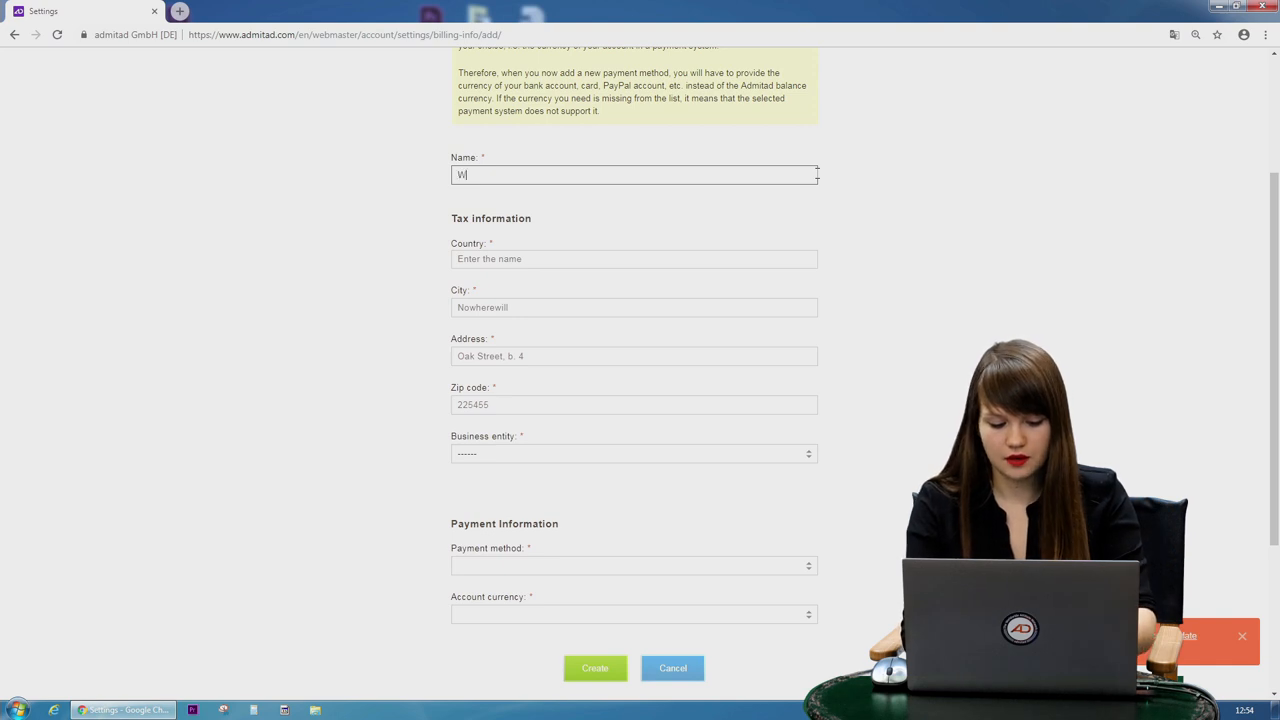
text(ebmoney)
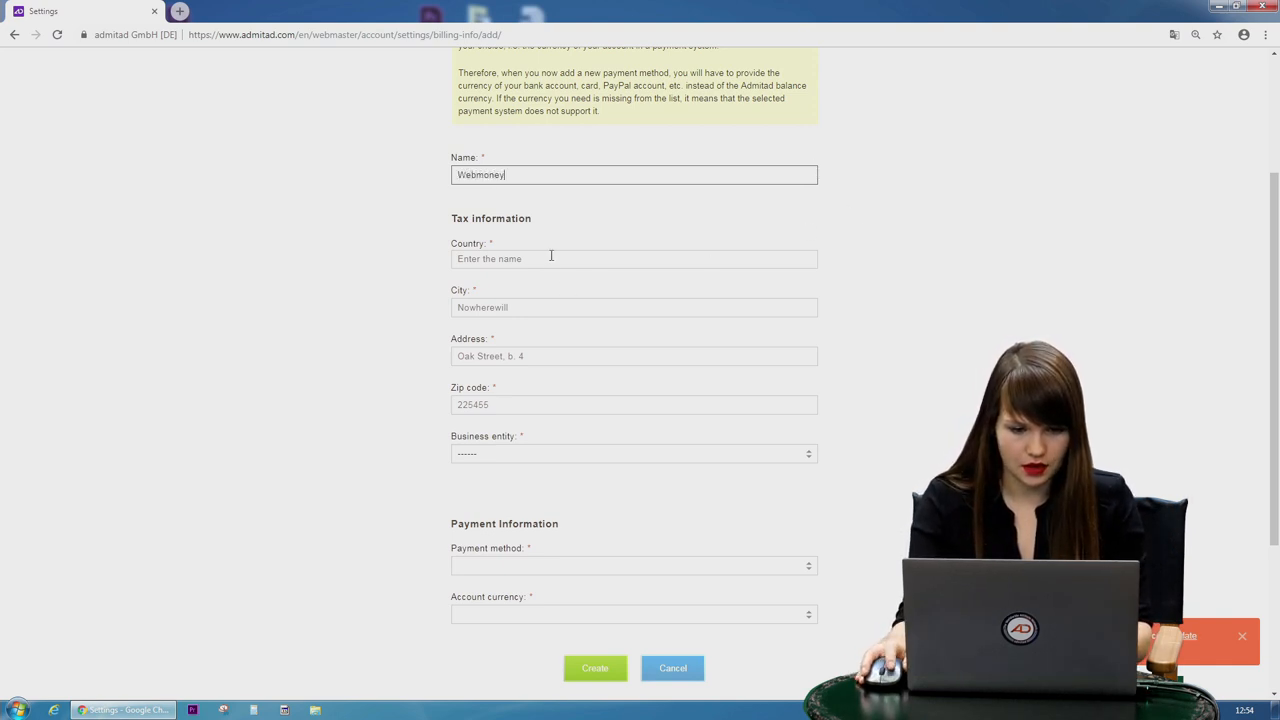
click(632, 258)
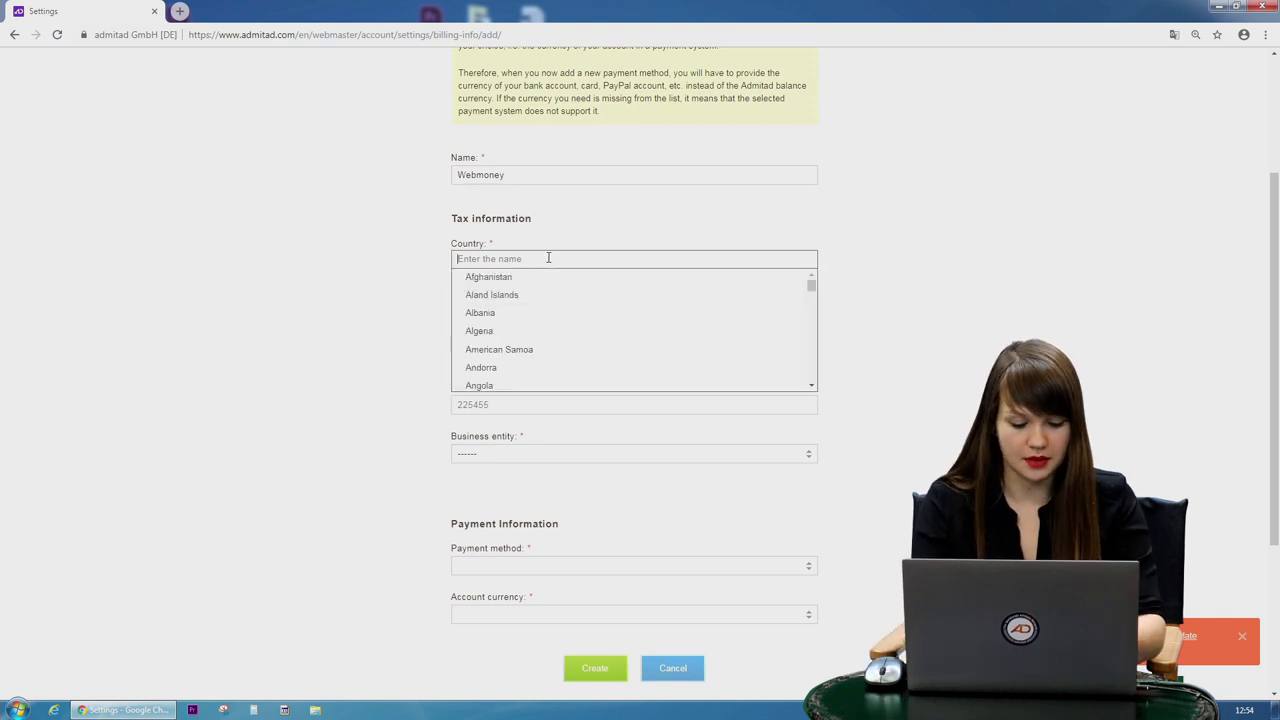
text(Canada)
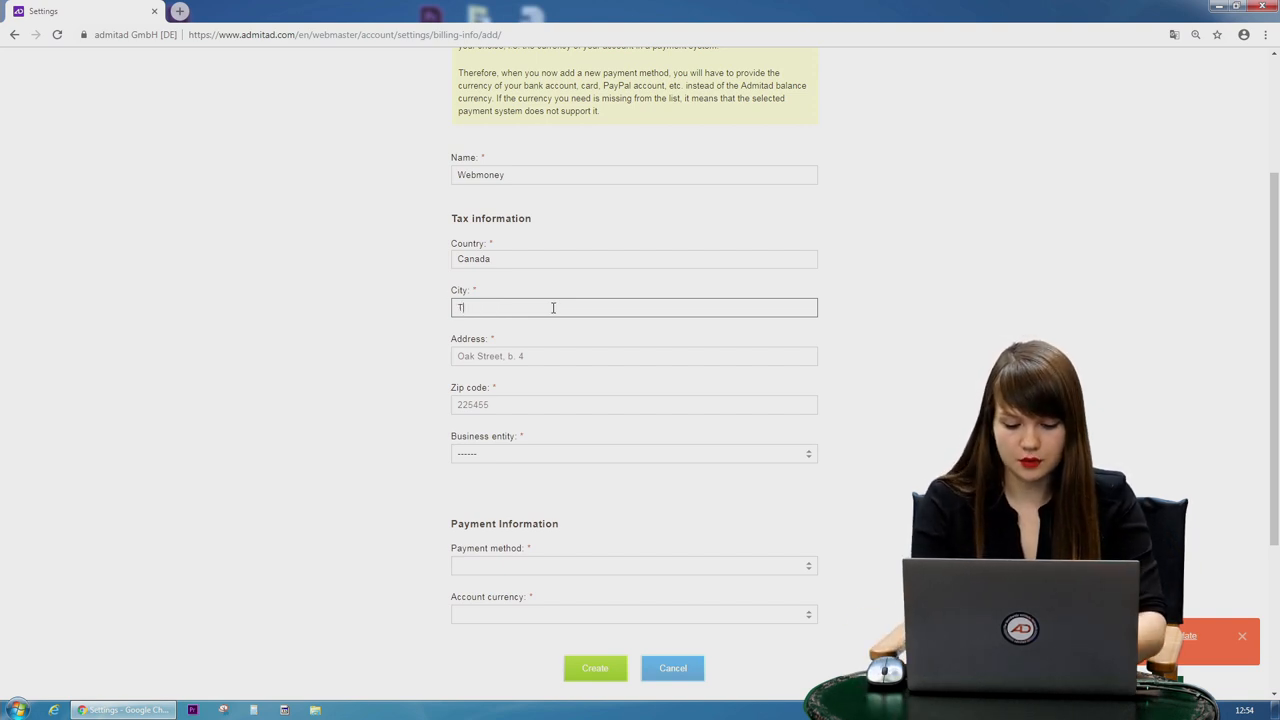
text(oronto)
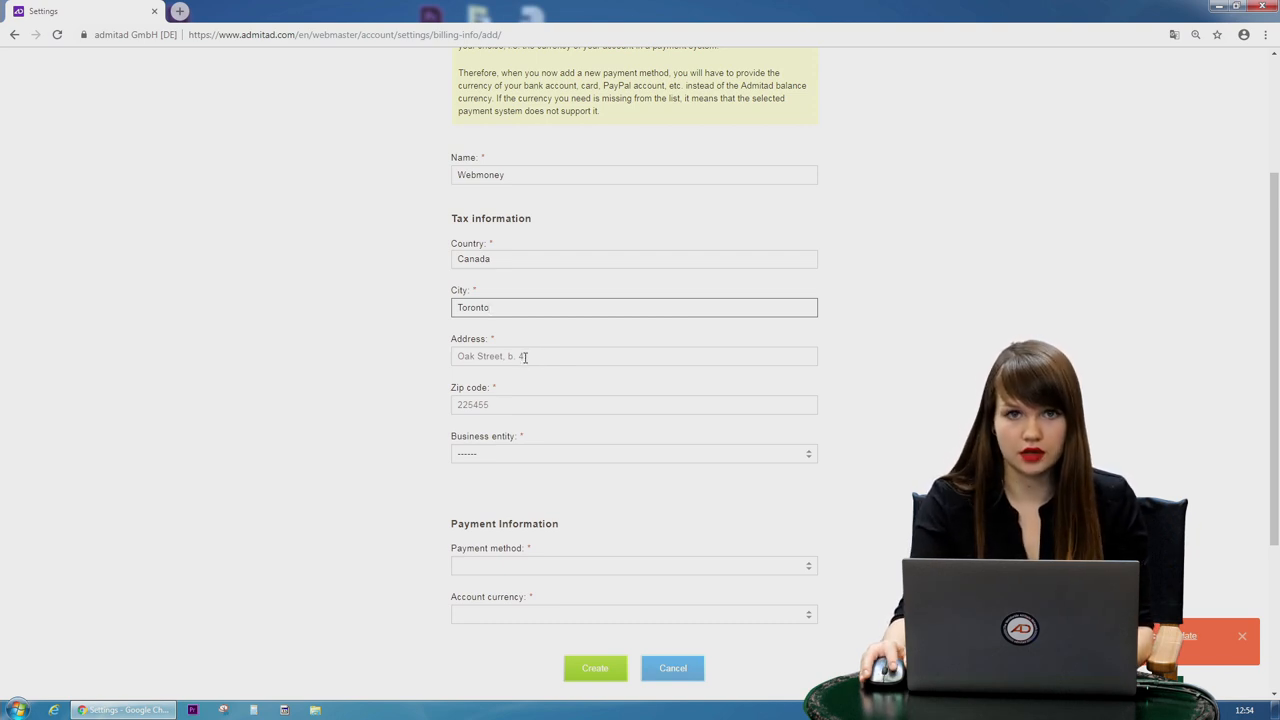
Enter the street address Blur street for the tax information
click(632, 356)
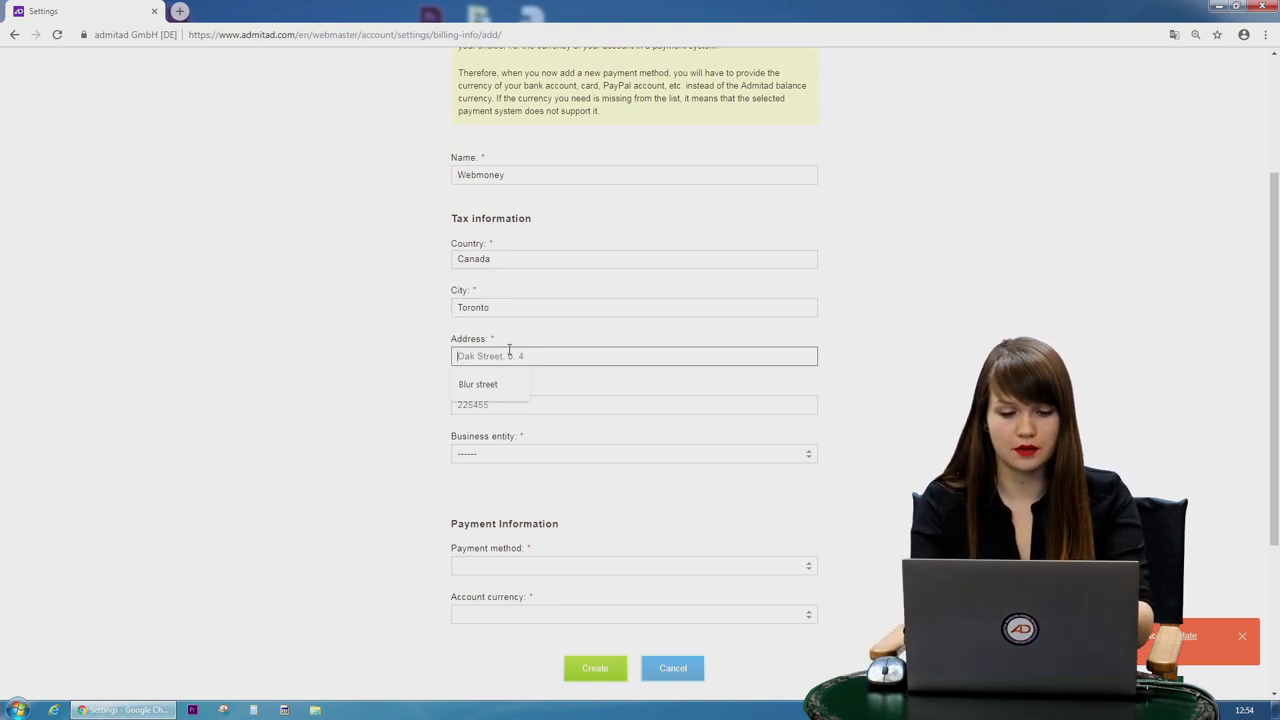
click(478, 384)
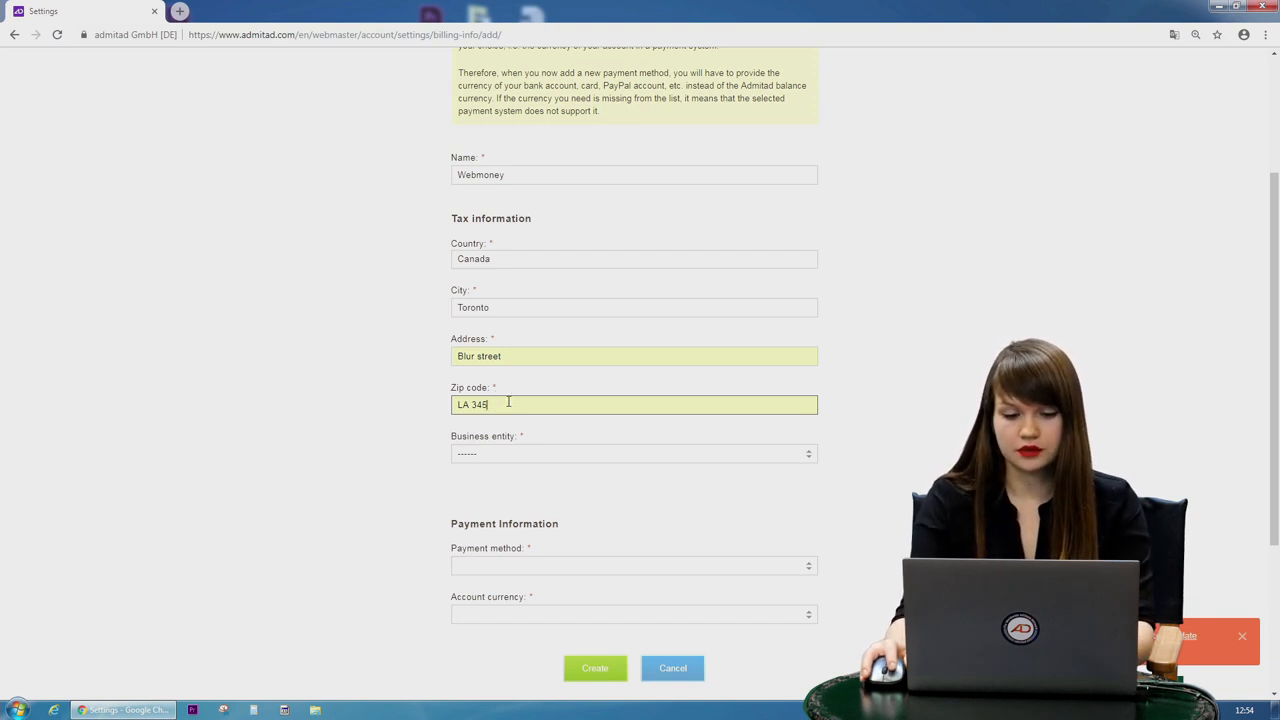
mouse_move(528, 456)
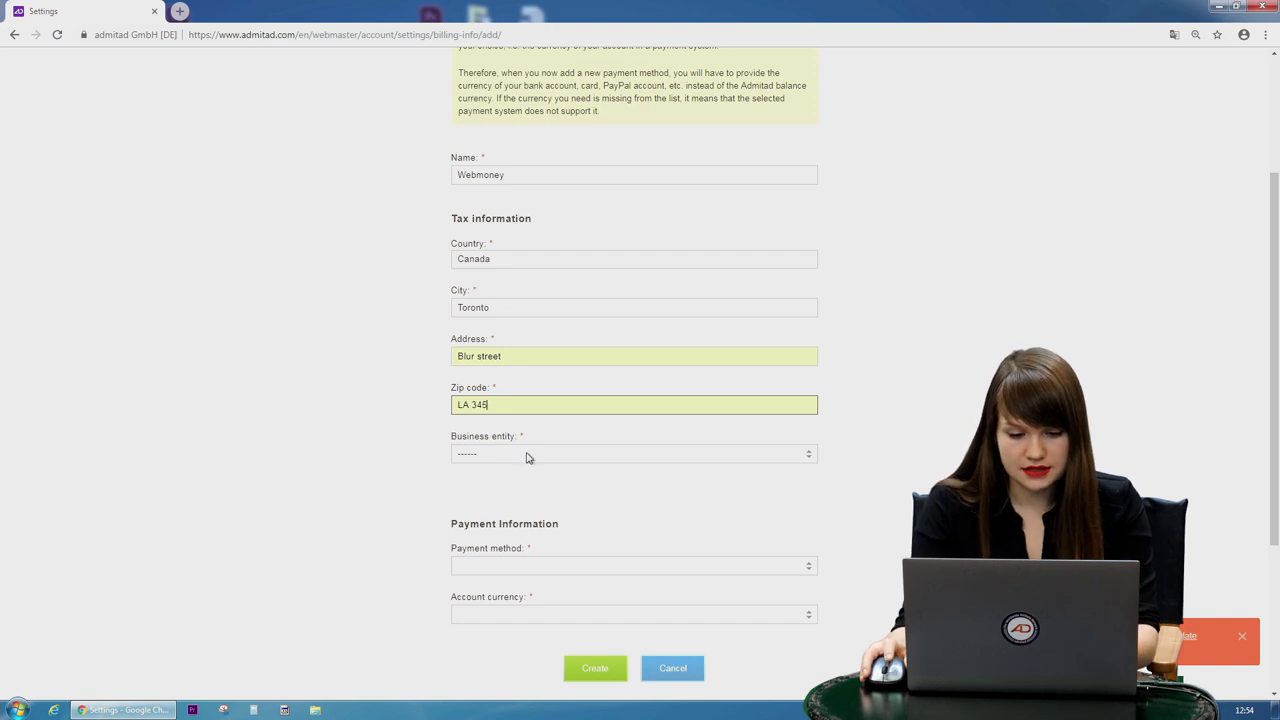
click(632, 452)
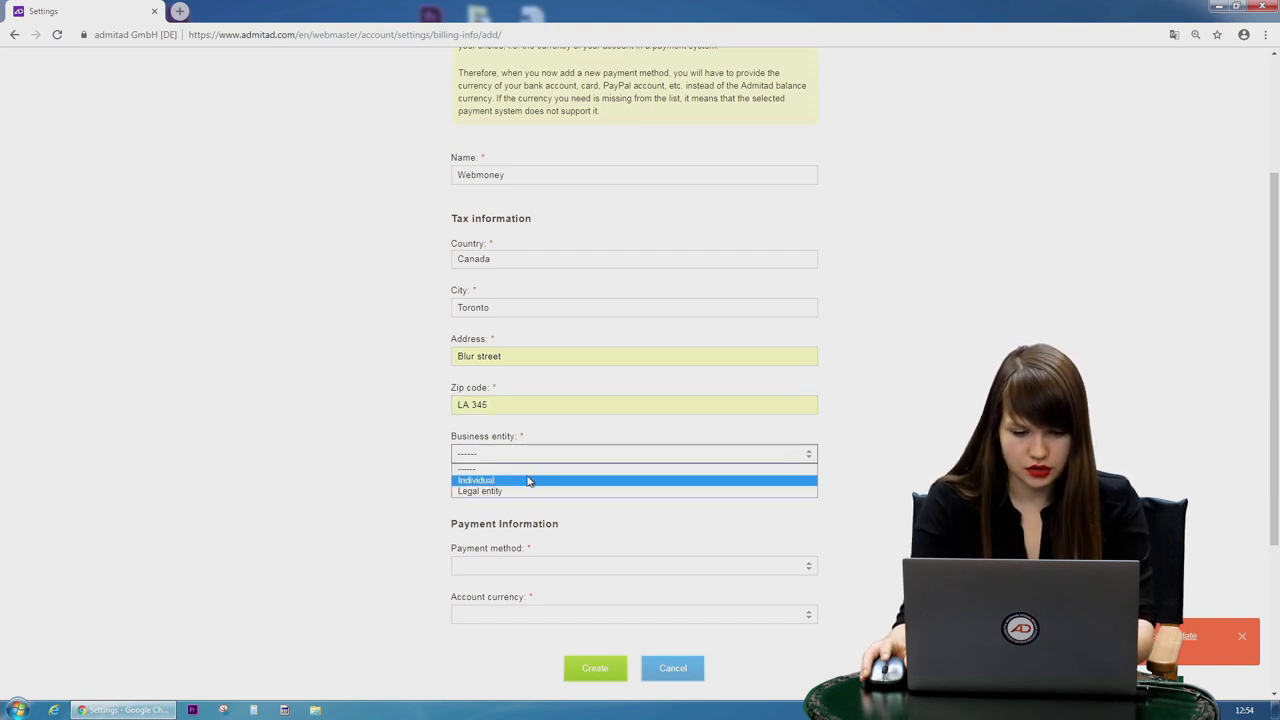
click(476, 480)
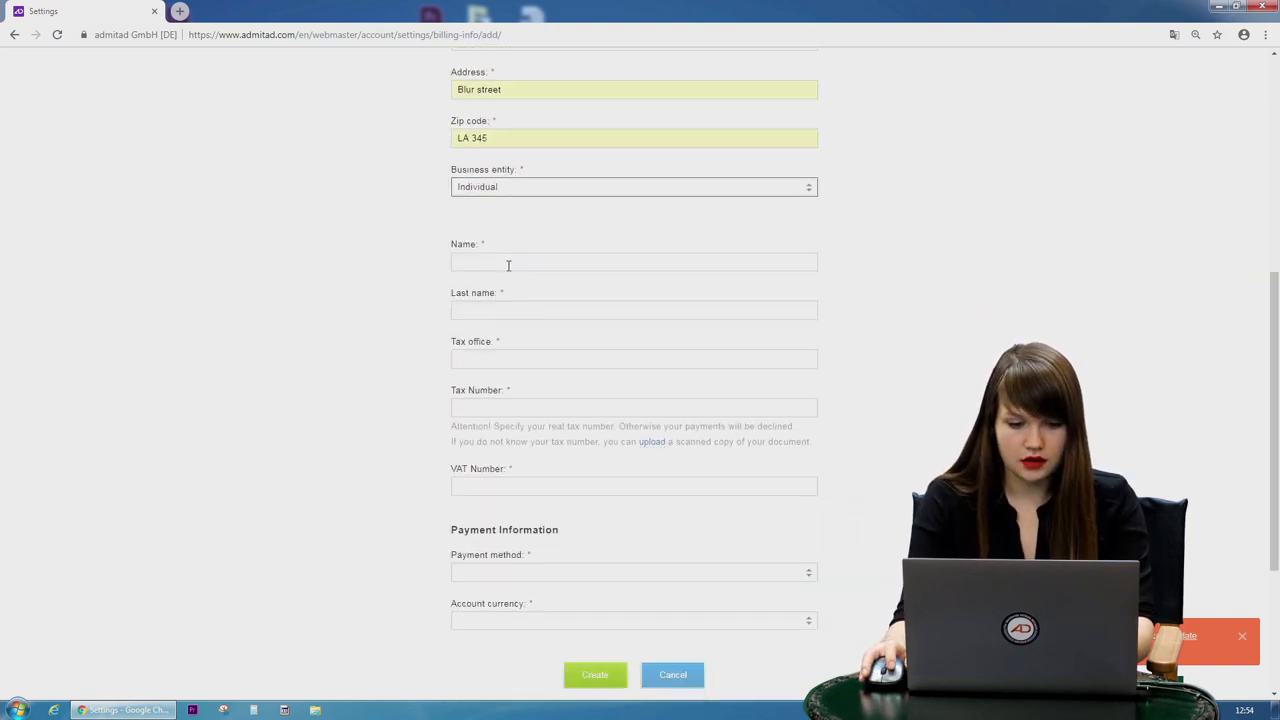
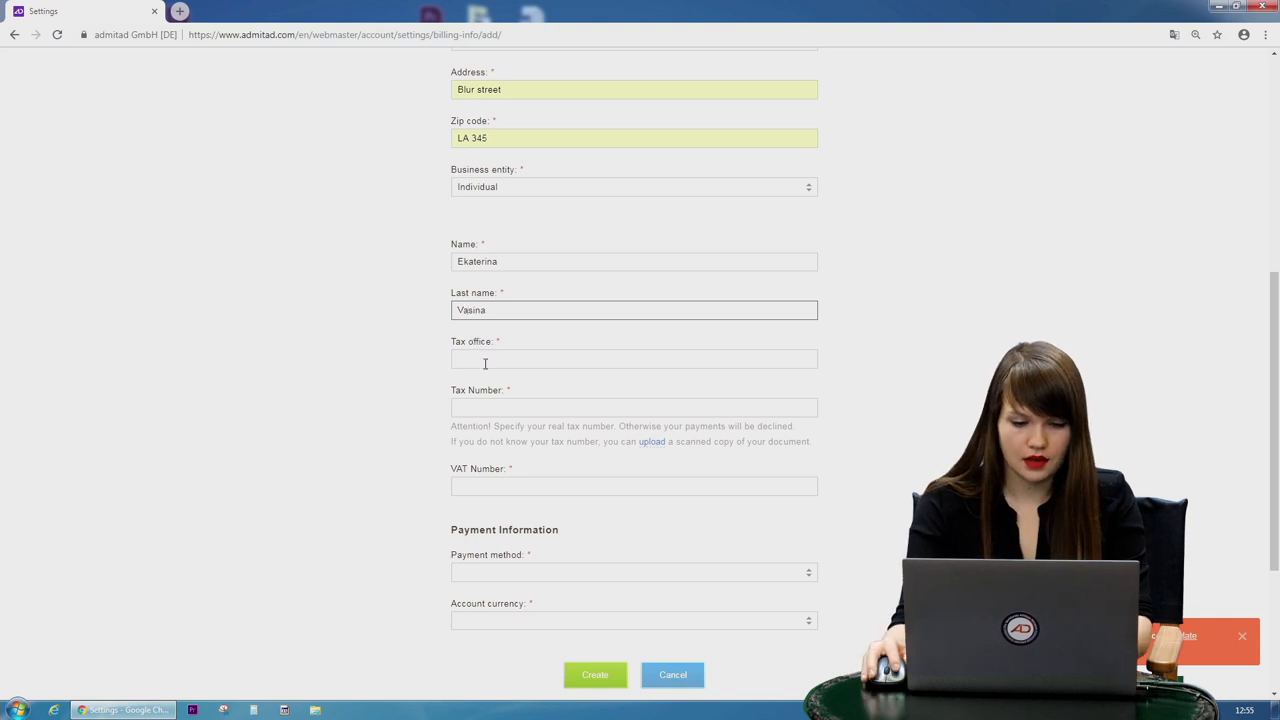
Fill the tax office field with 'Example'
click(634, 360)
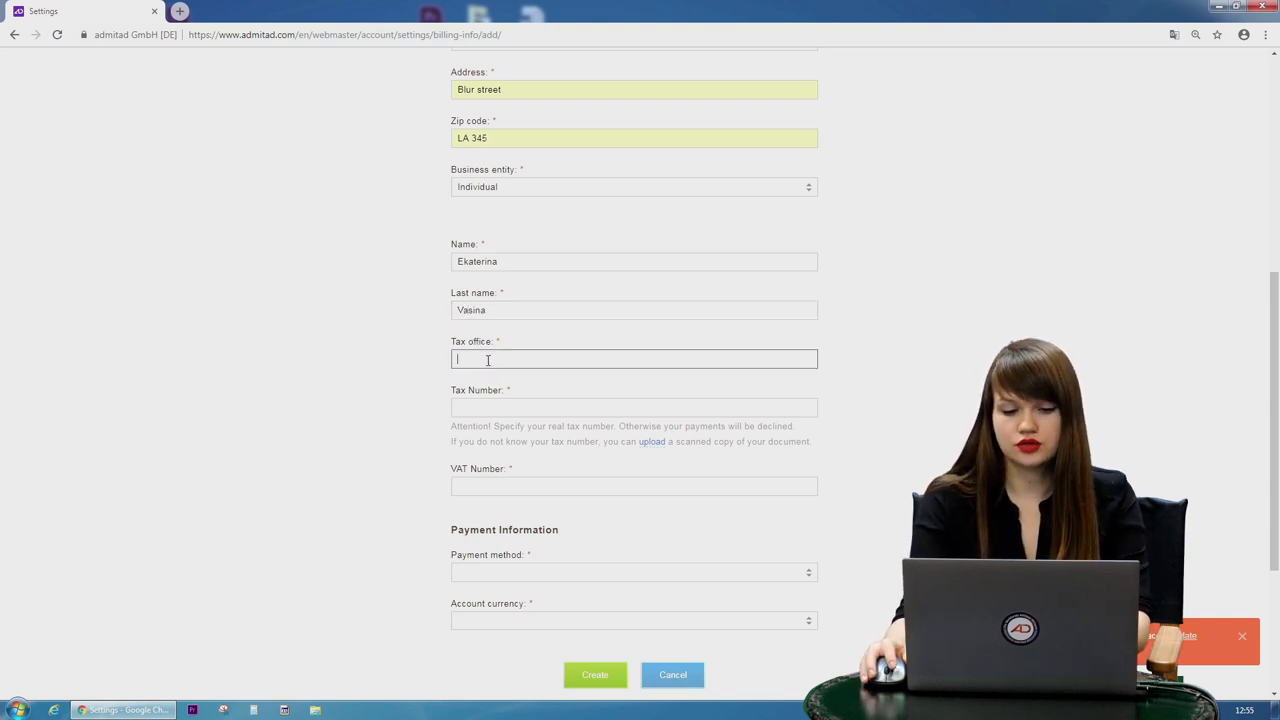
text(El)
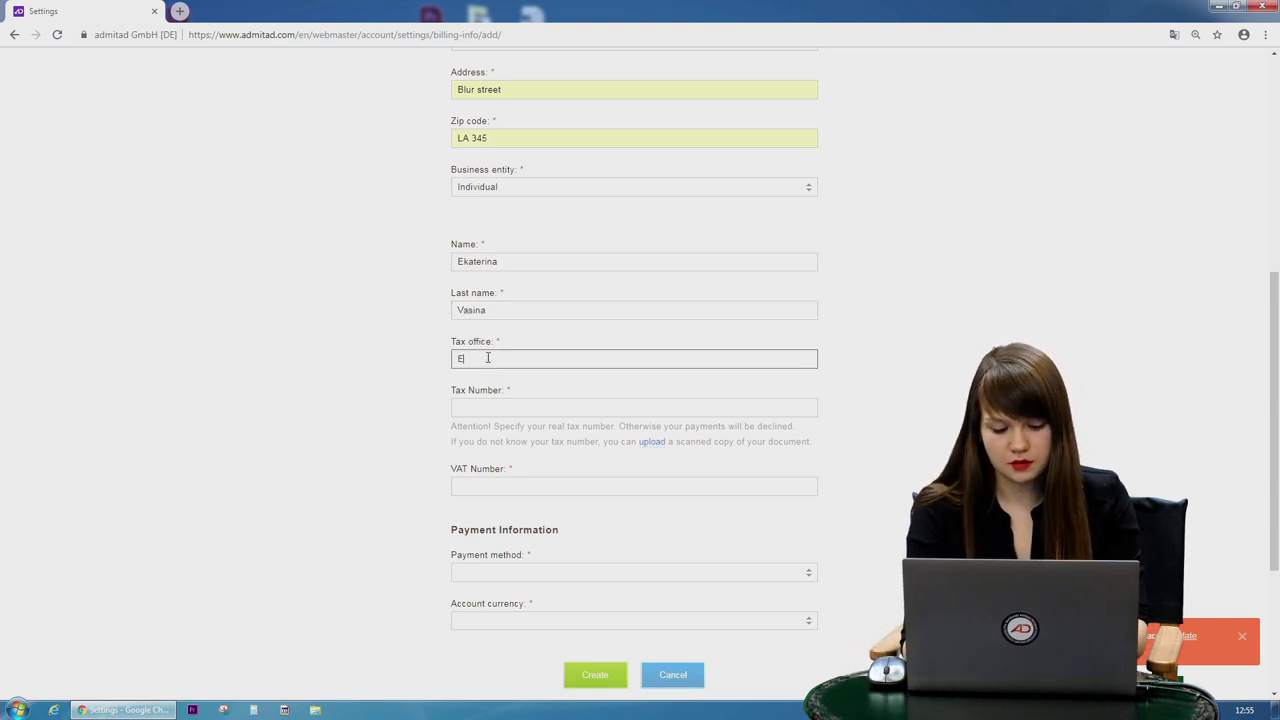
text(Ex)
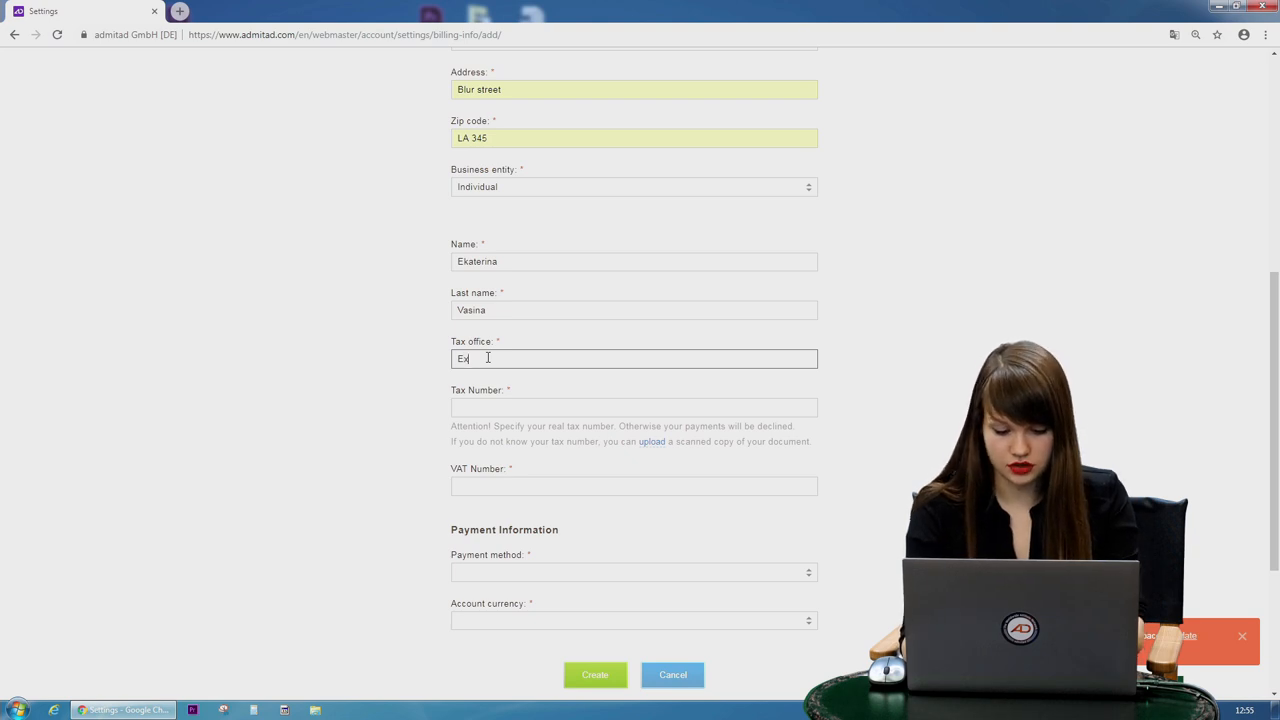
text(ample)
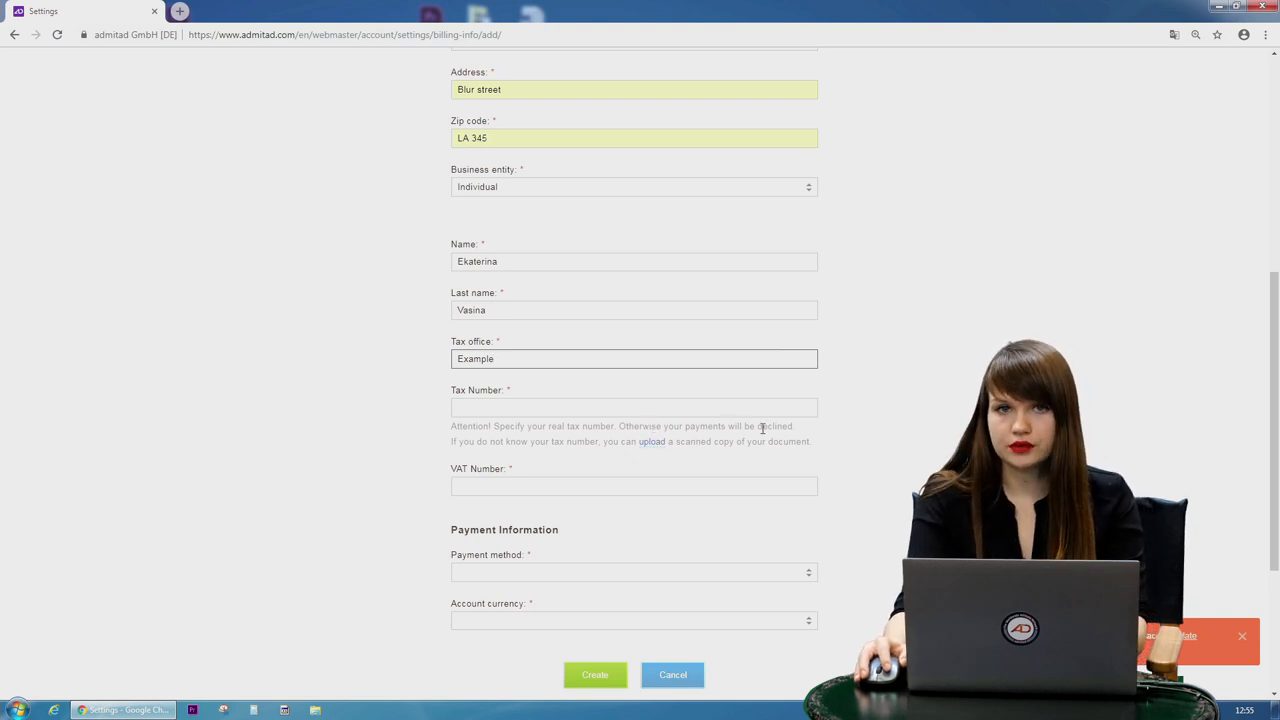
mouse_move(772, 464)
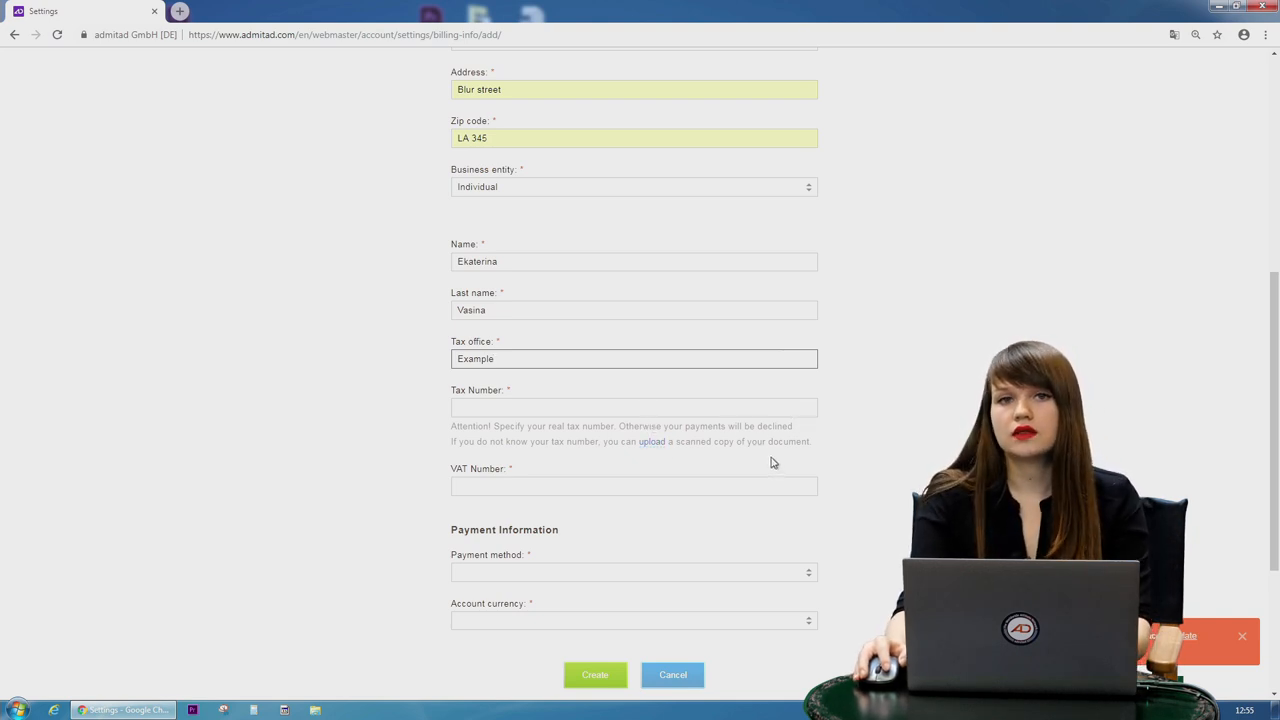
mouse_move(856, 420)
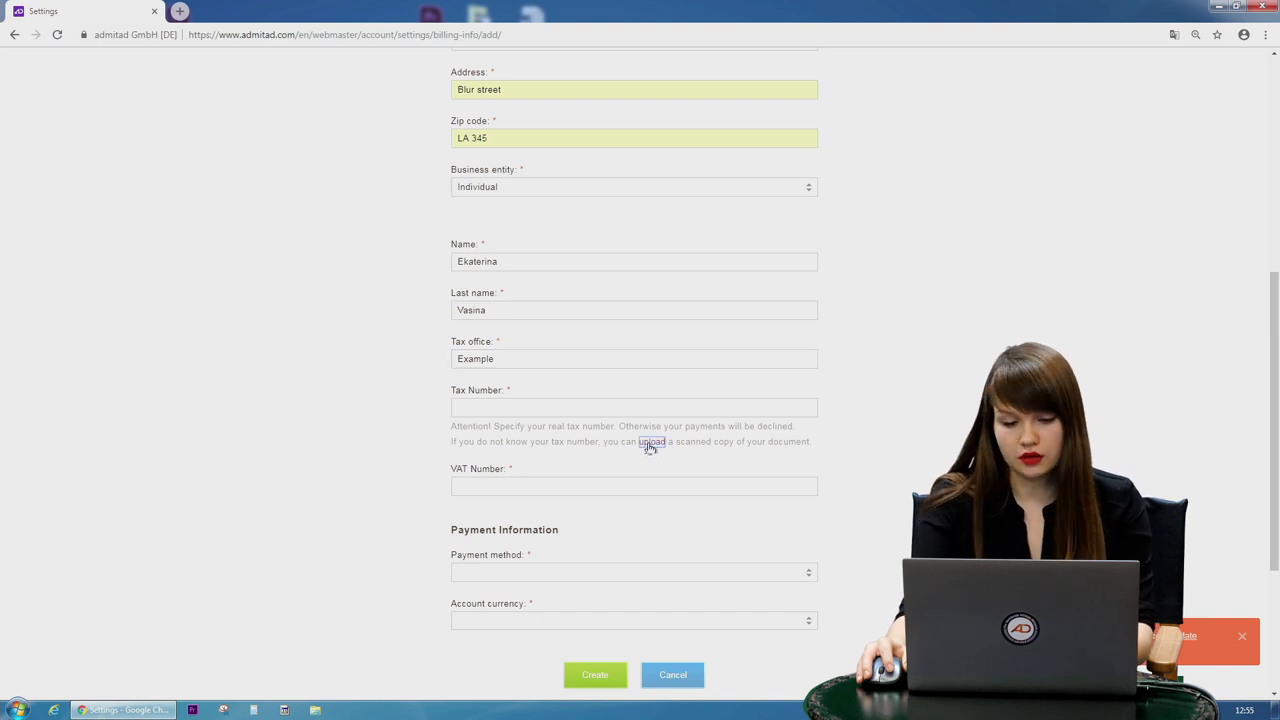
Choose a scanned ID upload, WebMoney as payment method and USD as account currency
click(652, 442)
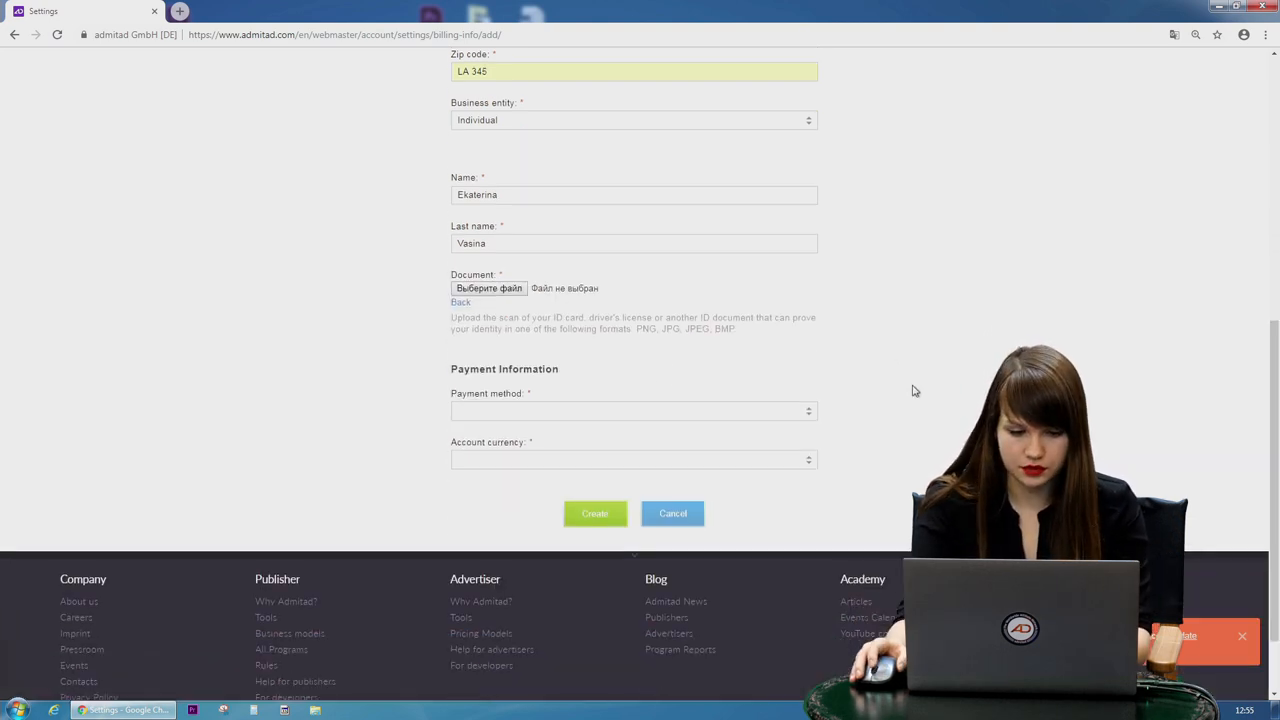
scroll(down, 3)
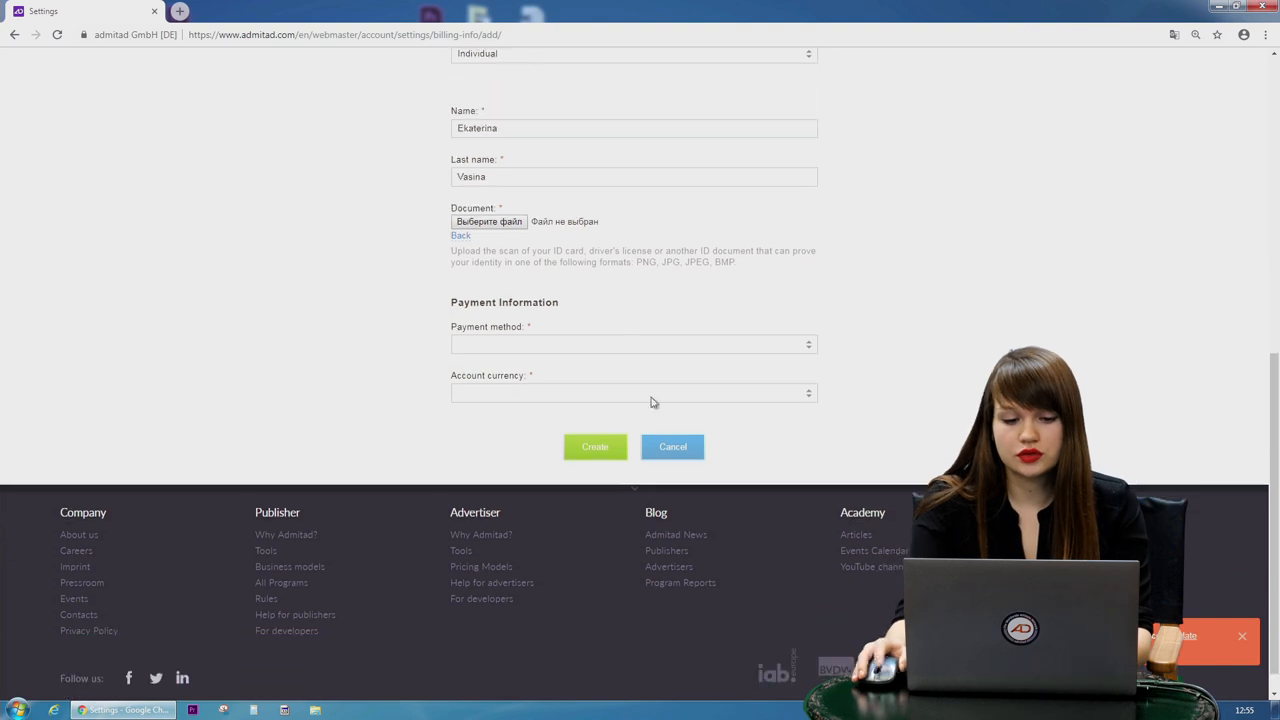
click(632, 344)
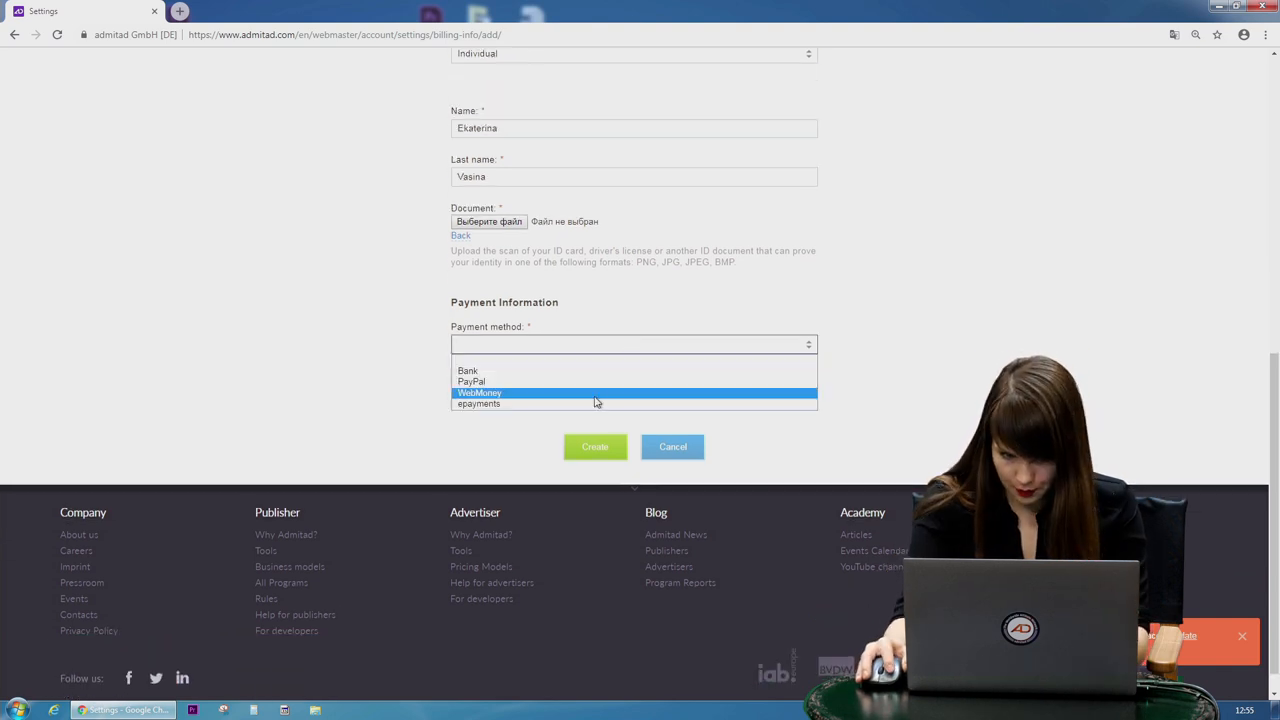
click(480, 392)
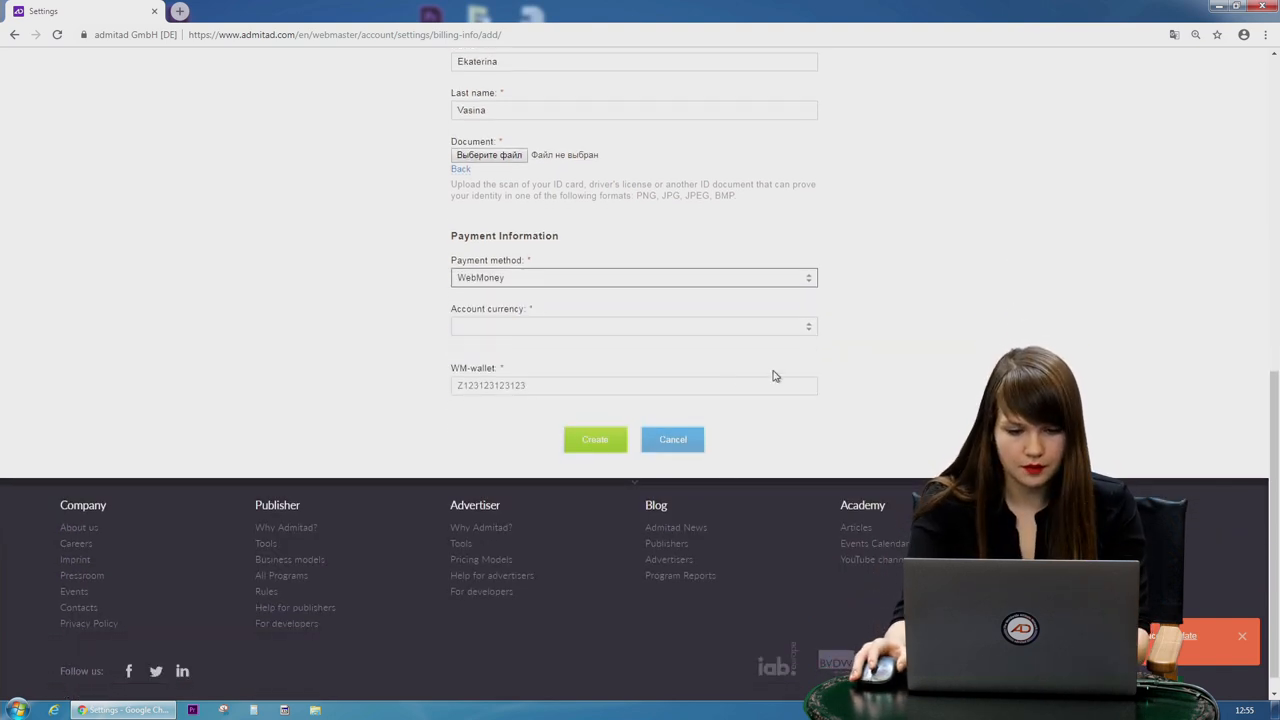
mouse_move(466, 330)
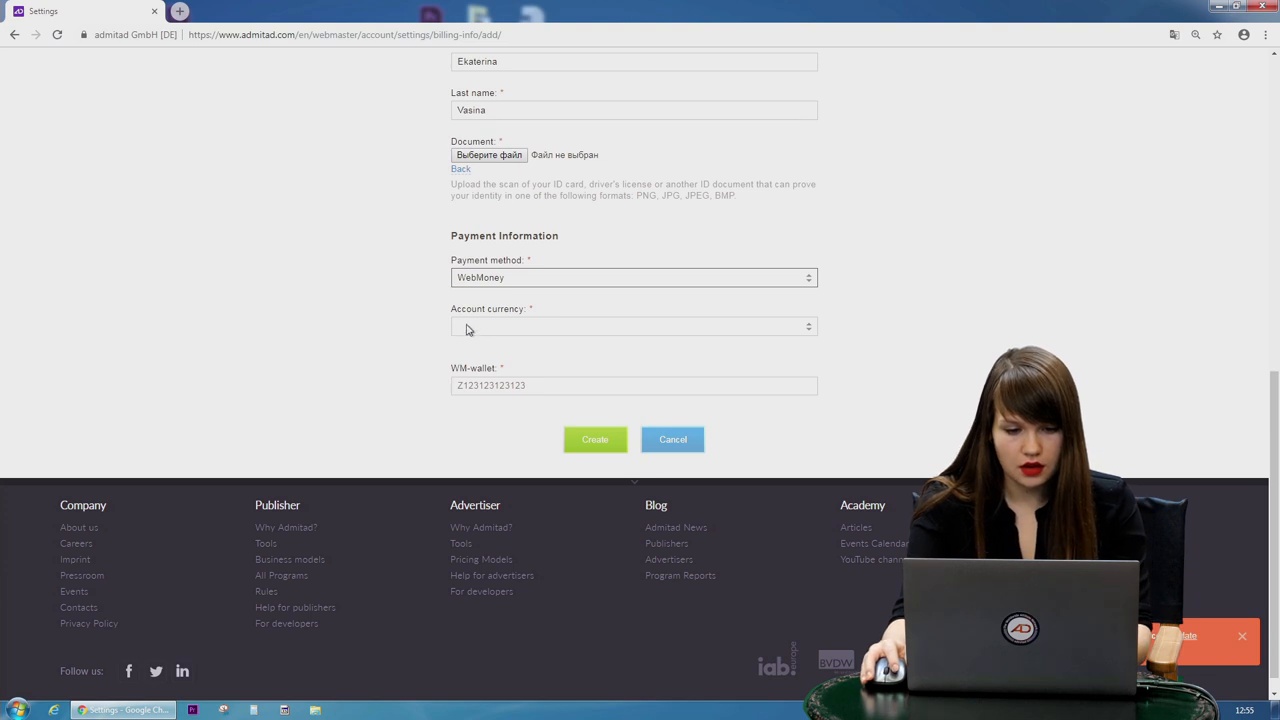
click(632, 326)
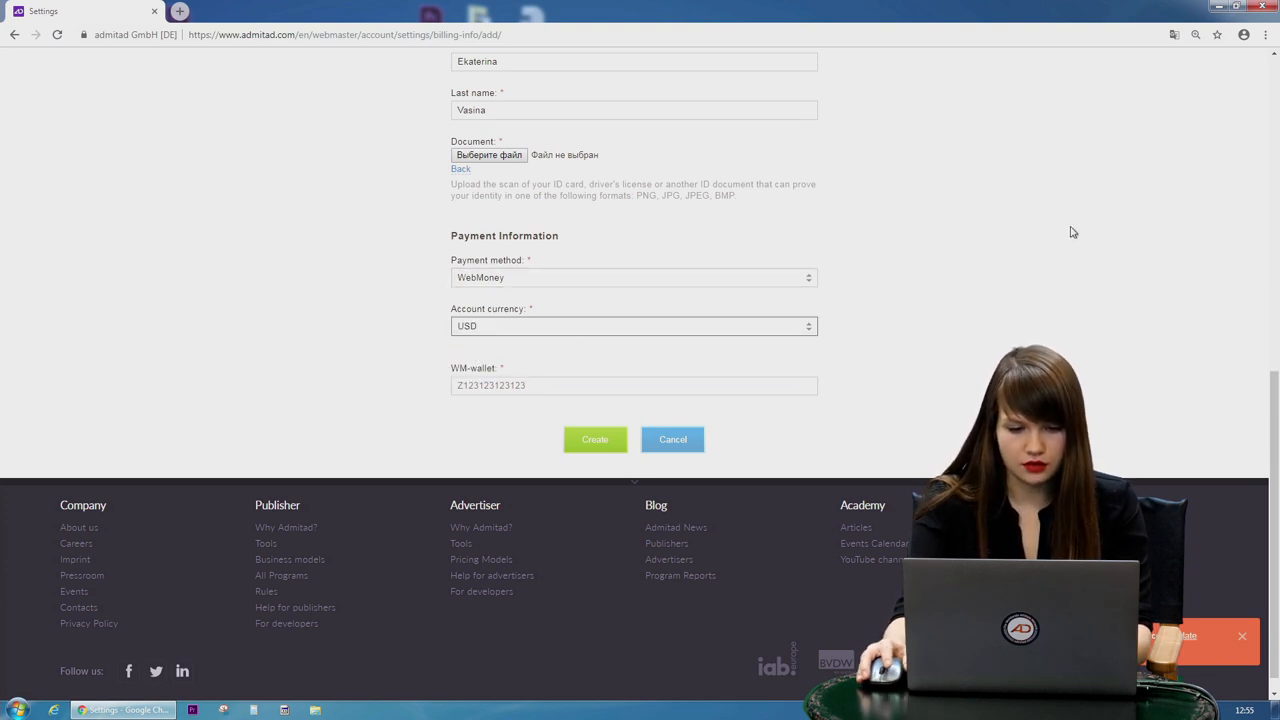
Cancel the new payment method, leaving the payment information list empty
scroll(down, 3)
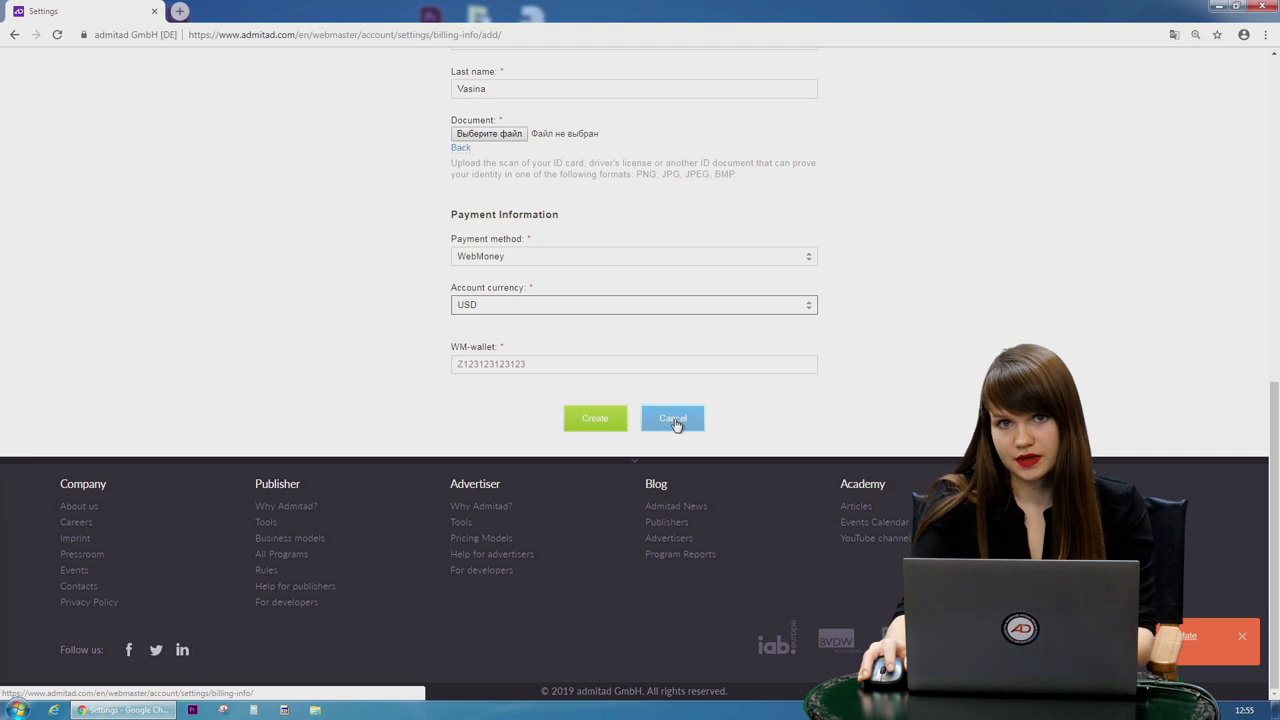
click(672, 418)
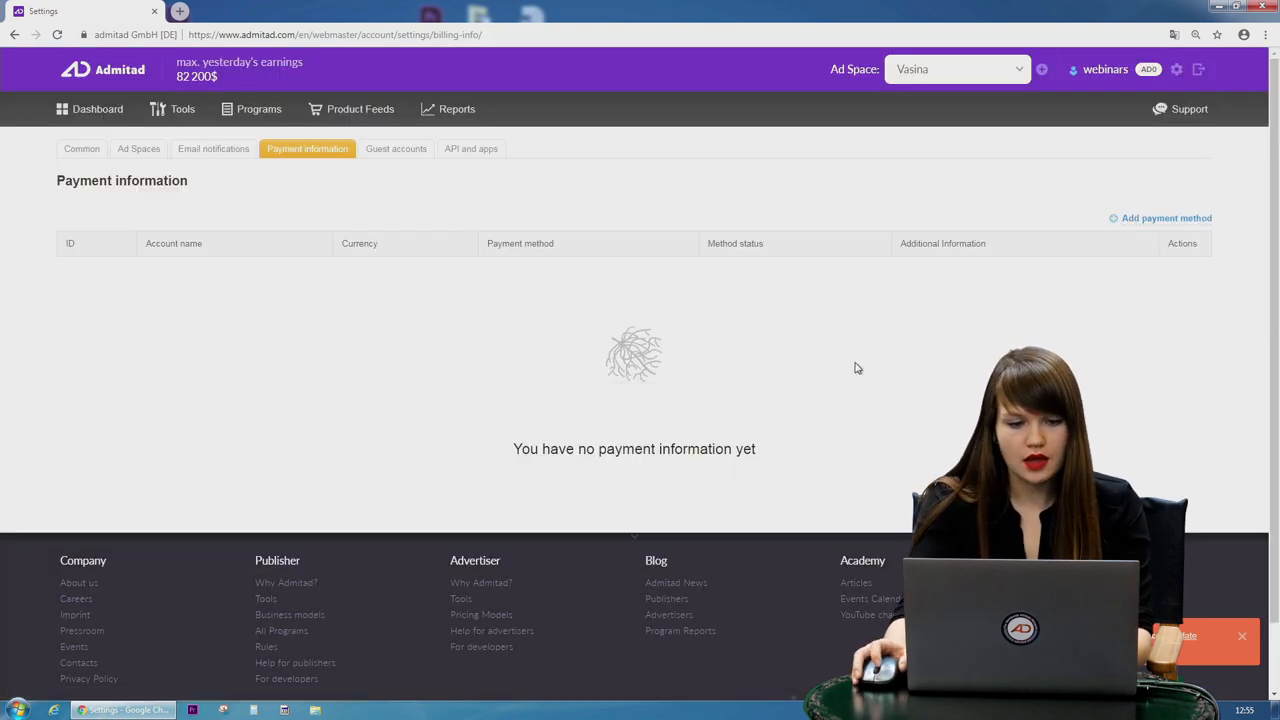
mouse_move(798, 290)
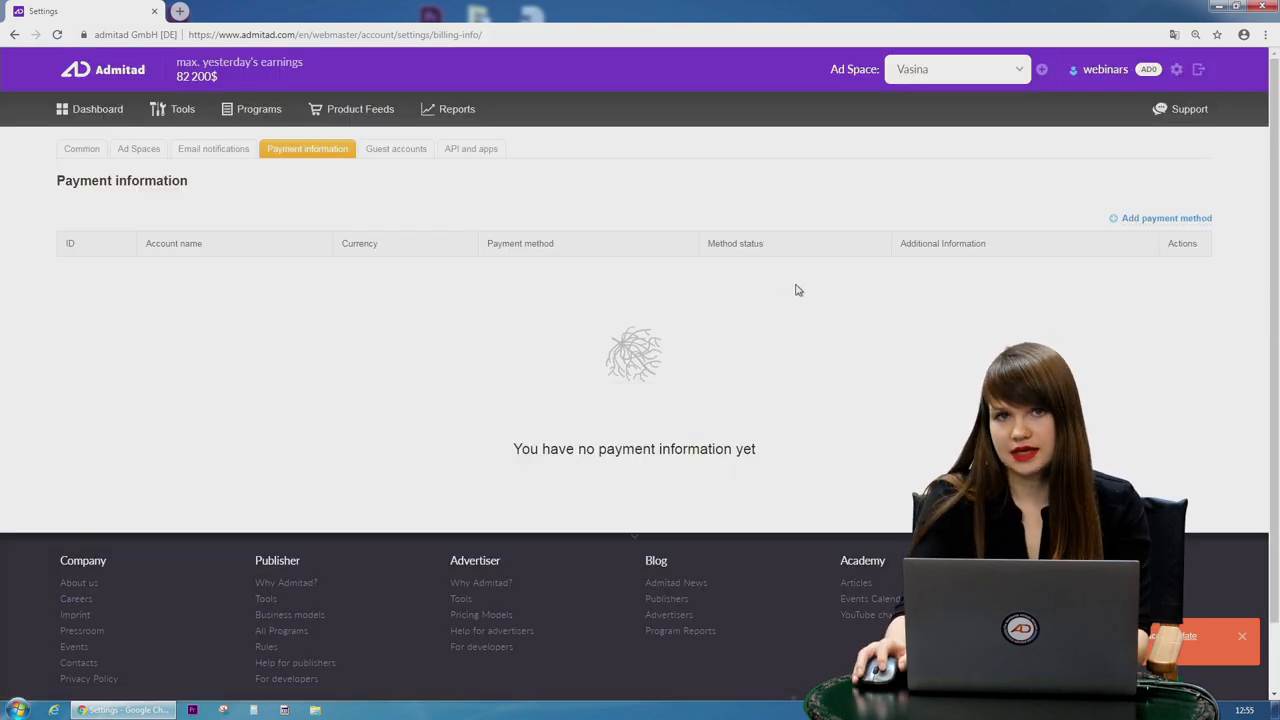
From Guest accounts, start creating a new guest account
click(396, 148)
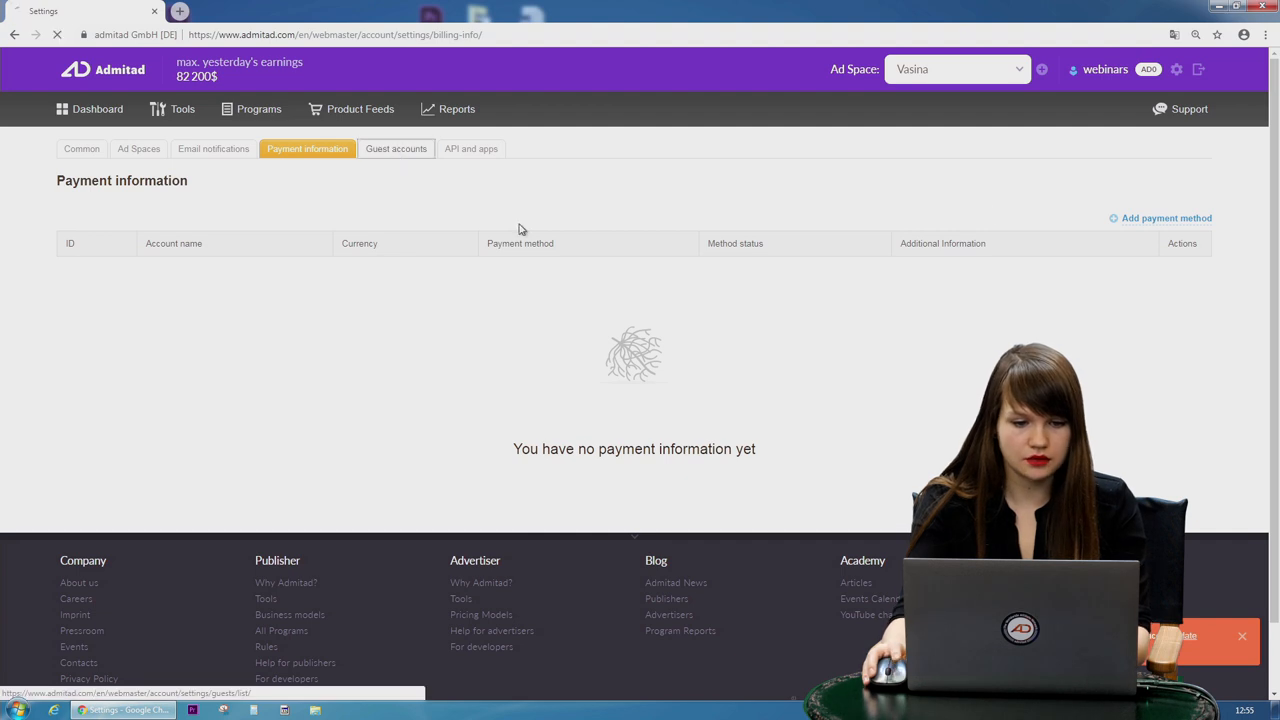
click(396, 148)
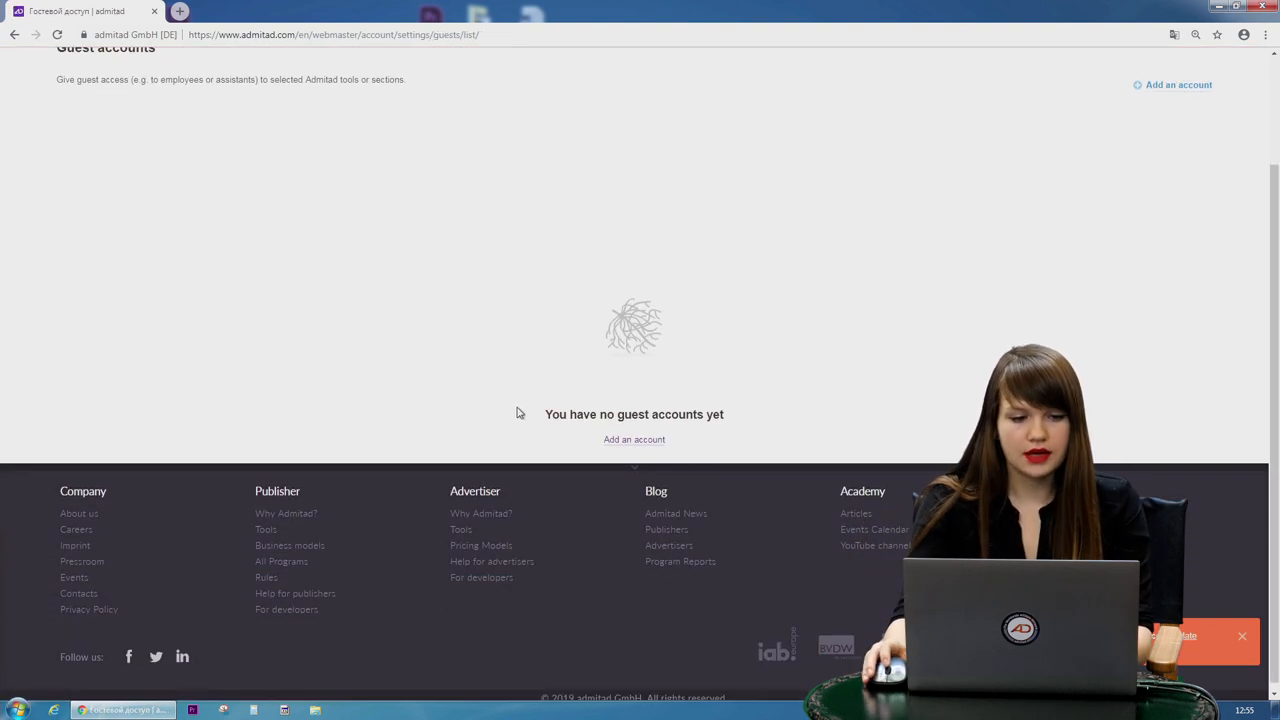
scroll(up, 3)
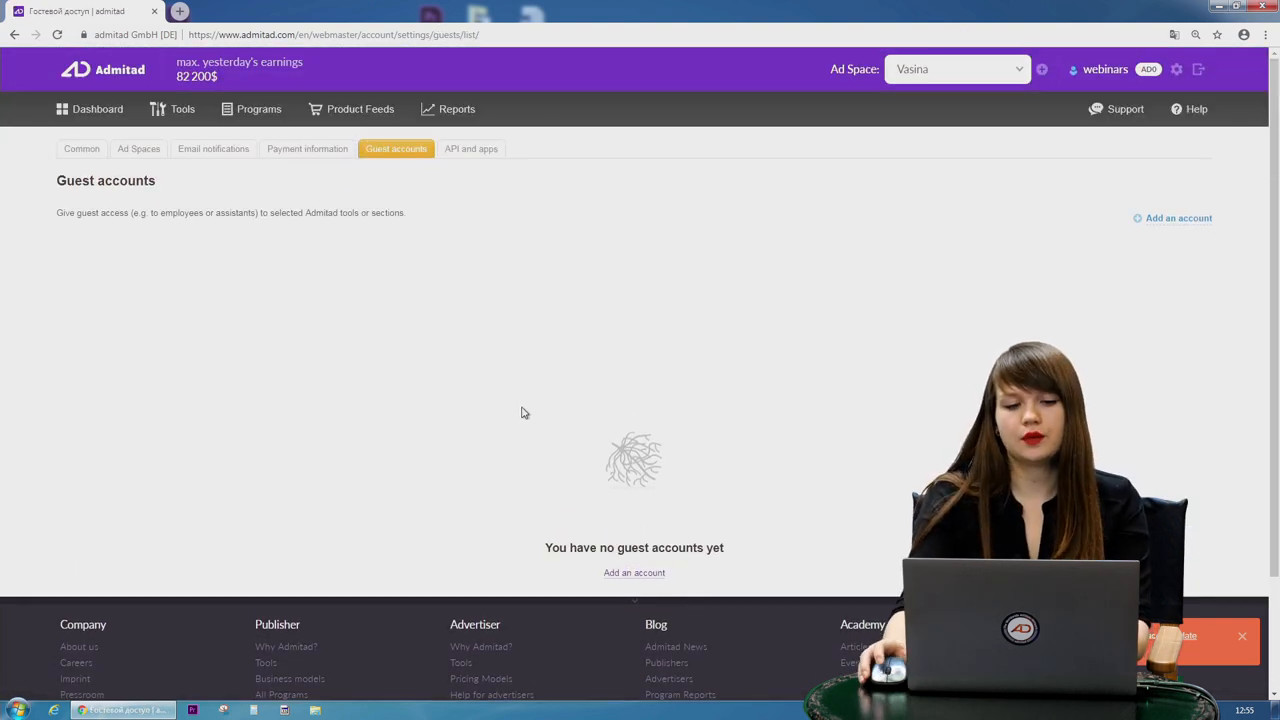
mouse_move(596, 418)
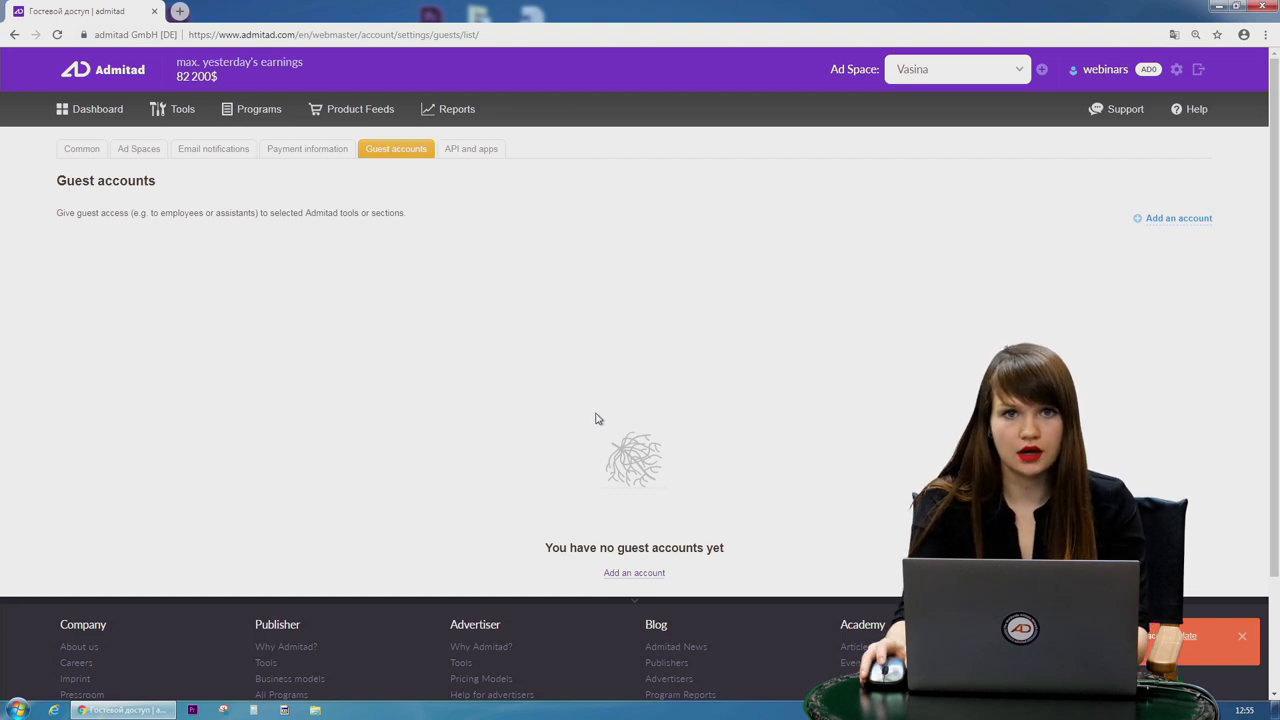
mouse_move(584, 404)
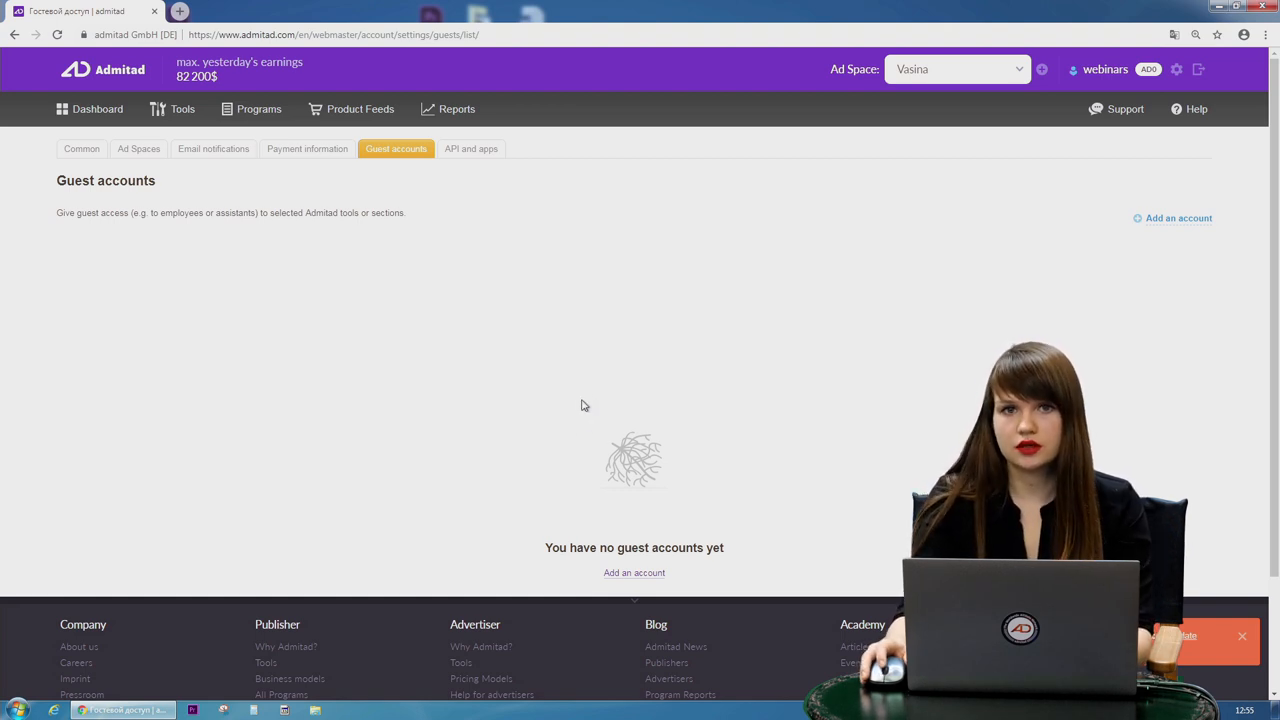
scroll(down, 3)
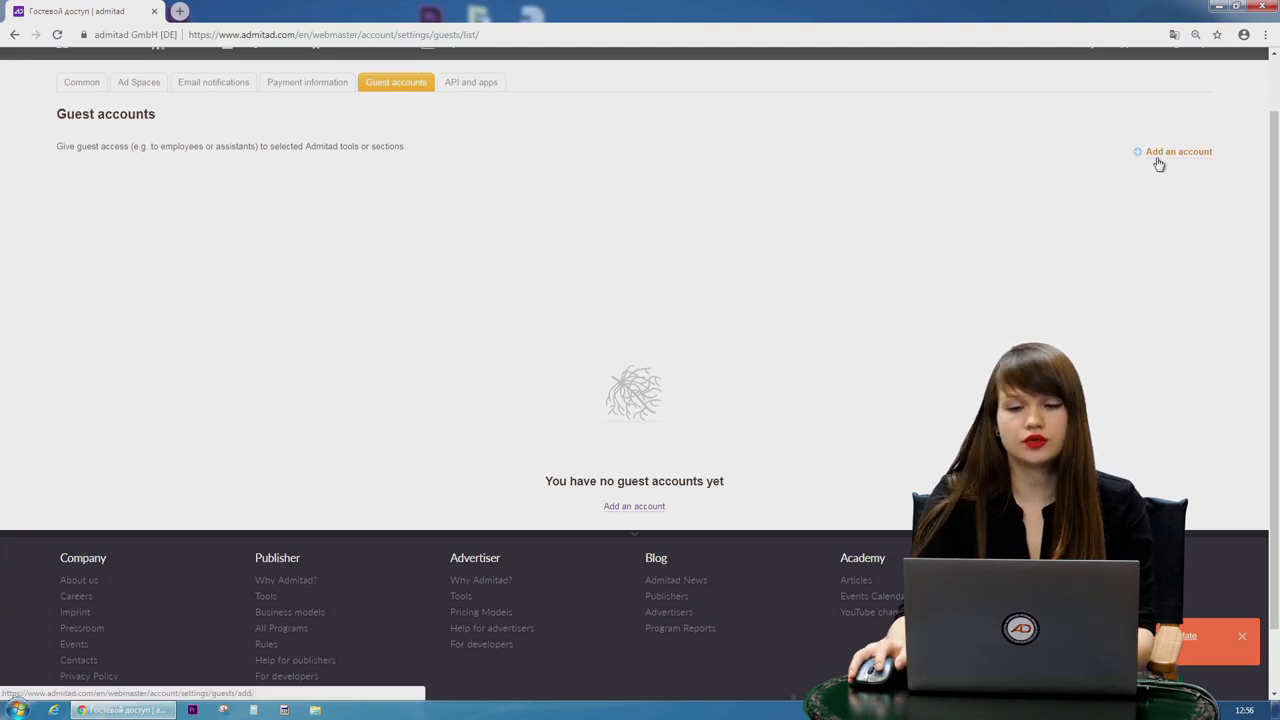
mouse_move(1176, 174)
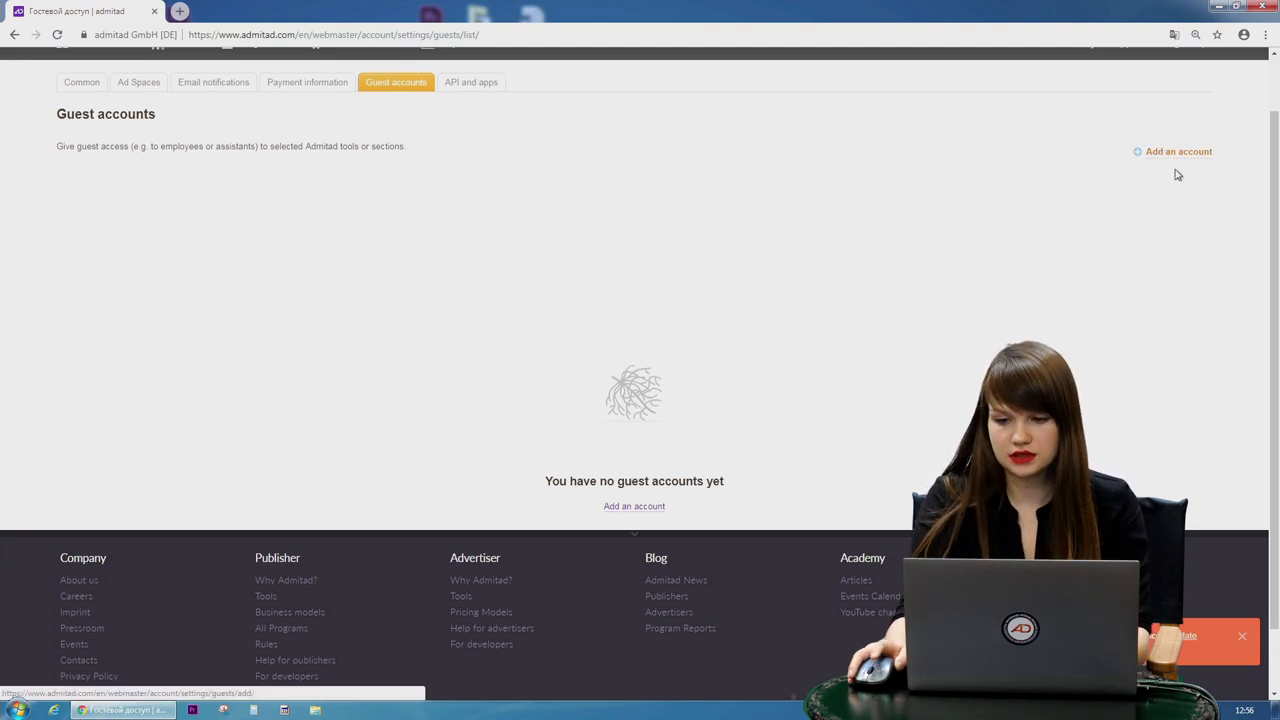
mouse_move(1162, 176)
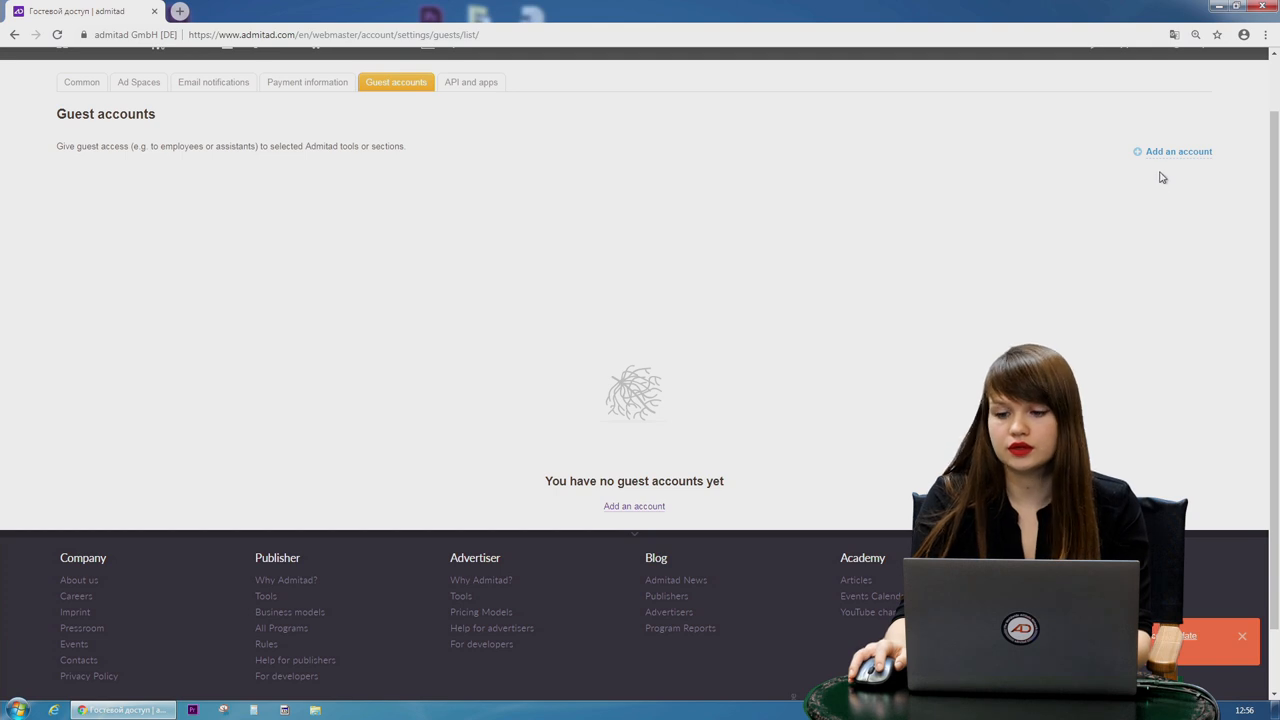
click(1178, 152)
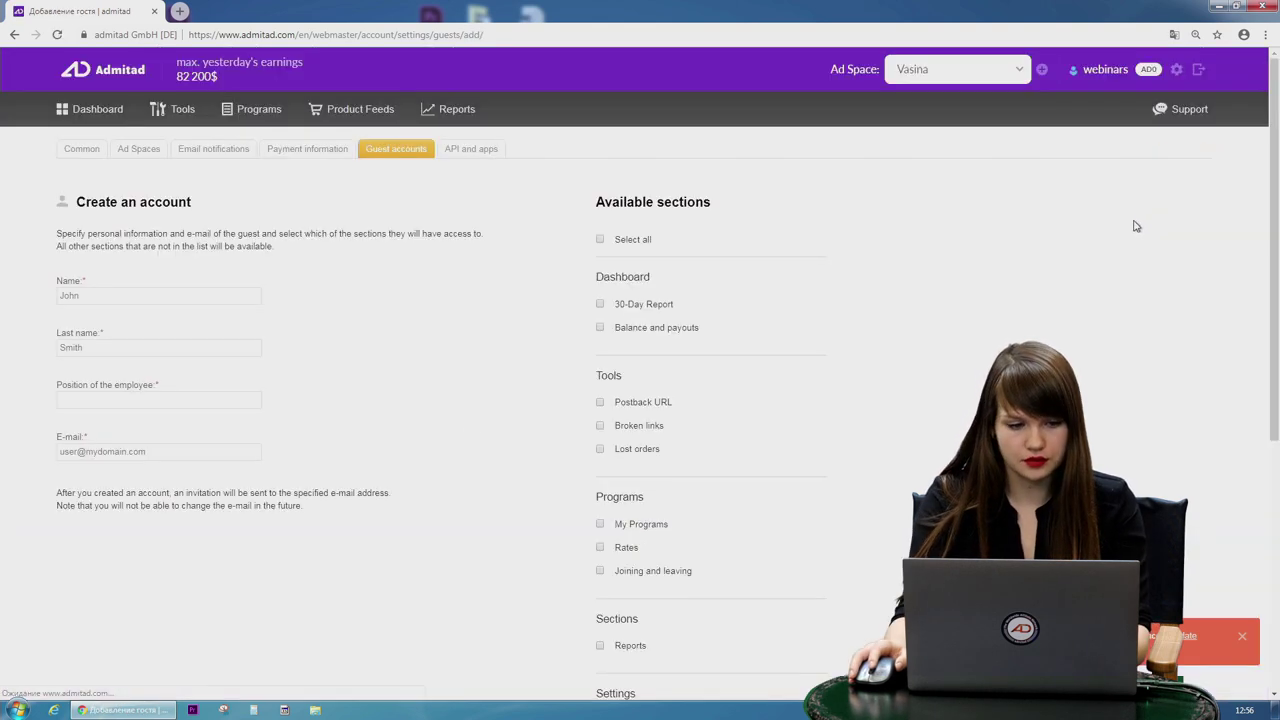
click(158, 296)
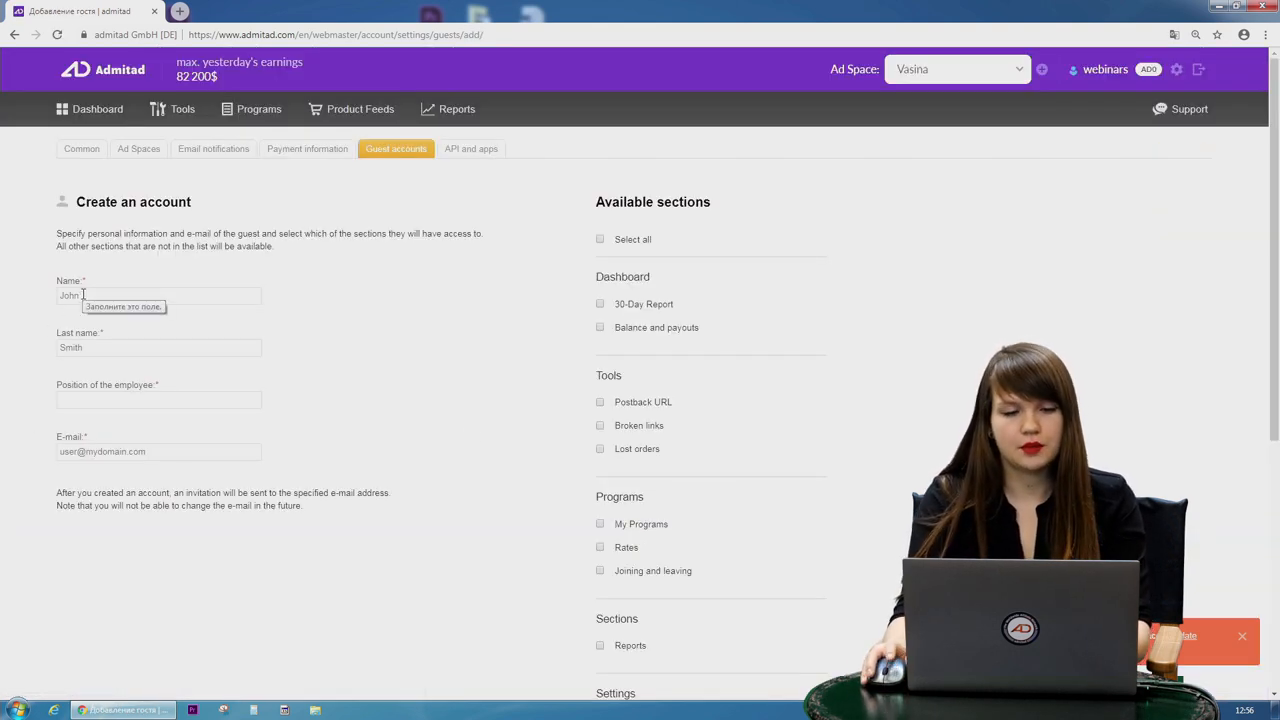
click(158, 296)
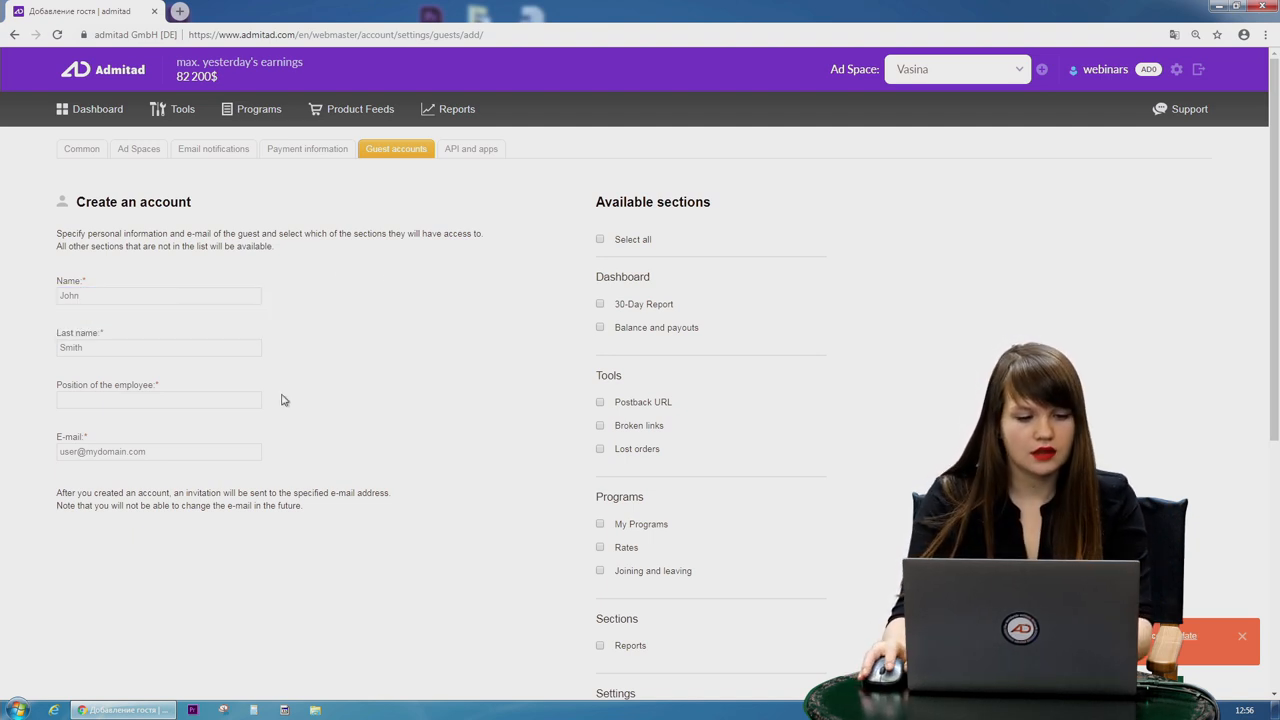
mouse_move(340, 424)
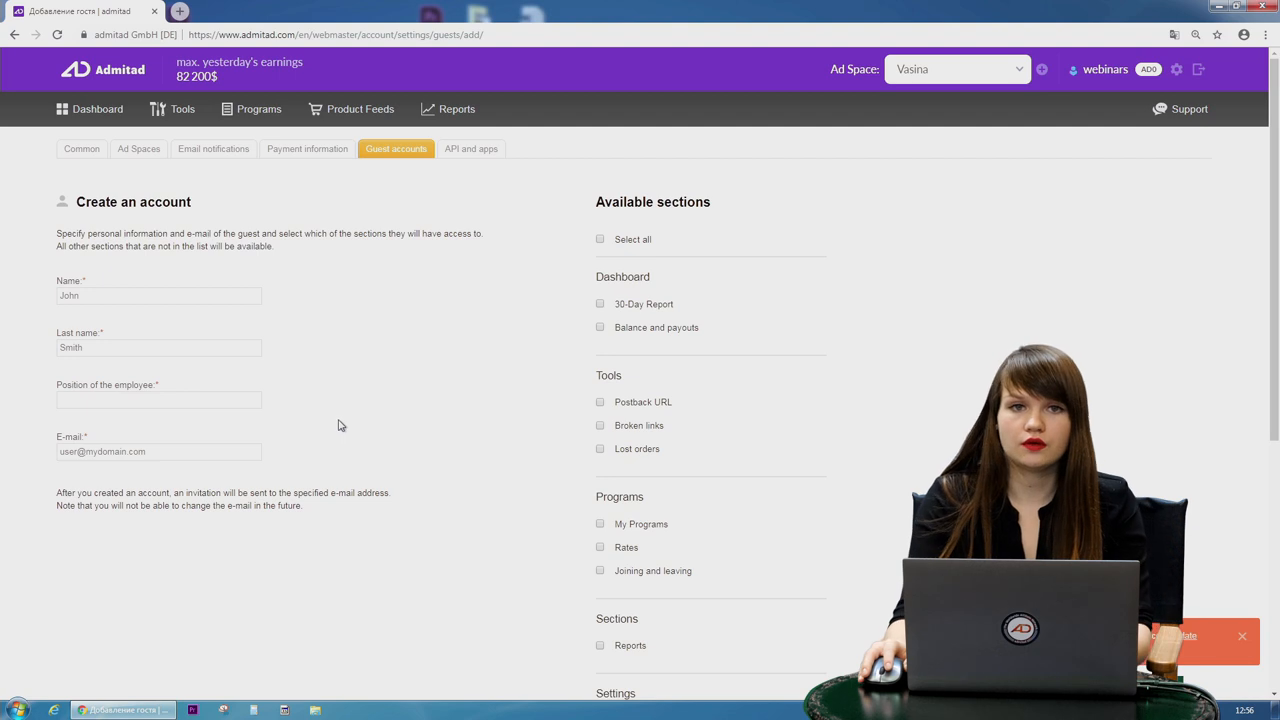
scroll(down, 3)
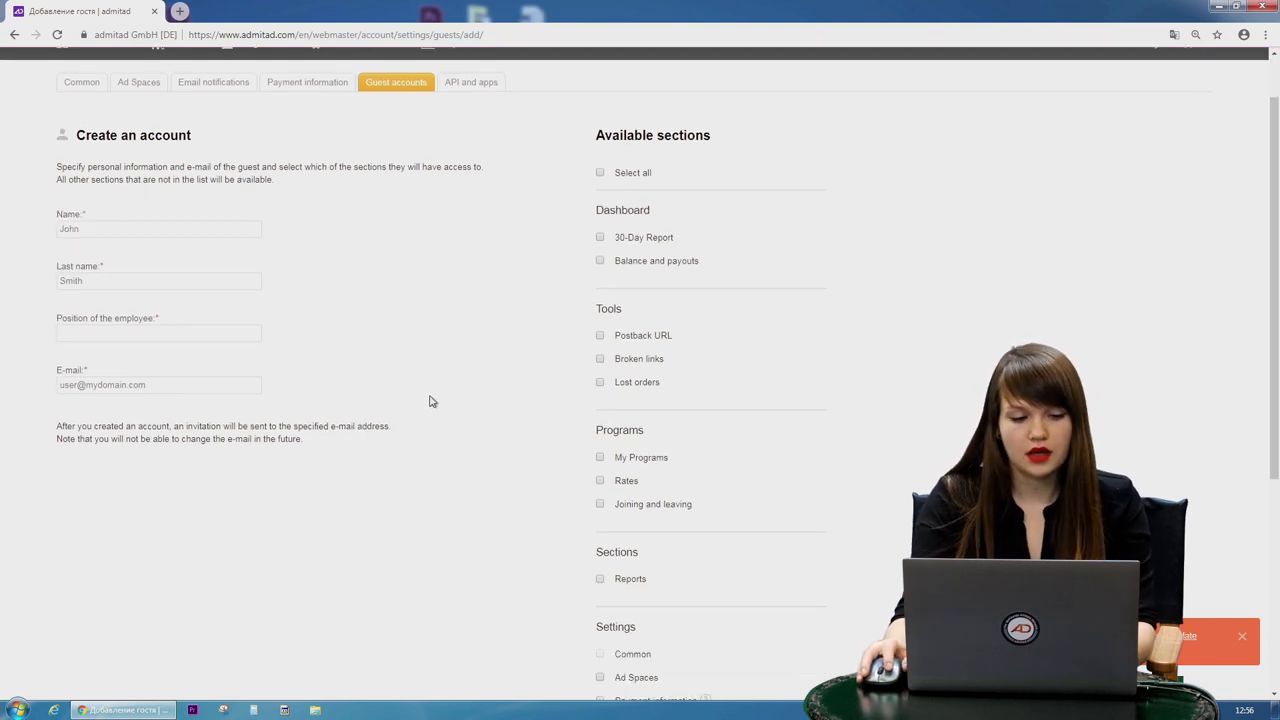
mouse_move(398, 388)
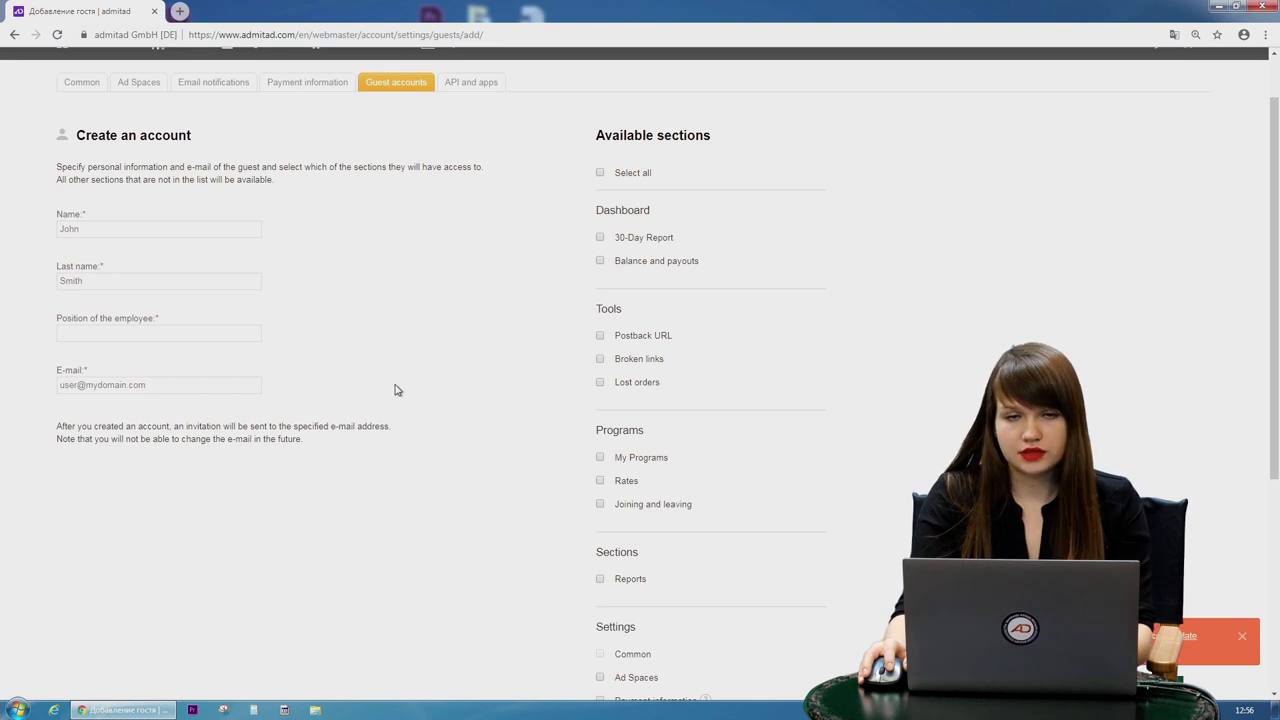
mouse_move(392, 396)
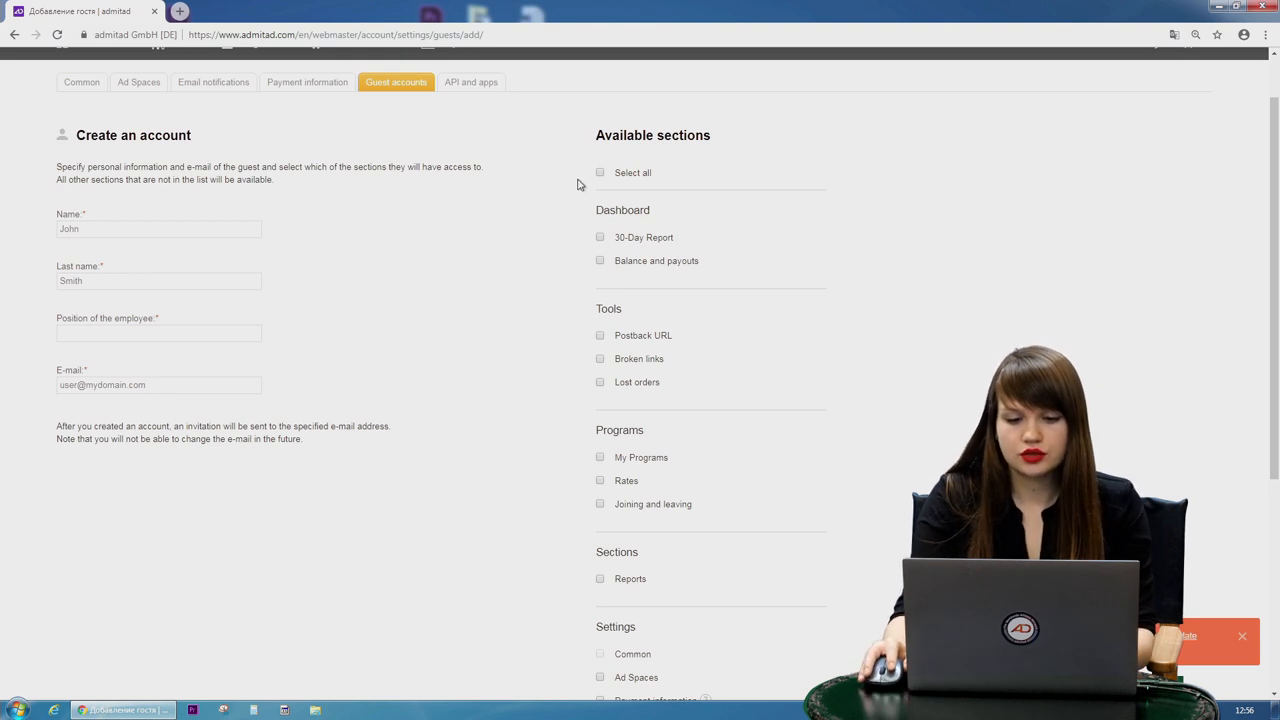
mouse_move(1024, 204)
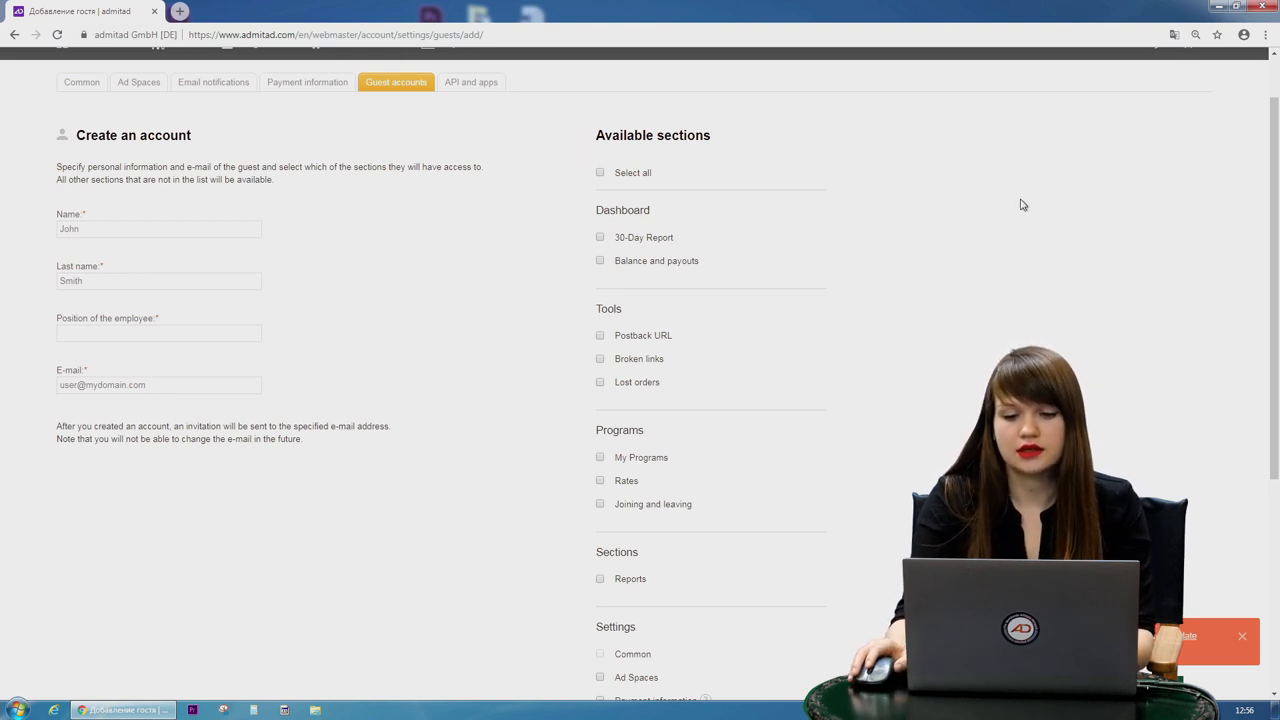
mouse_move(1046, 244)
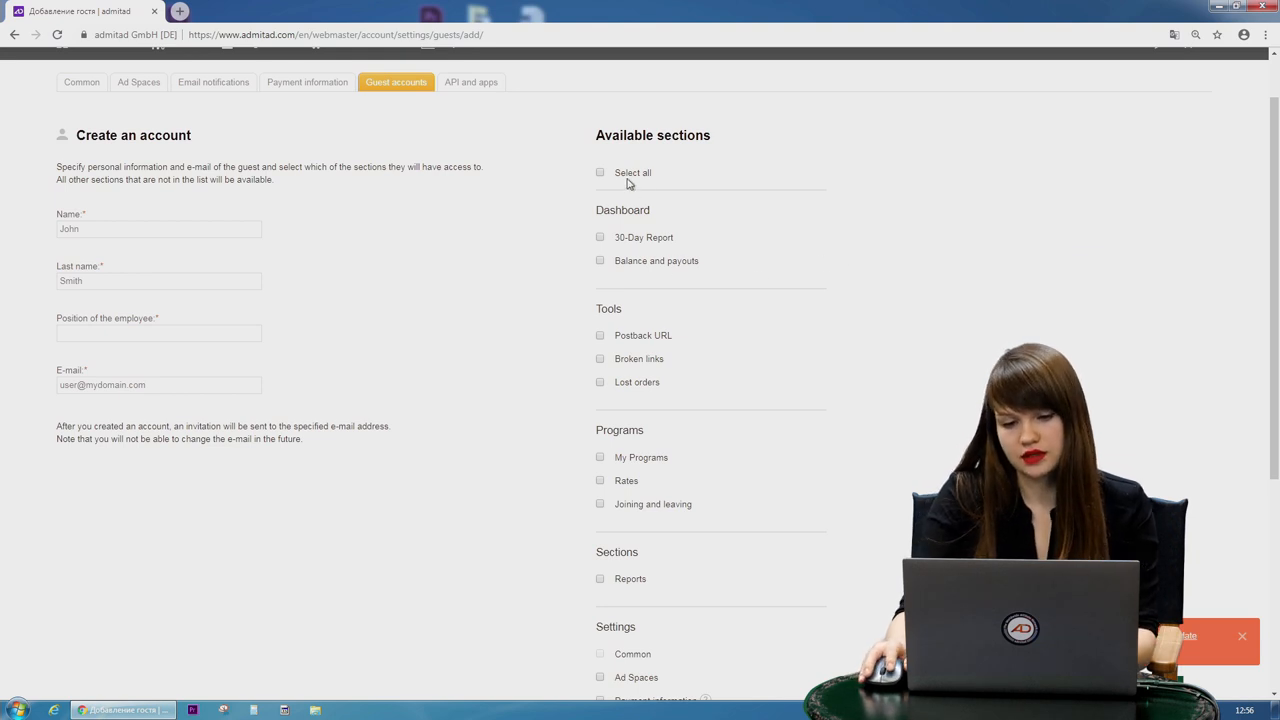
scroll(down, 3)
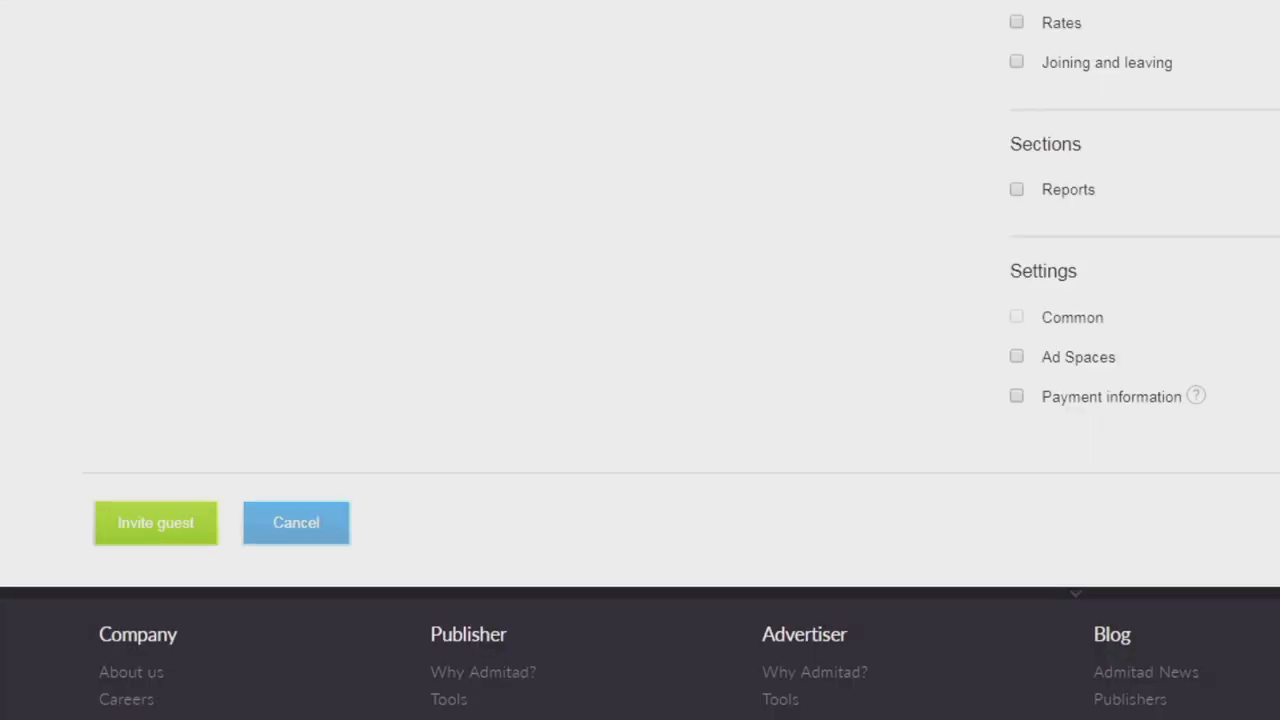
mouse_move(740, 348)
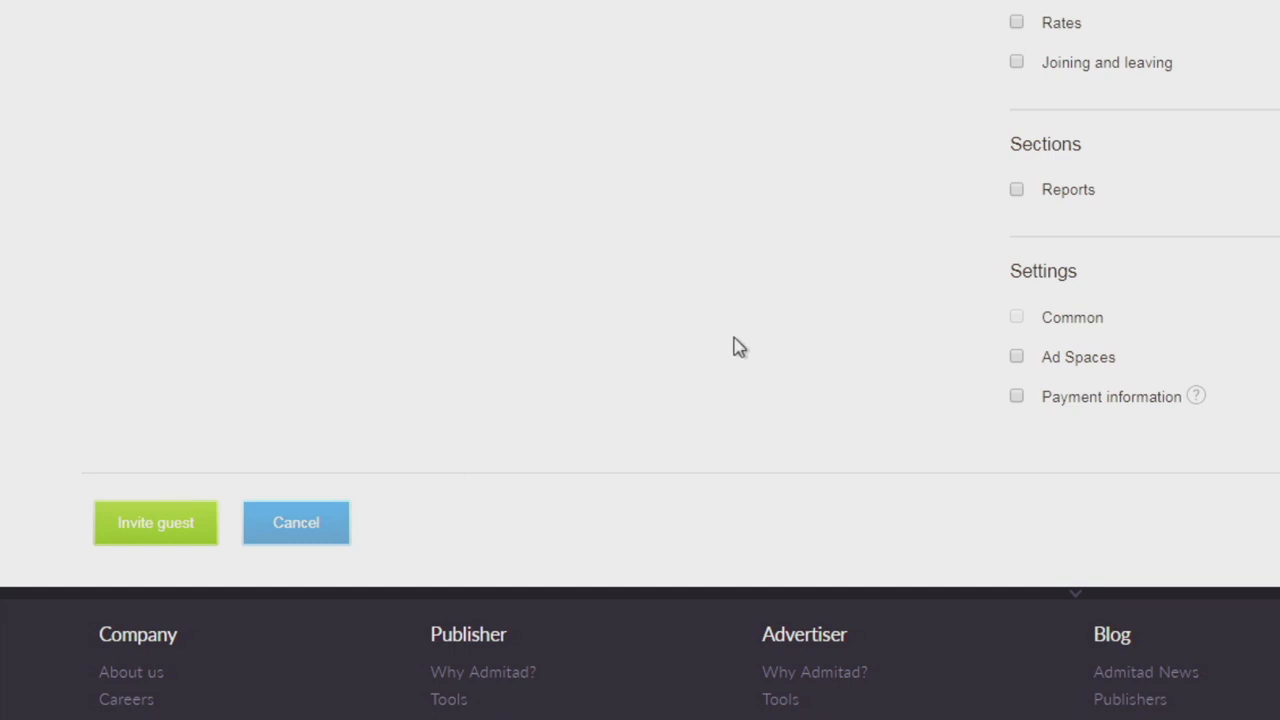
scroll(up, 3)
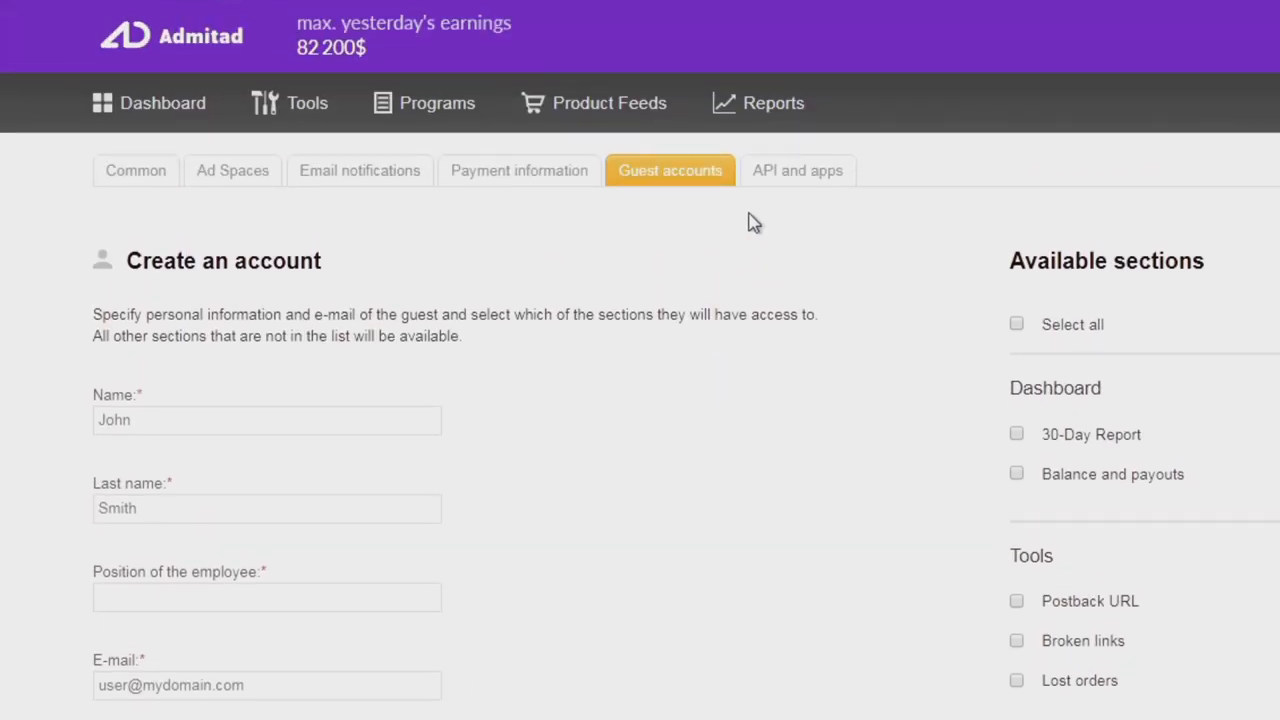
click(796, 170)
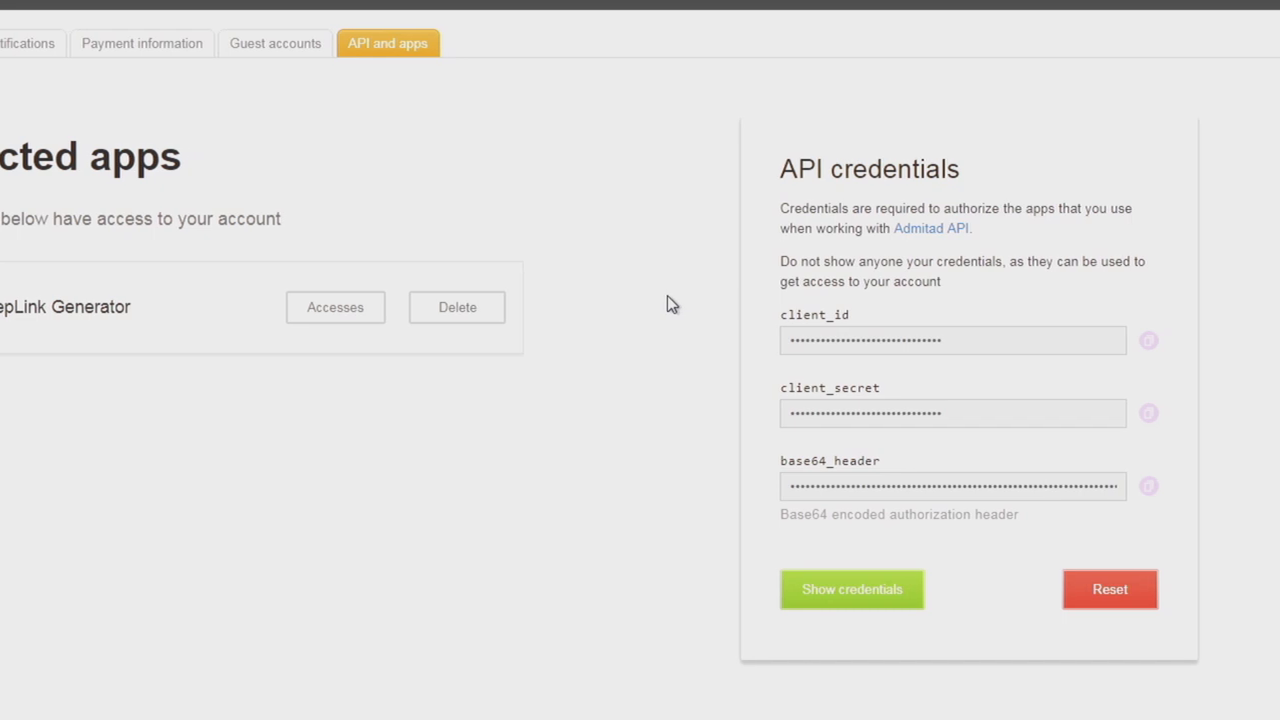
mouse_move(660, 260)
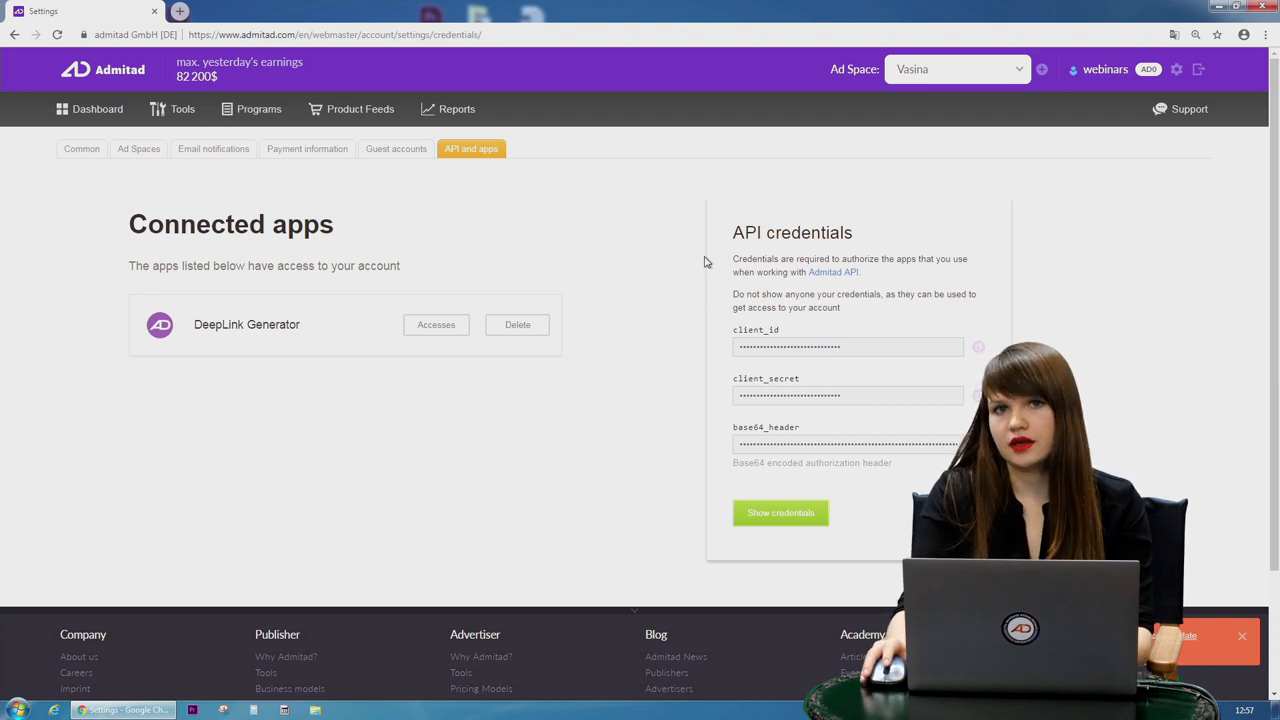
mouse_move(1188, 108)
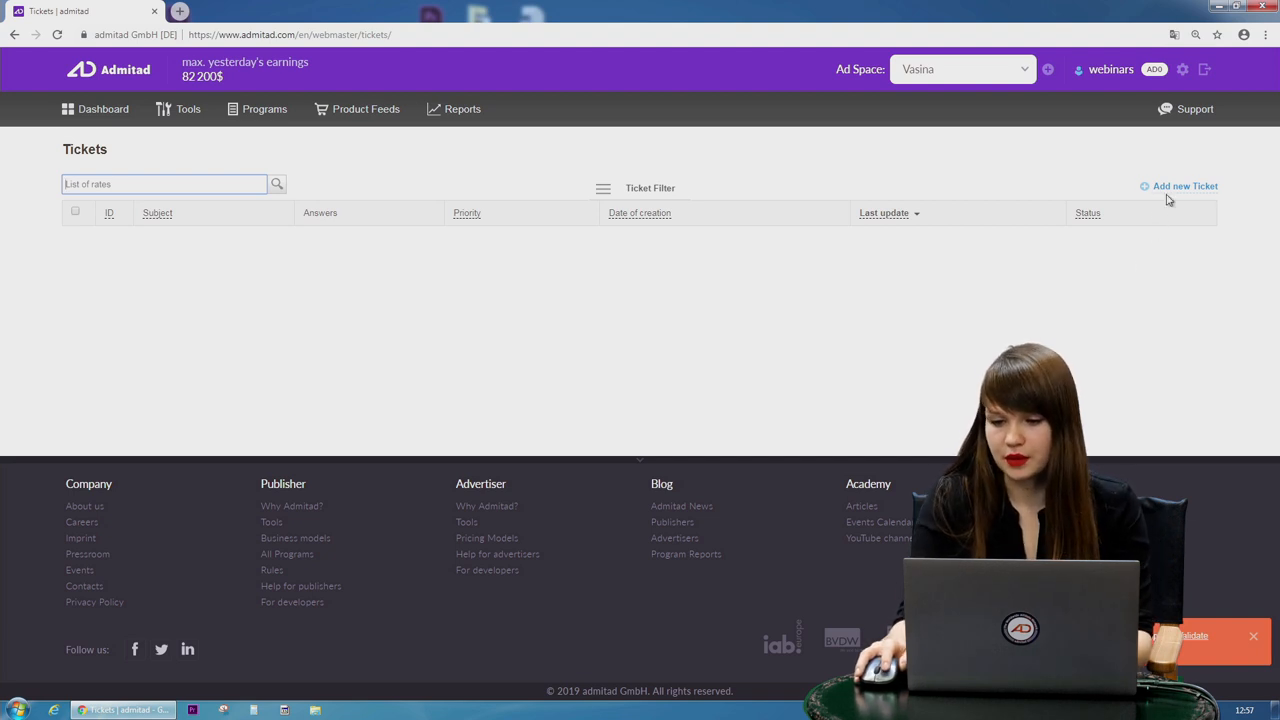
Preview the new support ticket form, then cancel back to the empty Tickets list
click(1184, 186)
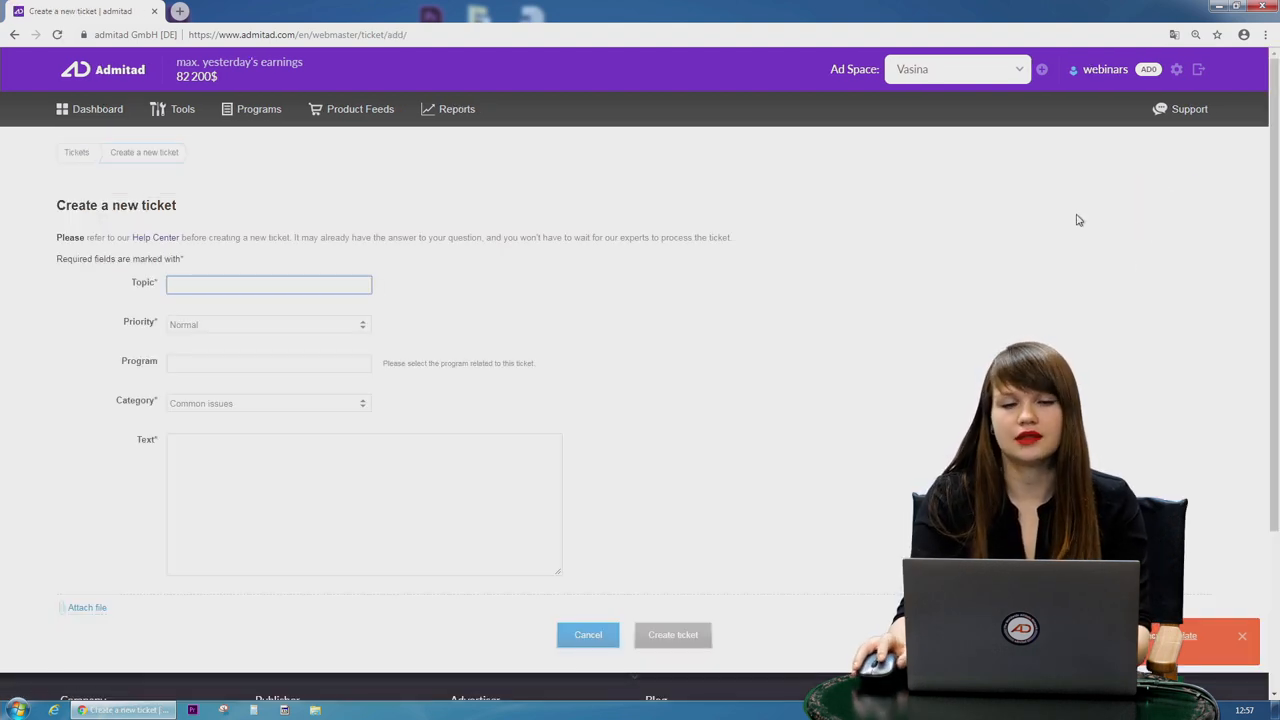
click(588, 634)
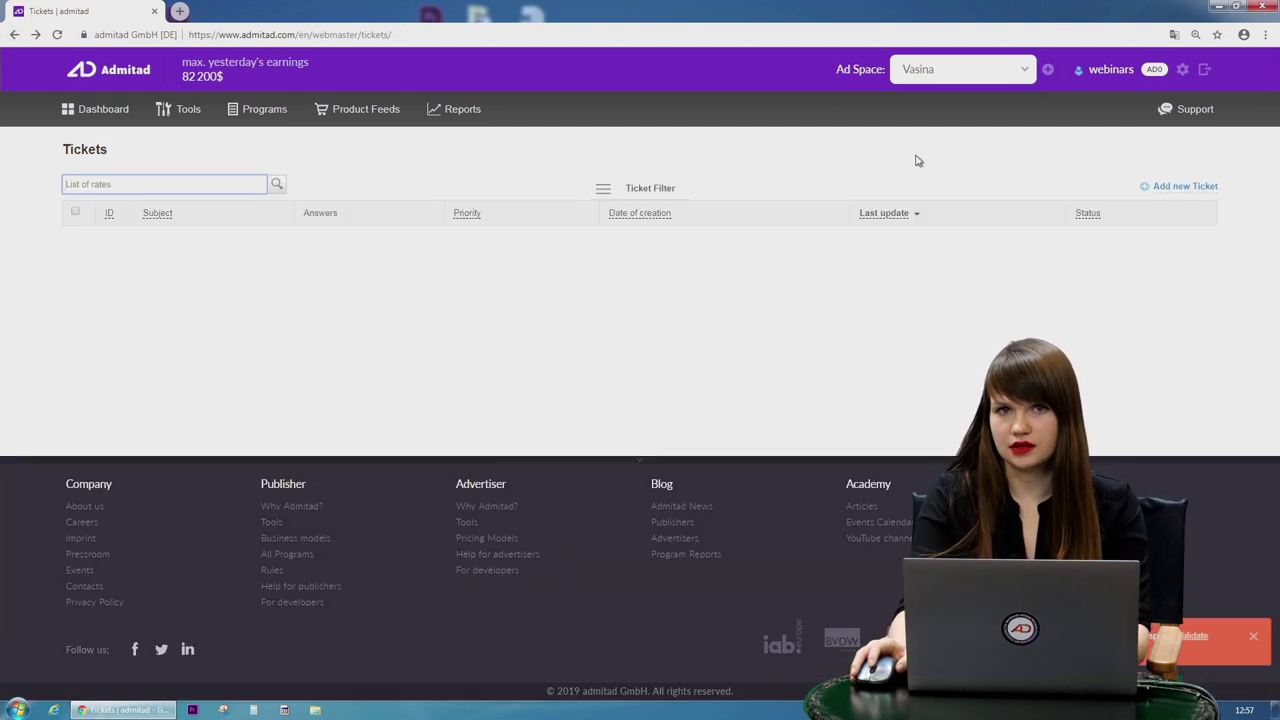
mouse_move(876, 288)
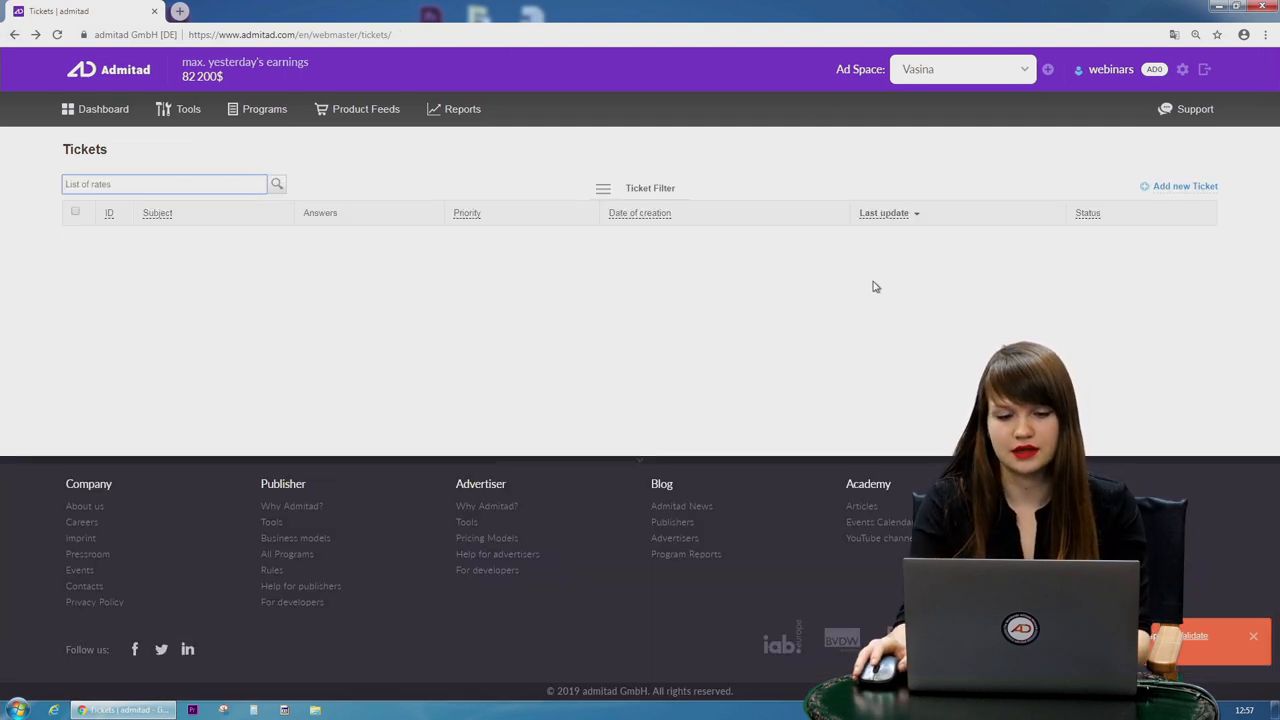